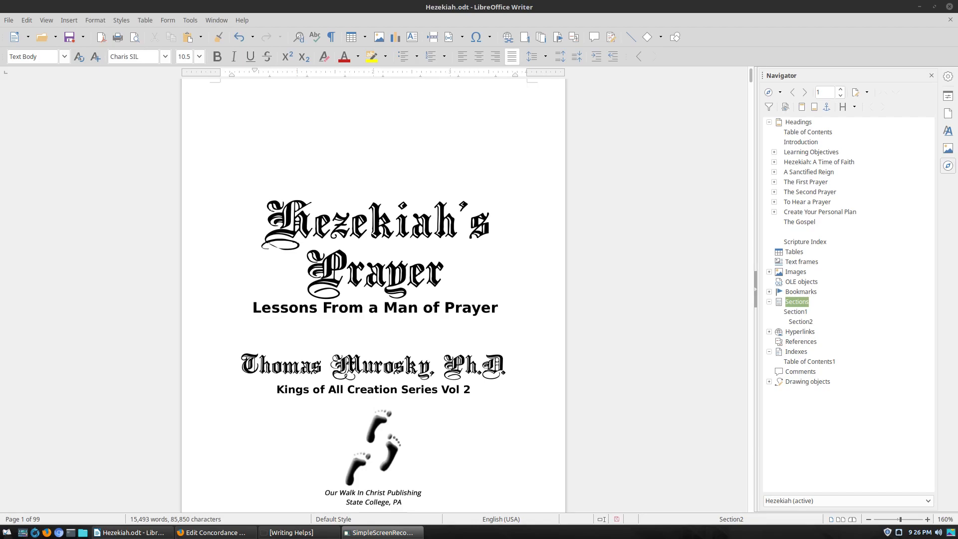
pyautogui.moveTo(465, 262)
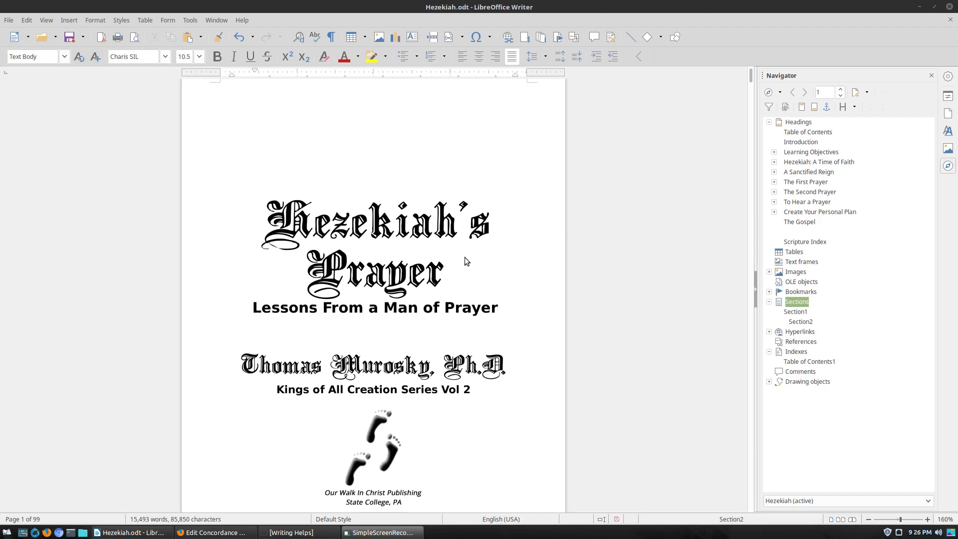
# Scroll down from the title page to page 11 with the prayer-as-interdependence paragraph.
pyautogui.scroll(-3)
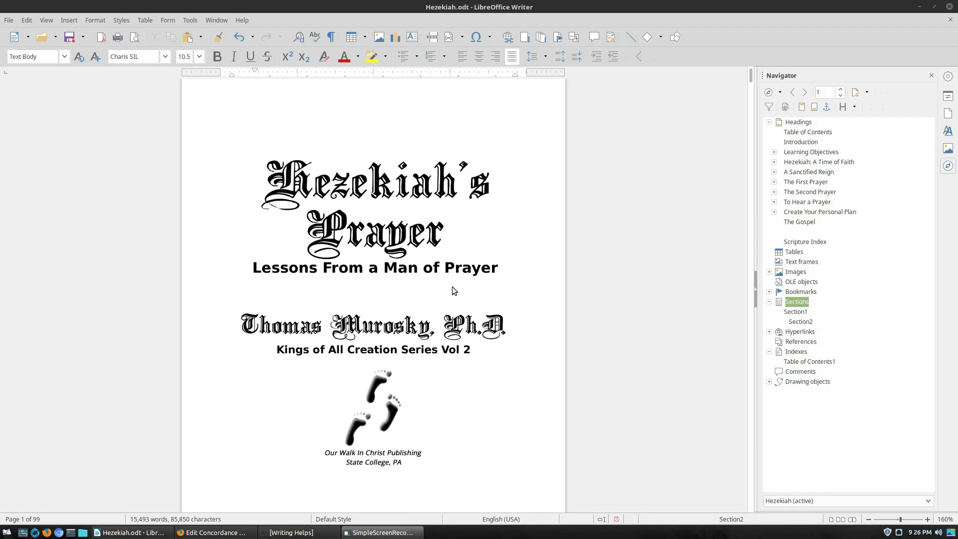
pyautogui.moveTo(459, 285)
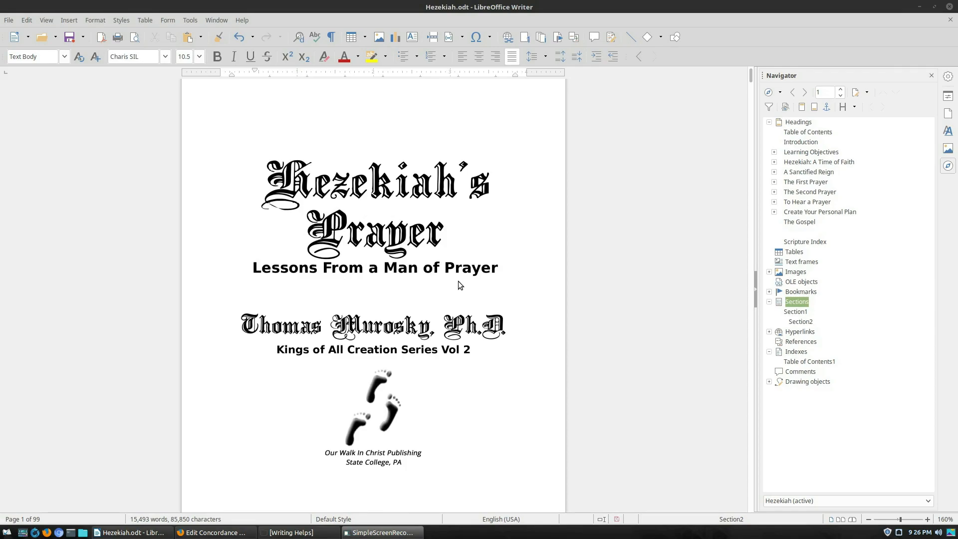
pyautogui.moveTo(460, 285)
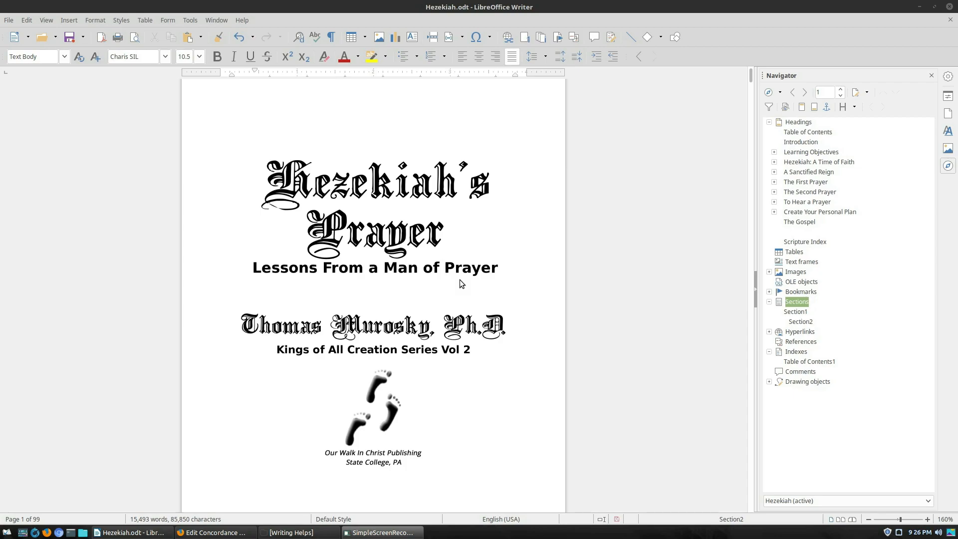
pyautogui.moveTo(455, 279)
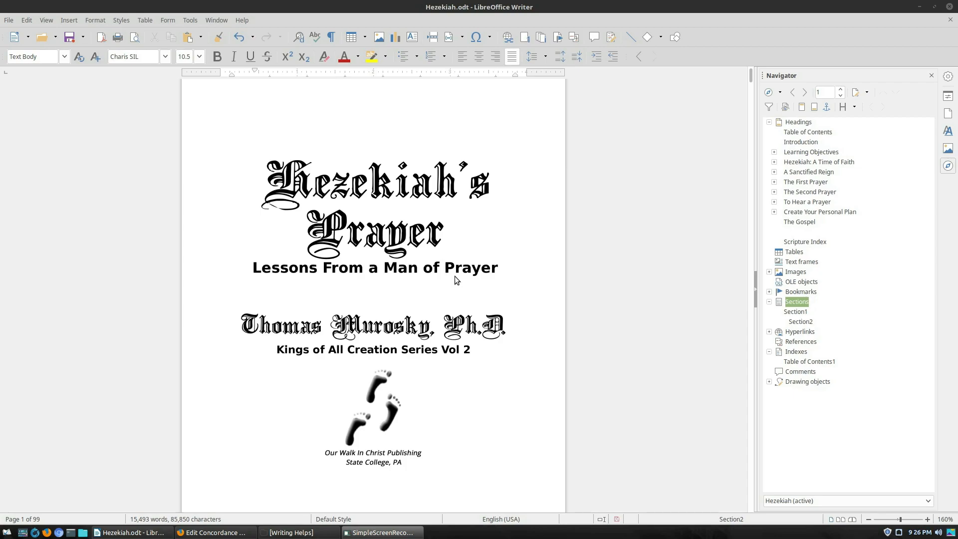
pyautogui.scroll(-3)
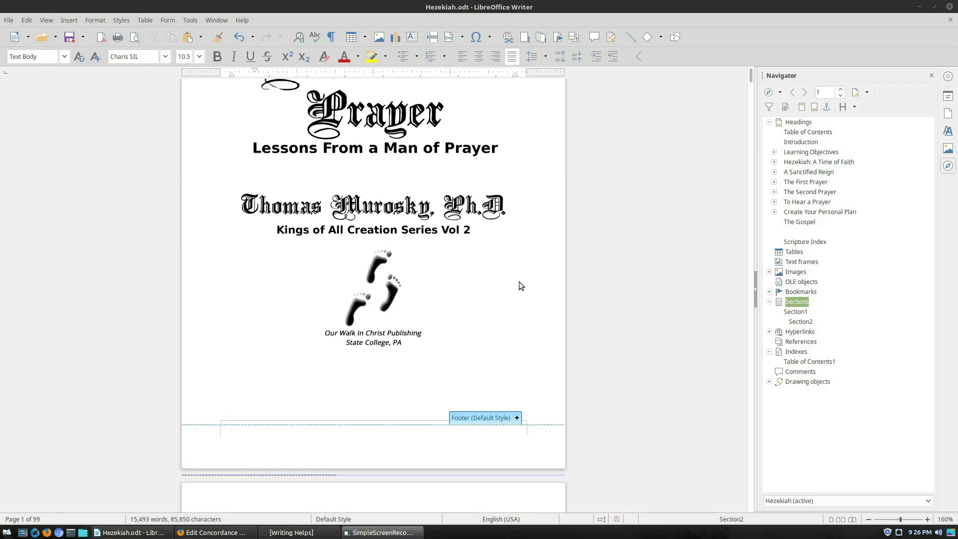
pyautogui.scroll(-3)
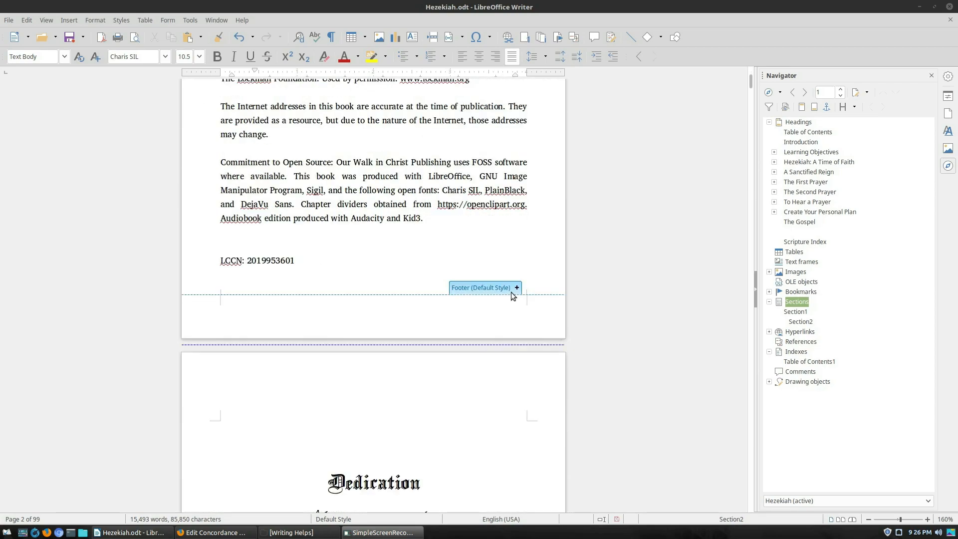
pyautogui.scroll(-3)
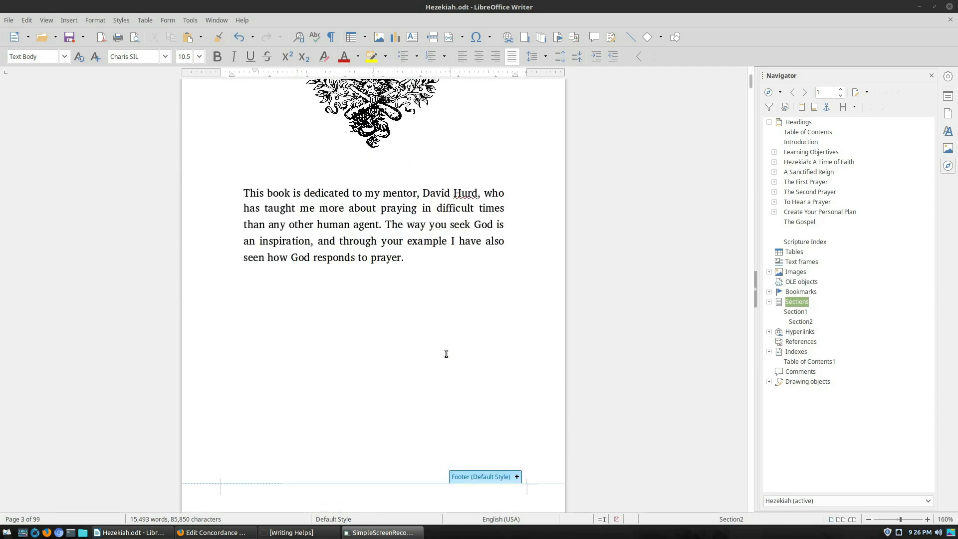
pyautogui.scroll(-3)
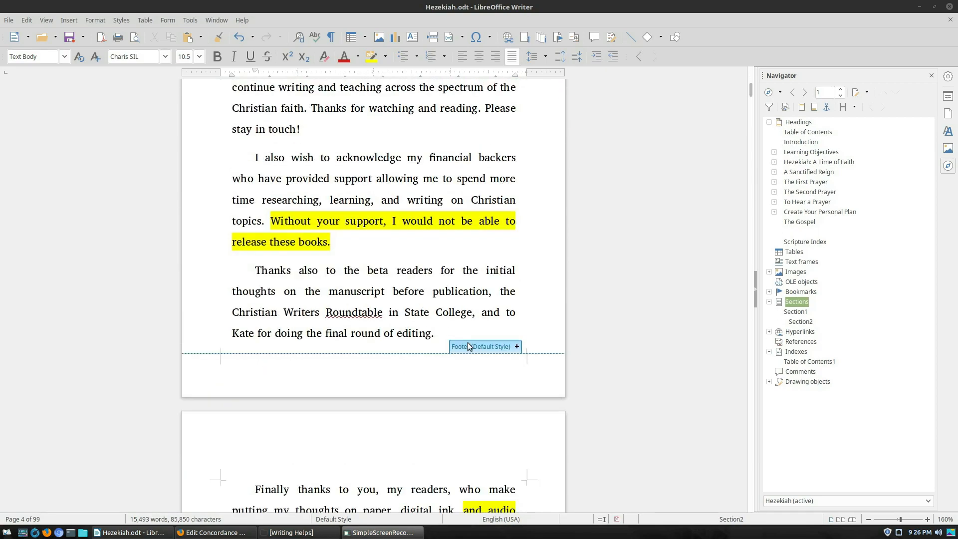
pyautogui.scroll(-3)
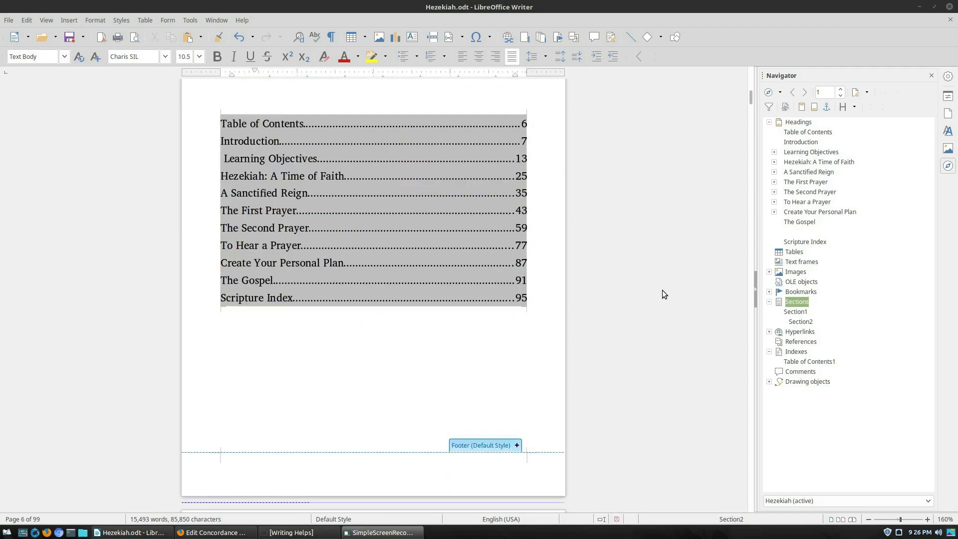
pyautogui.scroll(-3)
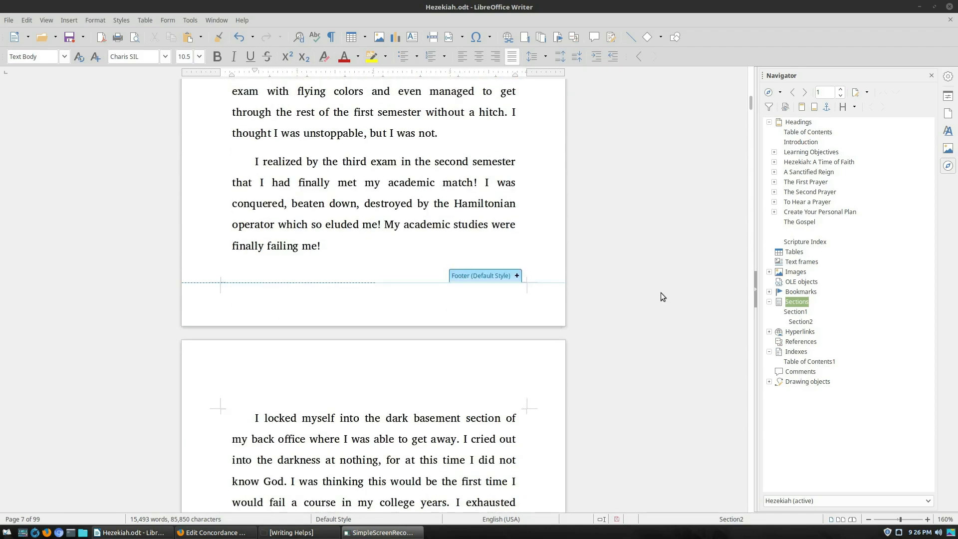
pyautogui.scroll(-3)
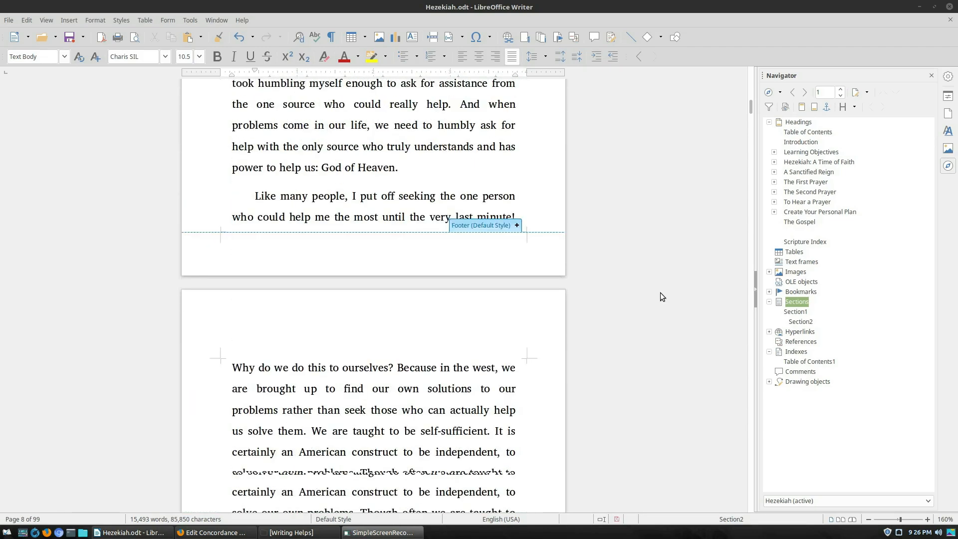
pyautogui.scroll(-3)
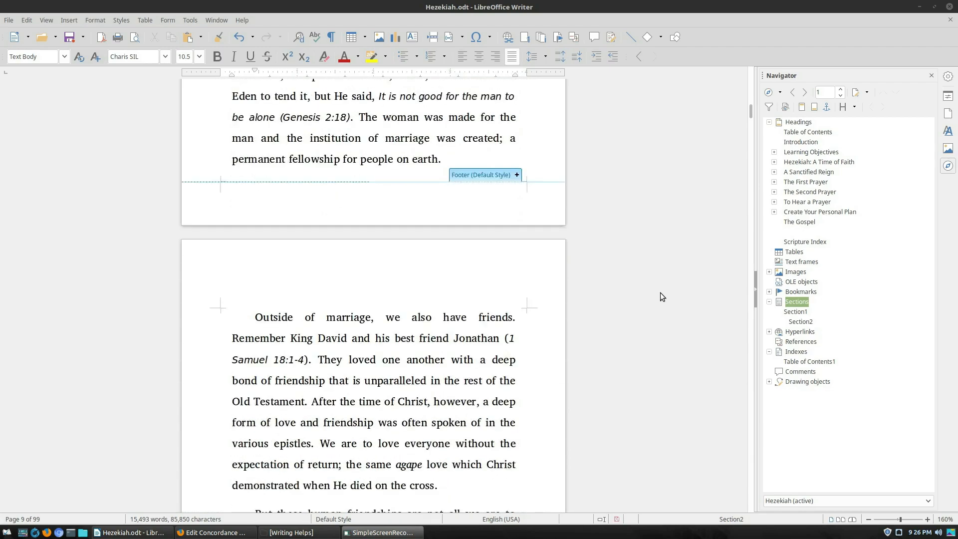
pyautogui.scroll(-3)
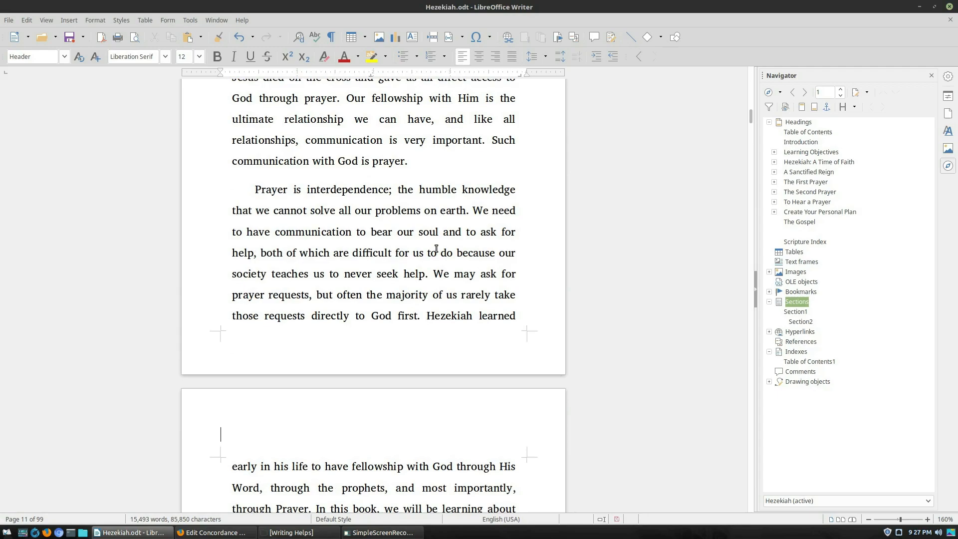
# Select the word Hezekiah and start an Index Entry for it from the Insert menu.
pyautogui.doubleClick(448, 315)
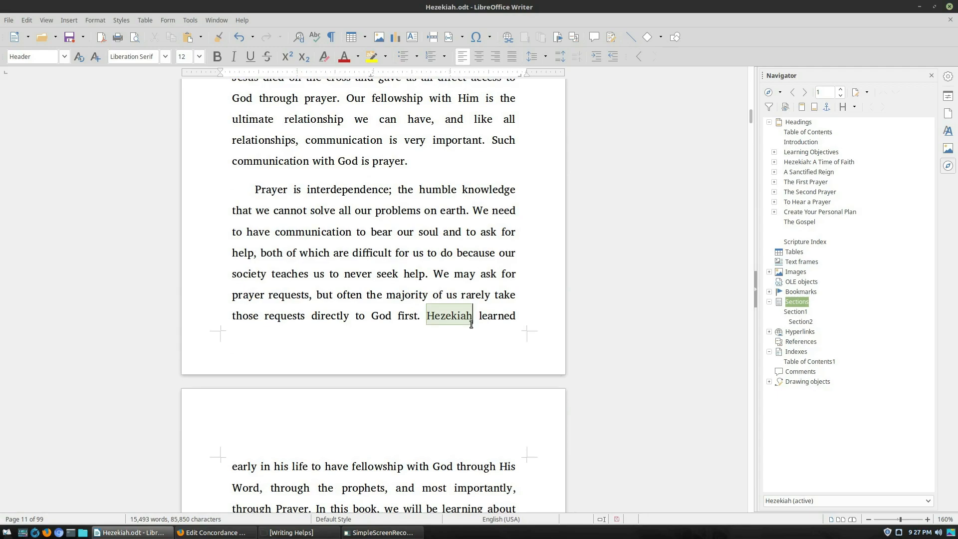
pyautogui.doubleClick(447, 316)
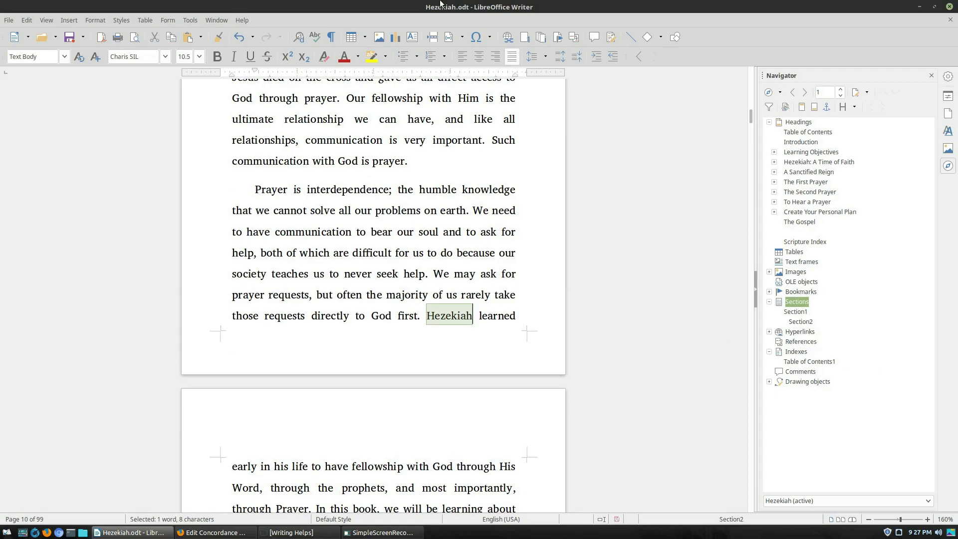
pyautogui.click(69, 20)
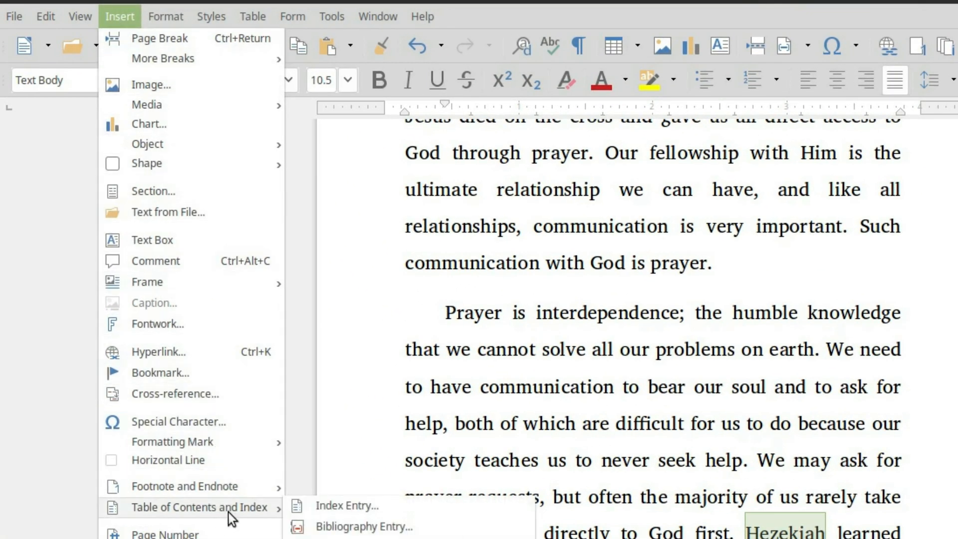
pyautogui.click(347, 505)
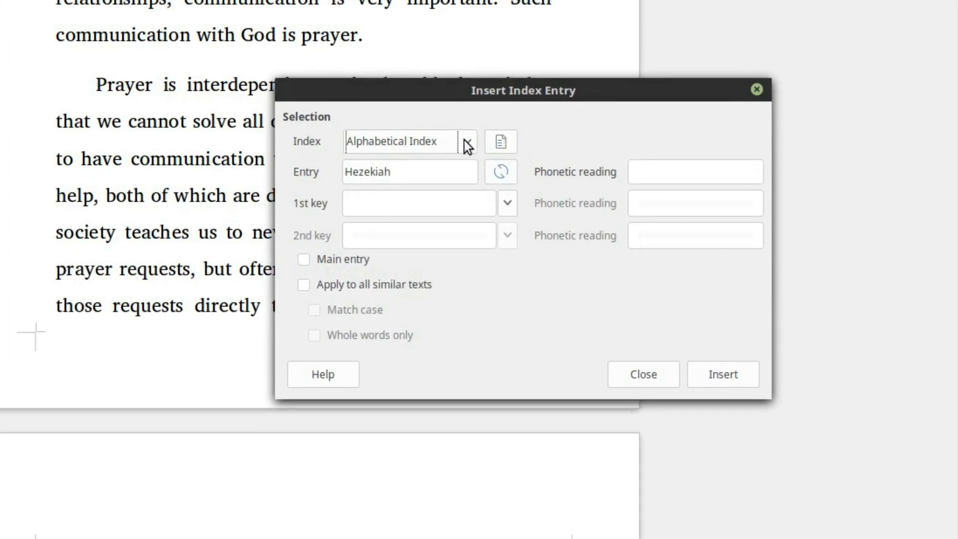
# Review the index types and keep Hezekiah as the entry text.
pyautogui.click(467, 141)
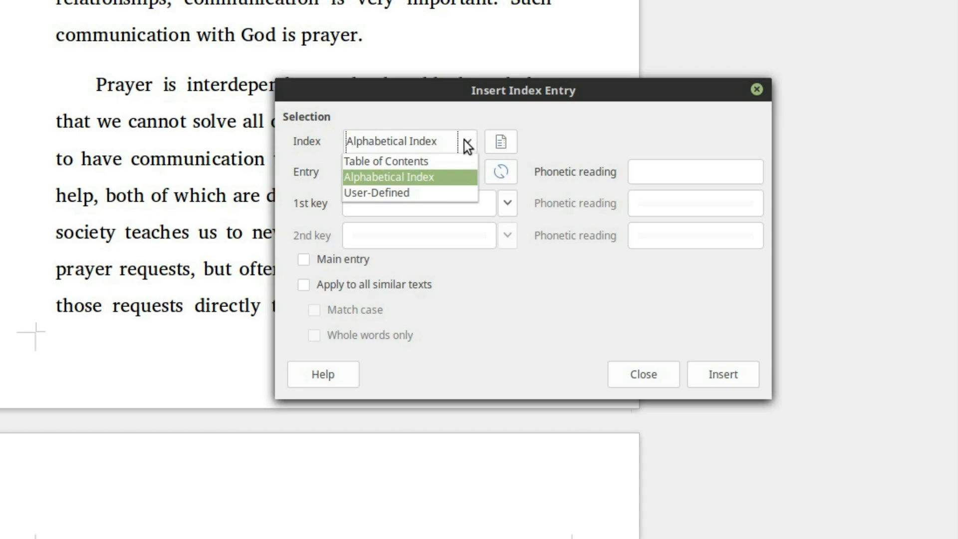
pyautogui.write('Hezekiah')
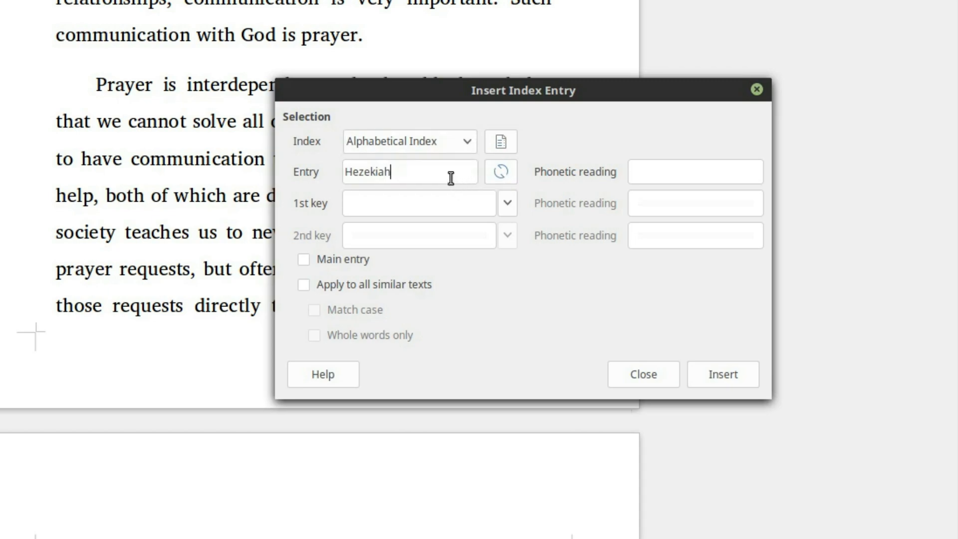
pyautogui.moveTo(516, 196)
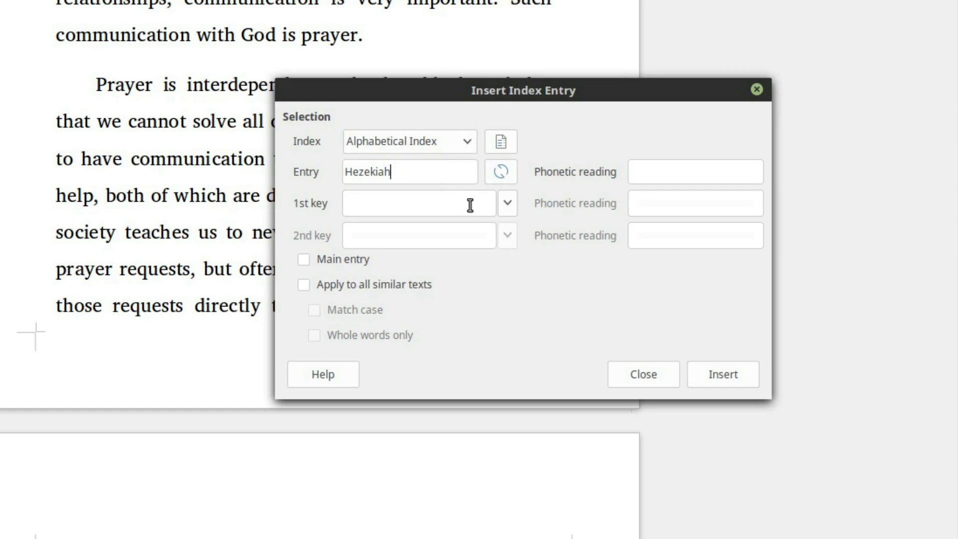
pyautogui.moveTo(515, 209)
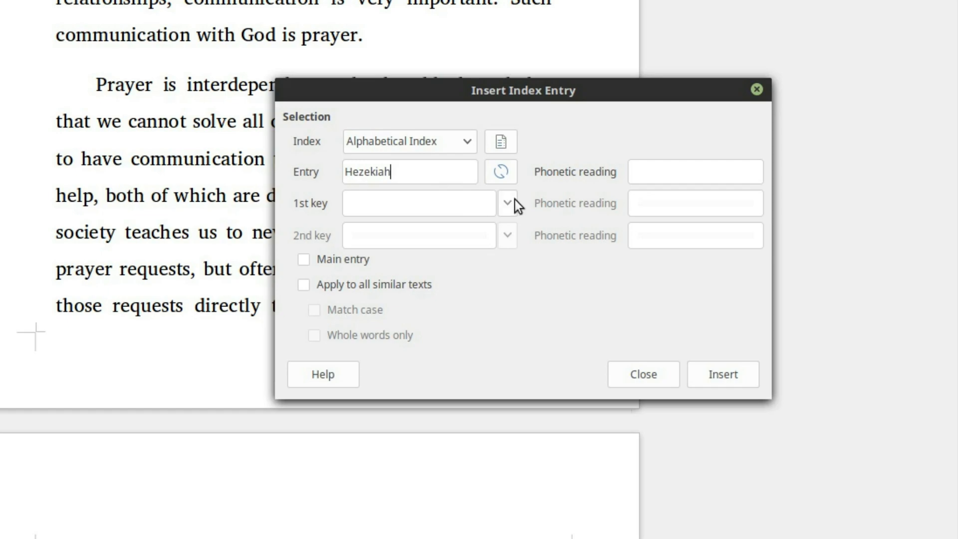
pyautogui.write('H')
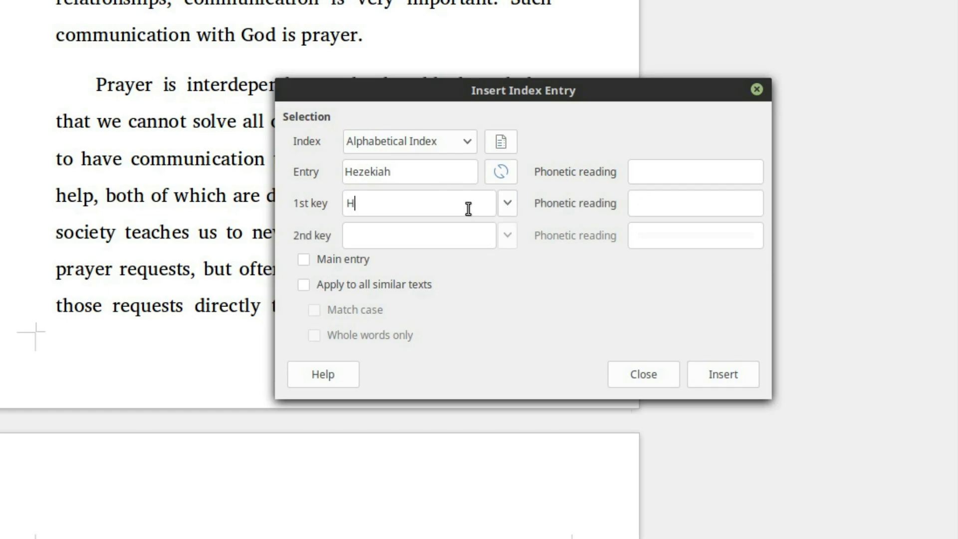
pyautogui.write('ezekiah')
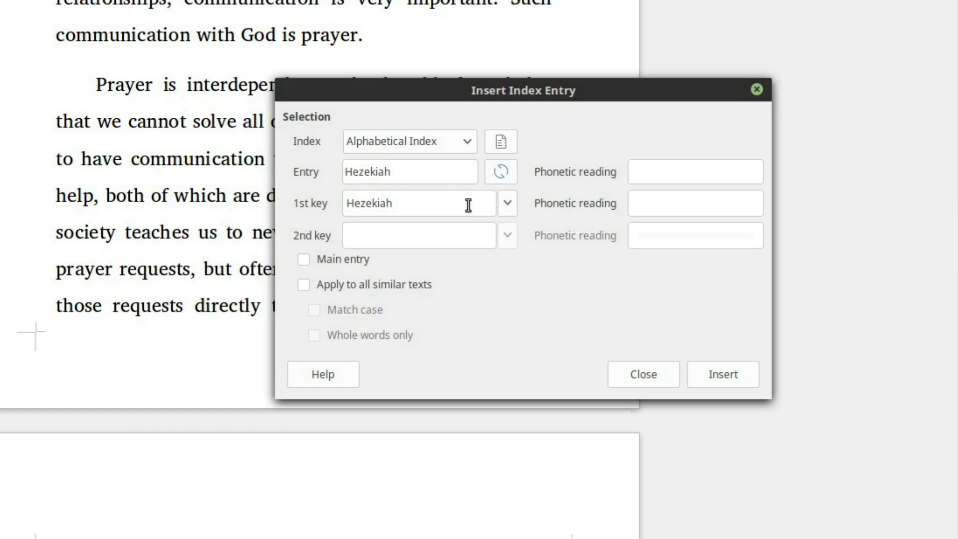
pyautogui.click(418, 204)
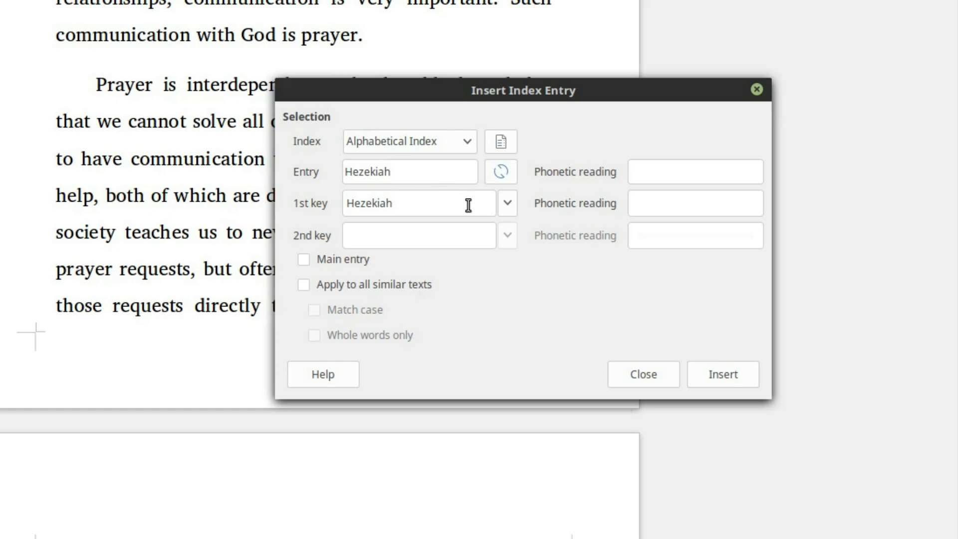
pyautogui.click(415, 204)
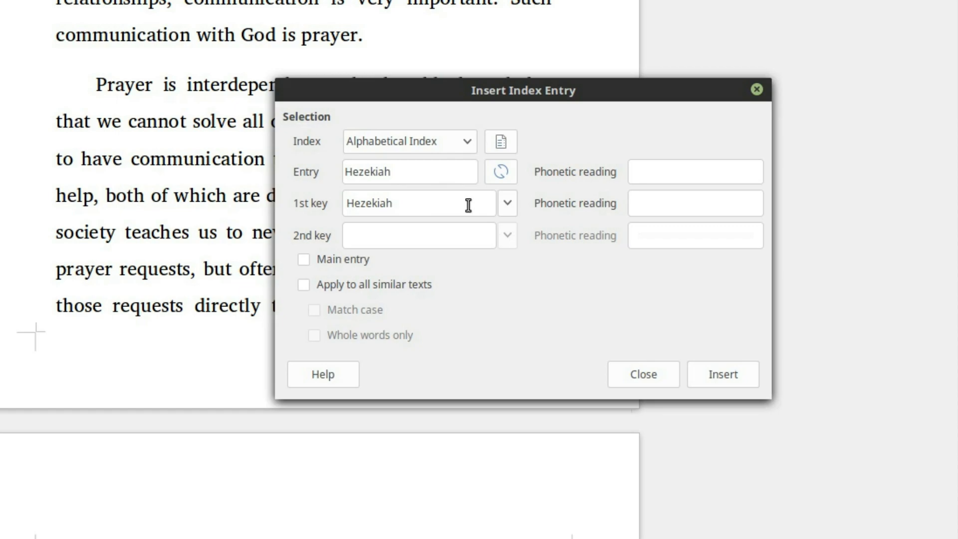
pyautogui.click(418, 204)
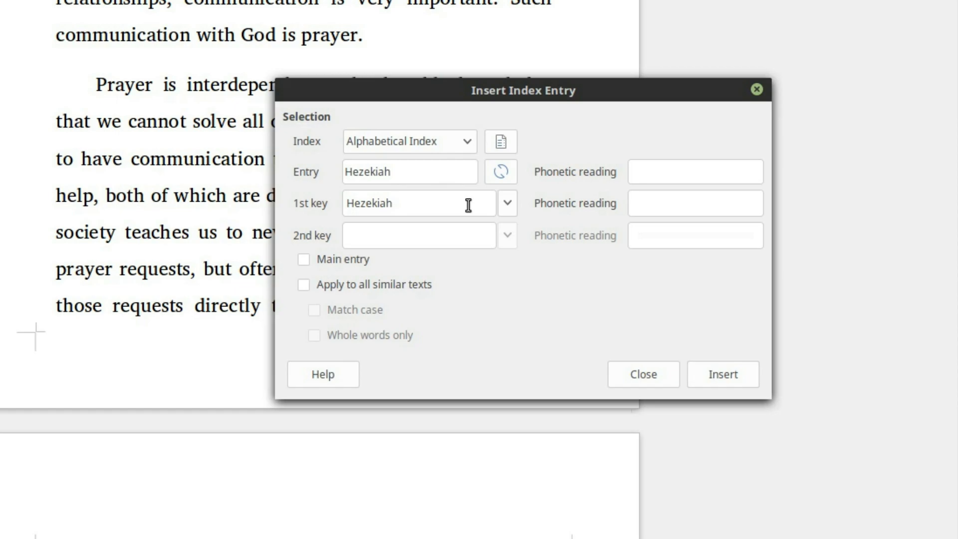
pyautogui.click(419, 204)
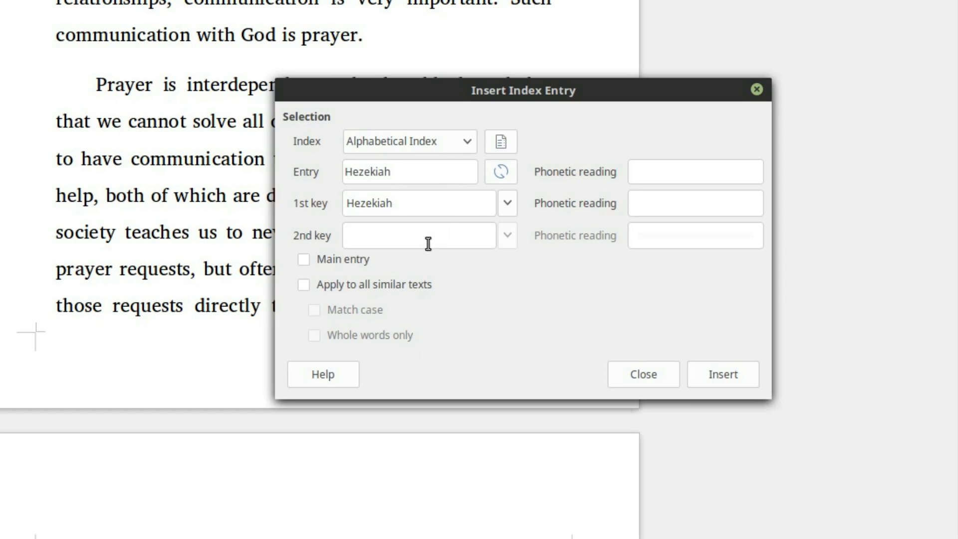
# Replace the entry's 1st key Hezekiah with Kings.
pyautogui.click(407, 235)
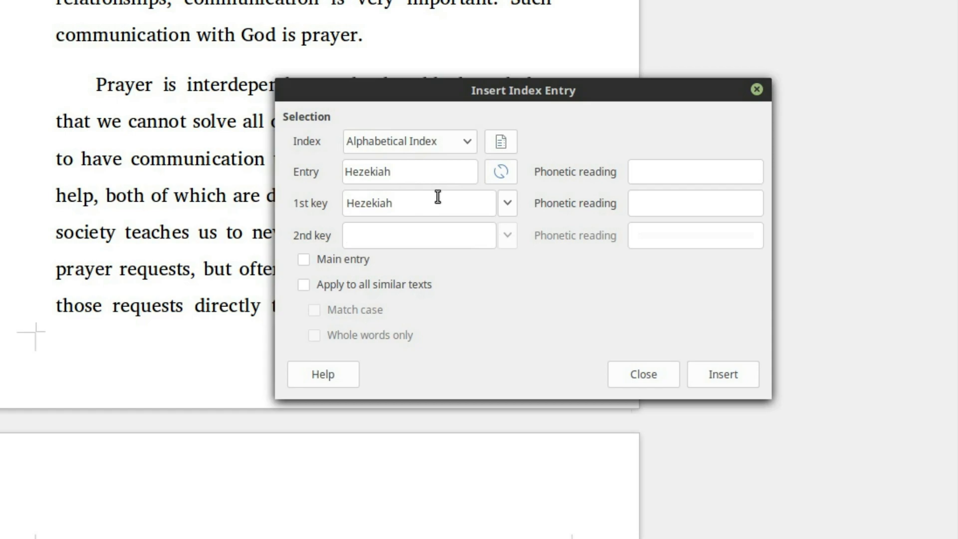
pyautogui.write('Kings')
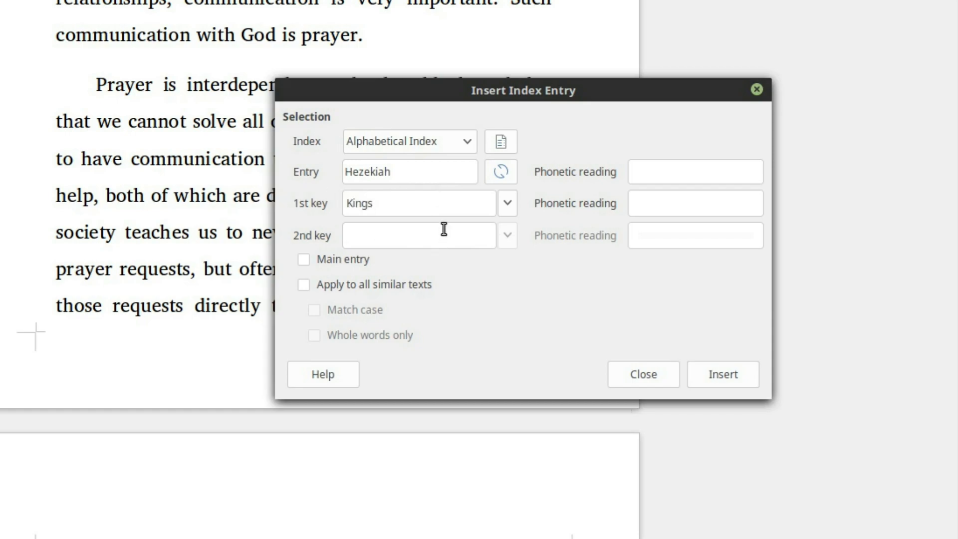
pyautogui.moveTo(461, 204)
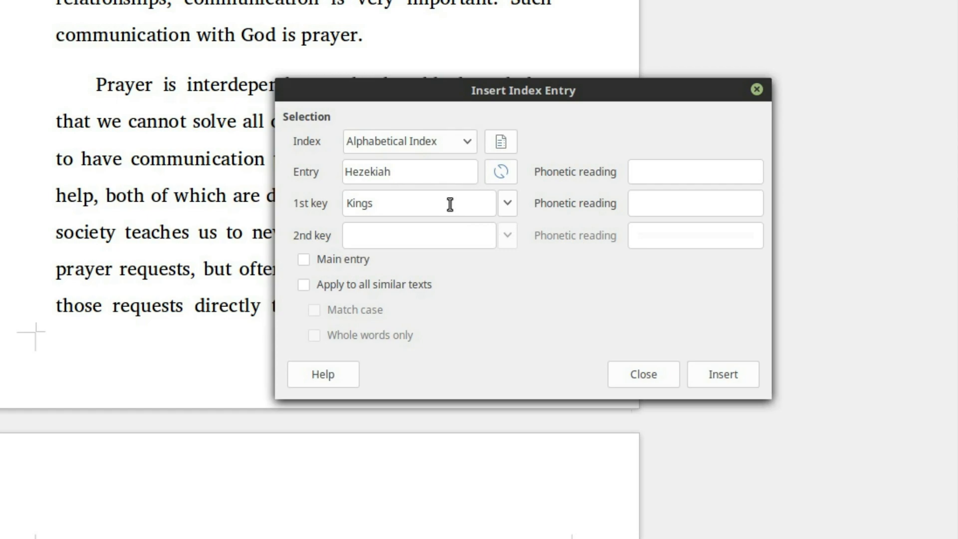
pyautogui.click(408, 203)
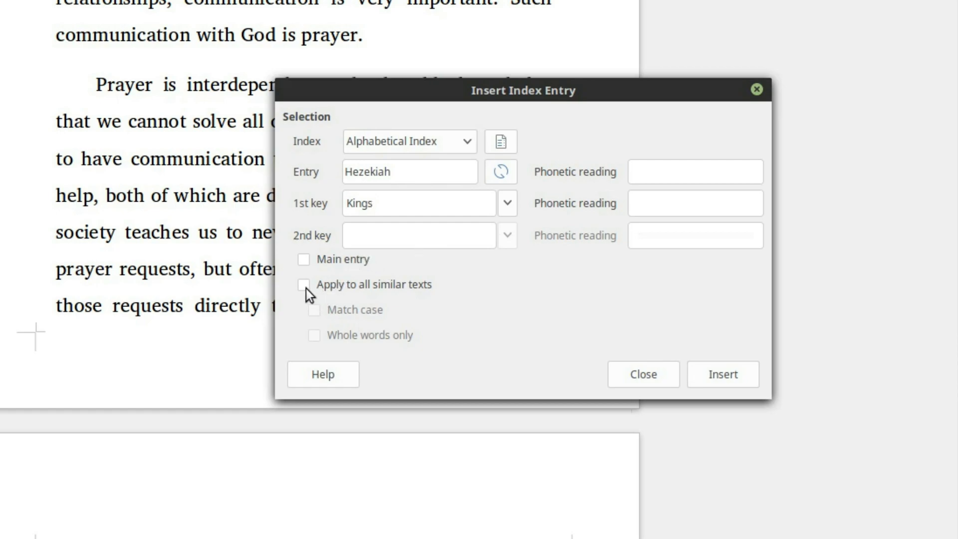
# Apply the entry to all similar texts and insert the Hezekiah entries under Kings.
pyautogui.click(303, 285)
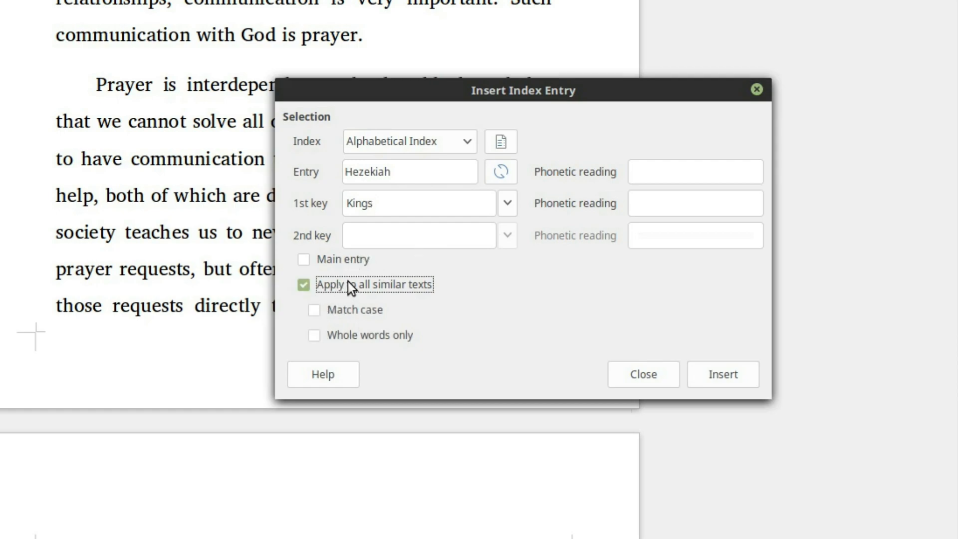
pyautogui.moveTo(318, 324)
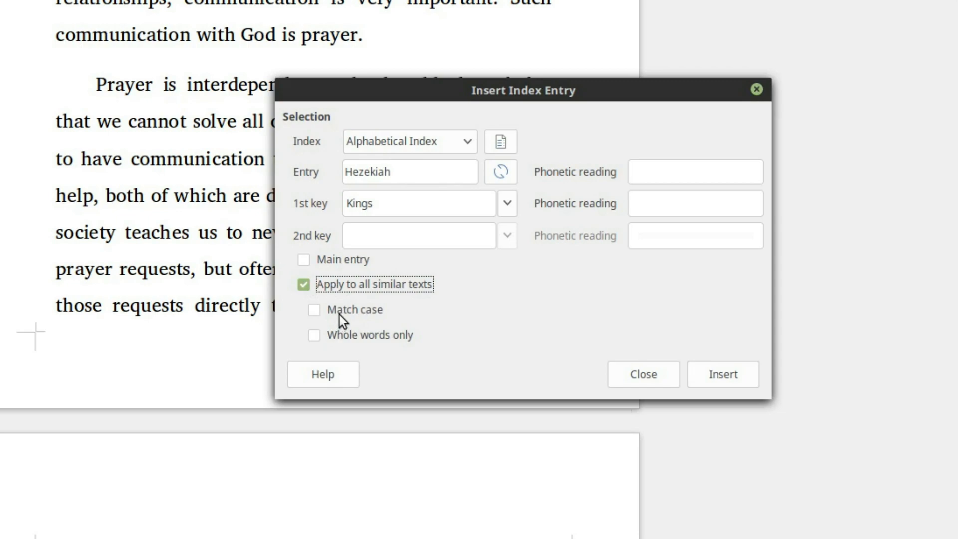
pyautogui.moveTo(403, 339)
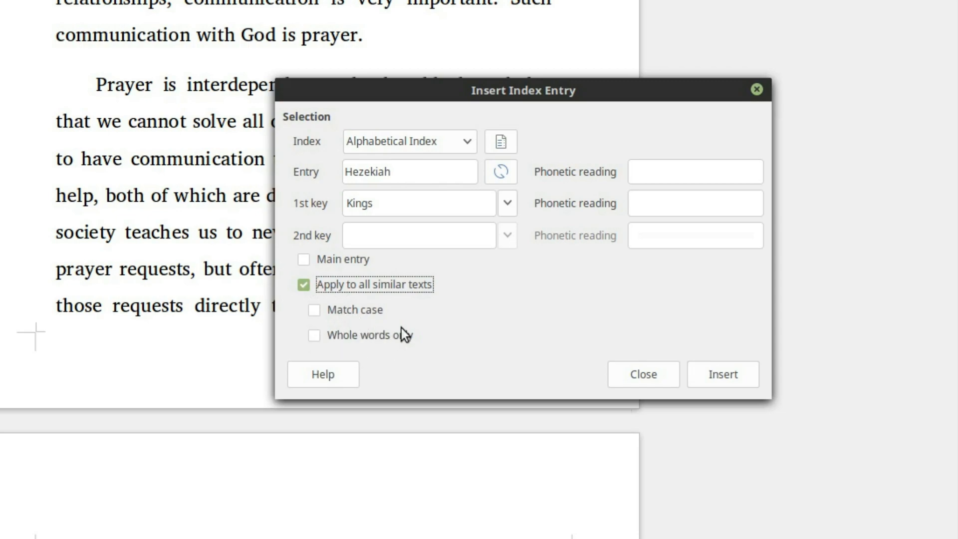
pyautogui.moveTo(361, 339)
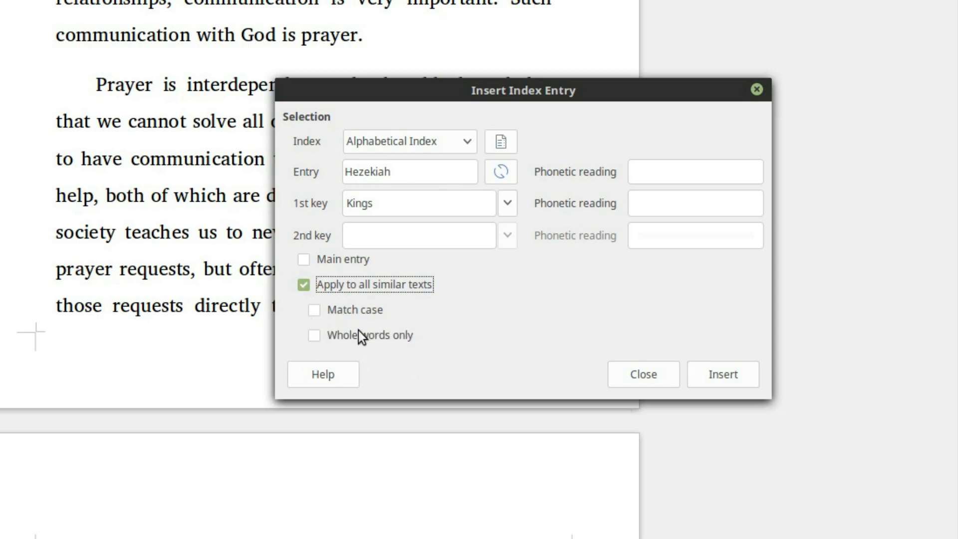
pyautogui.moveTo(383, 347)
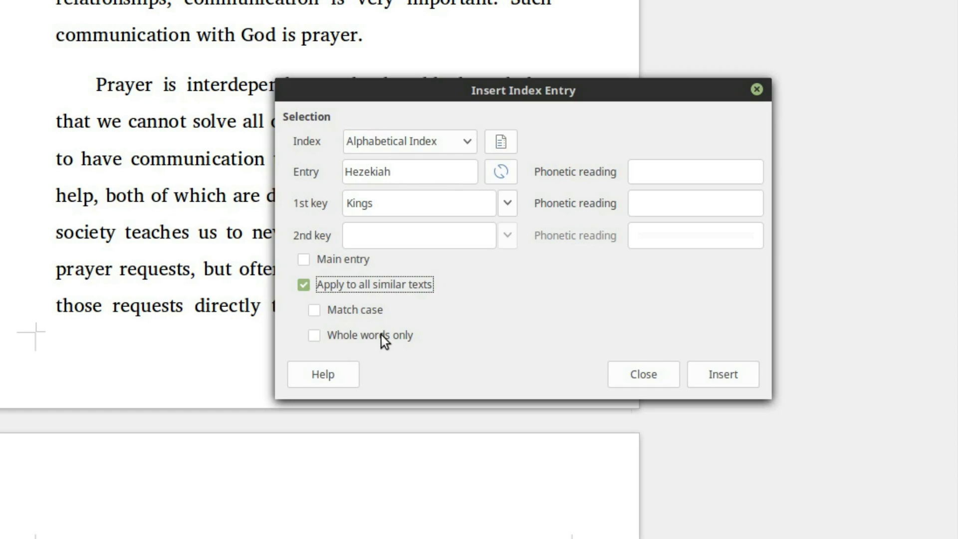
pyautogui.moveTo(375, 344)
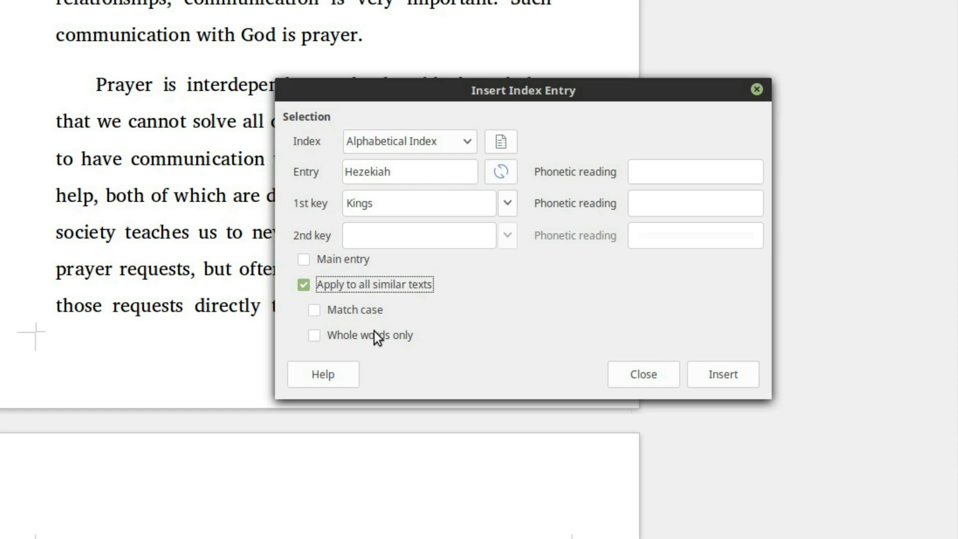
pyautogui.moveTo(373, 344)
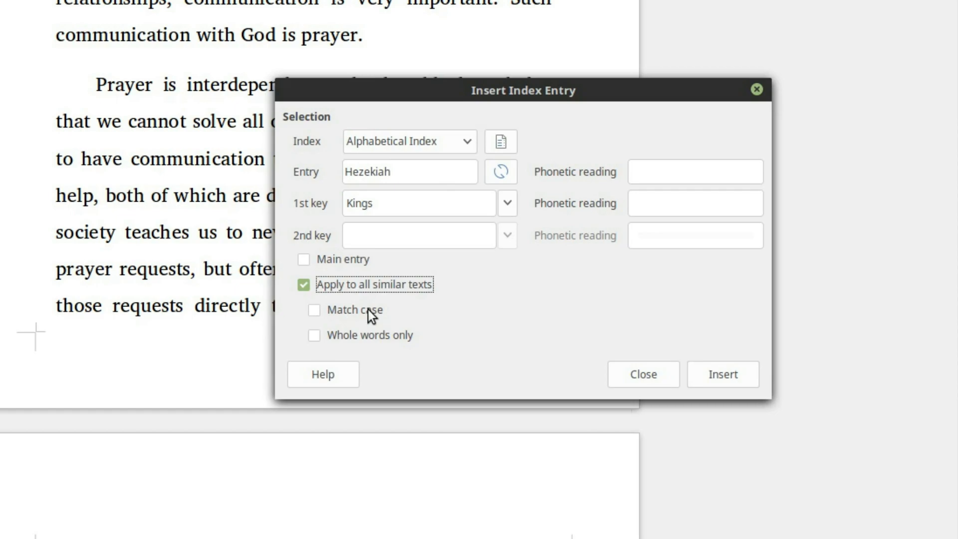
pyautogui.moveTo(357, 329)
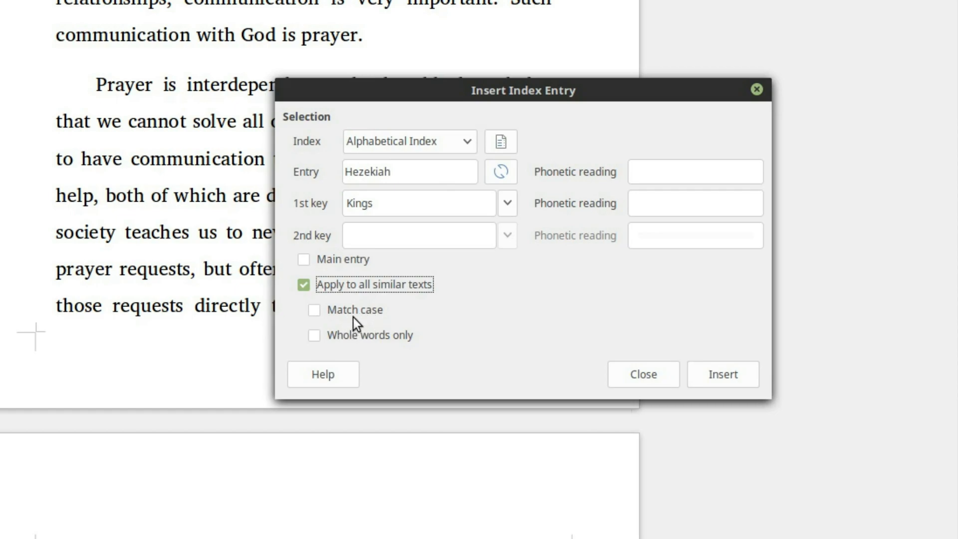
pyautogui.moveTo(436, 282)
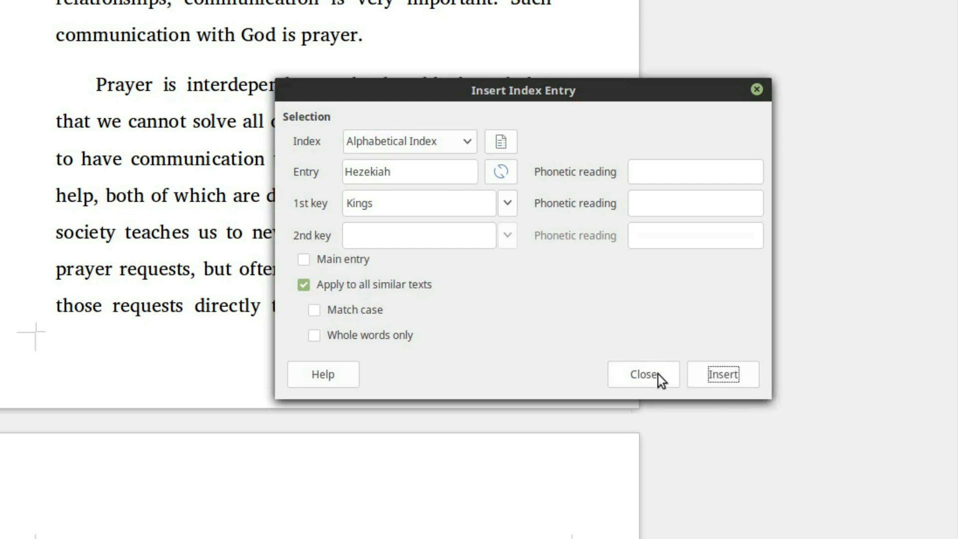
pyautogui.click(642, 374)
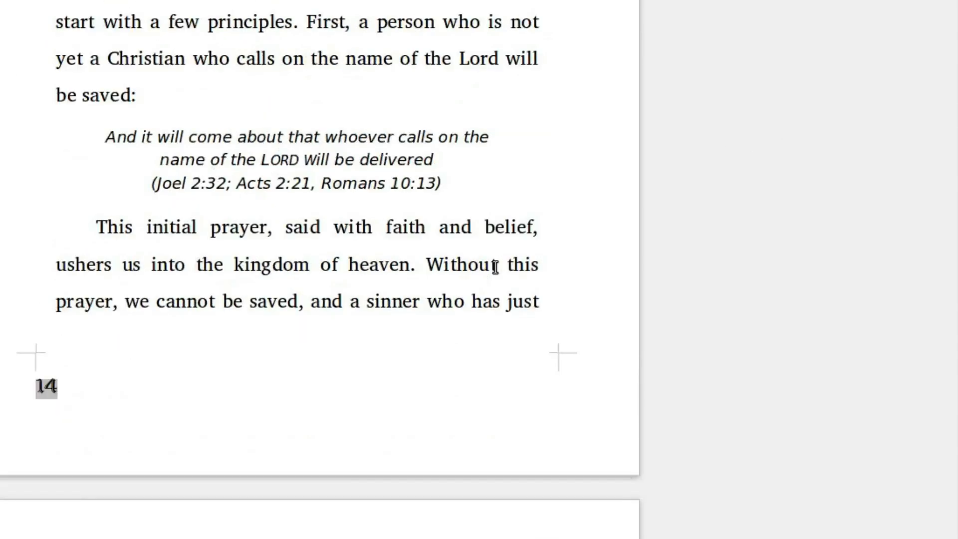
pyautogui.scroll(-3)
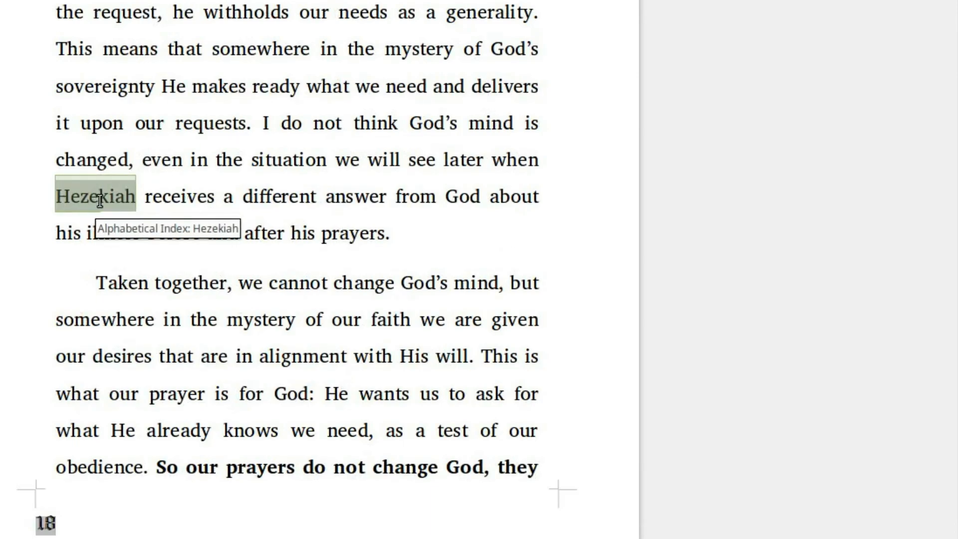
pyautogui.scroll(-3)
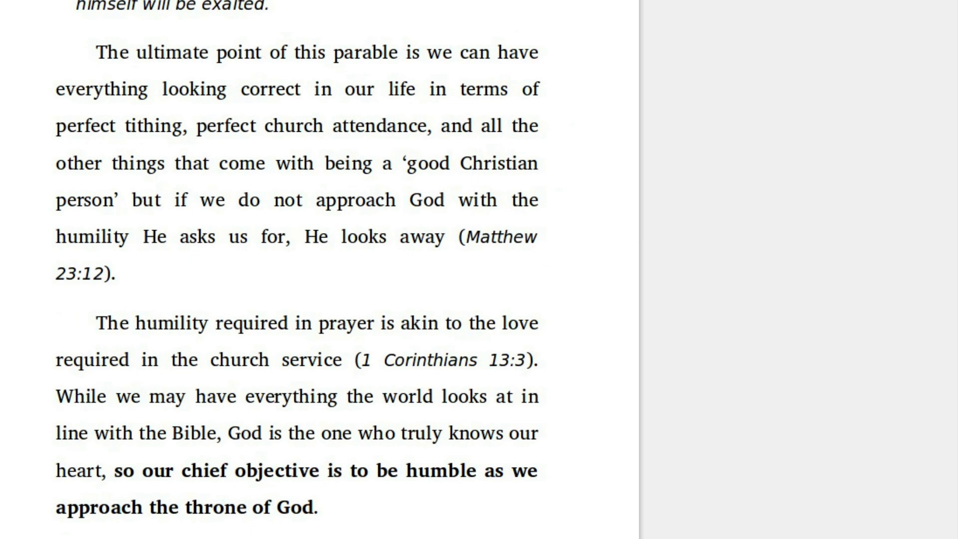
pyautogui.scroll(-3)
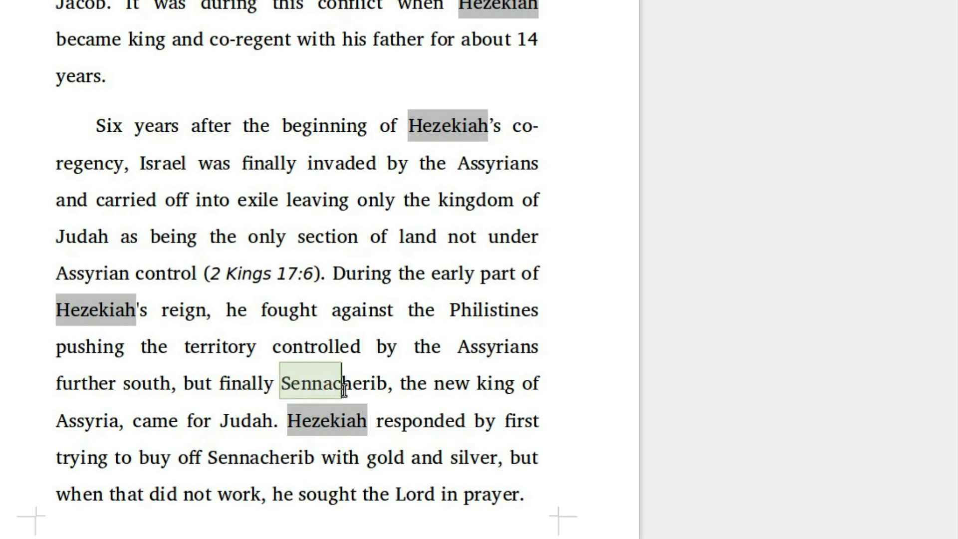
# Mark every occurrence of Sennacherib as an index entry under the Kings key.
pyautogui.doubleClick(323, 381)
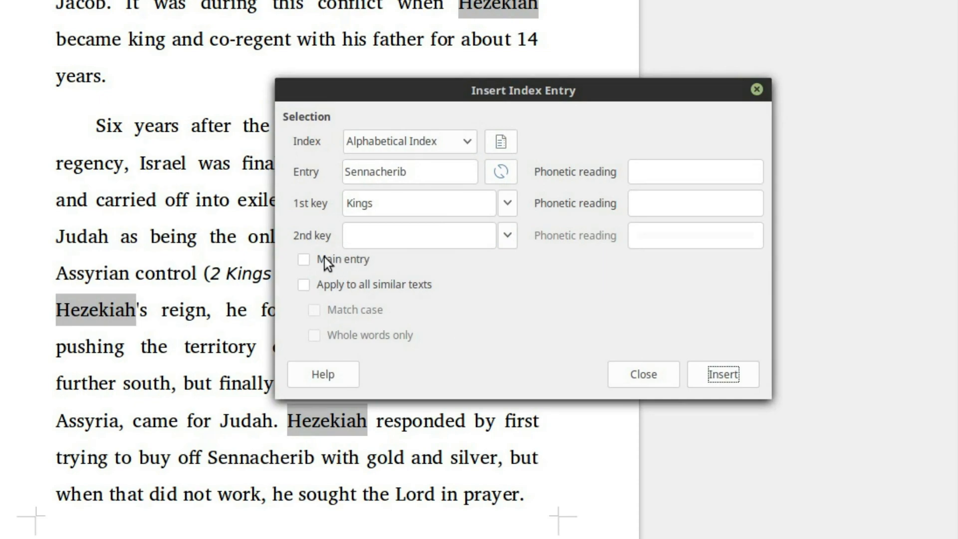
pyautogui.click(303, 285)
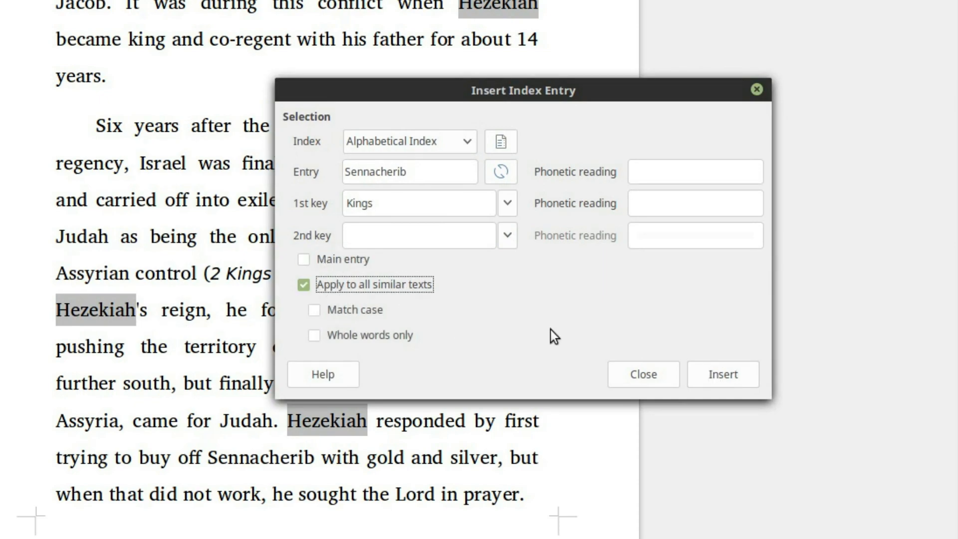
pyautogui.click(723, 373)
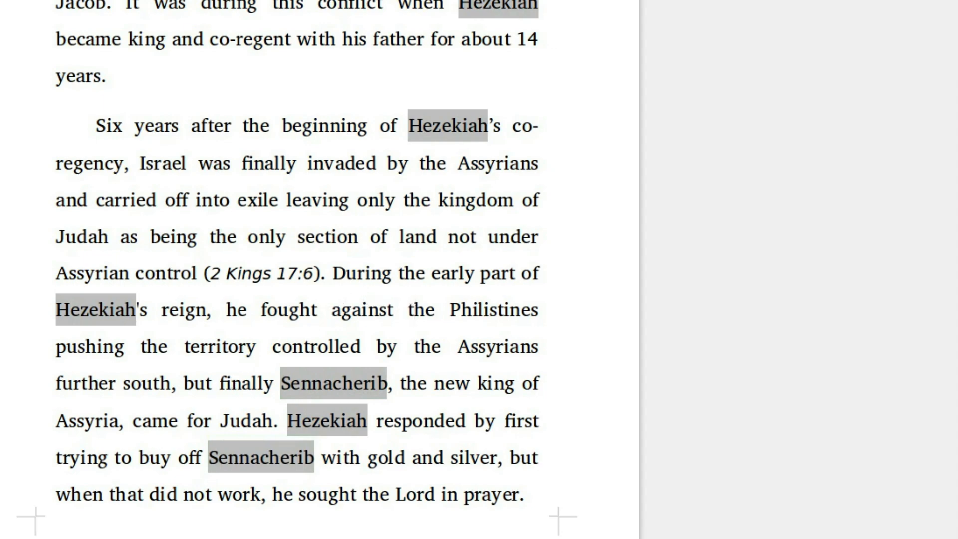
# Mark every occurrence of Sargon as an index entry under the Kings key.
pyautogui.scroll(-3)
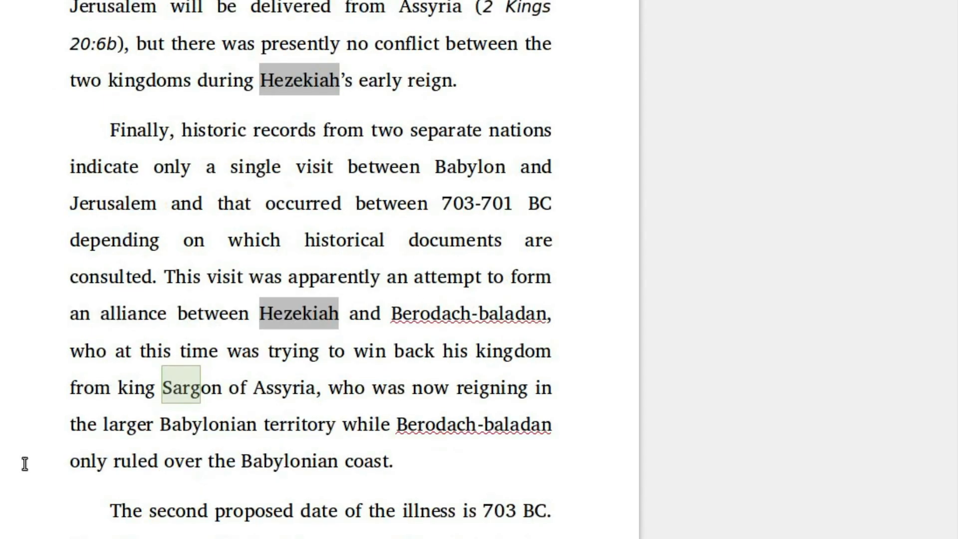
pyautogui.doubleClick(187, 400)
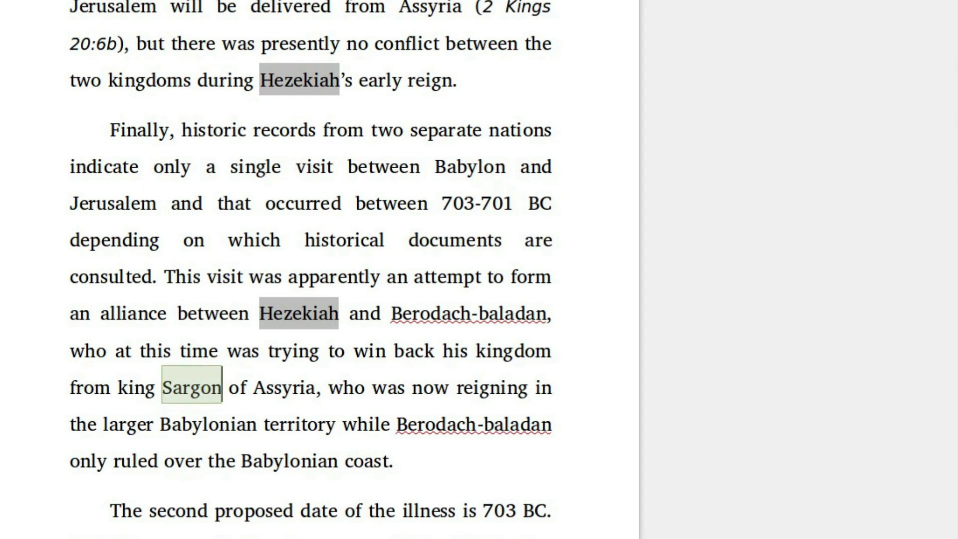
pyautogui.click(191, 387)
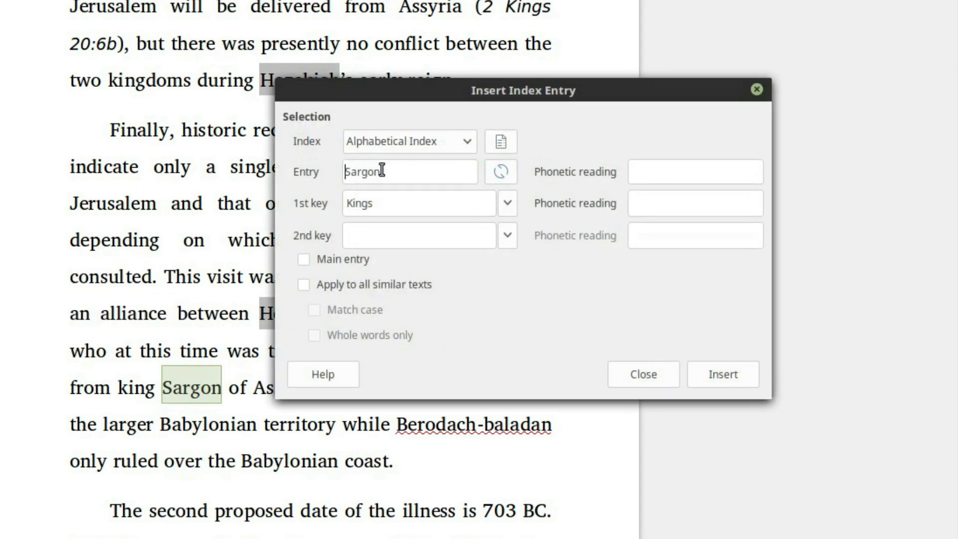
pyautogui.click(303, 285)
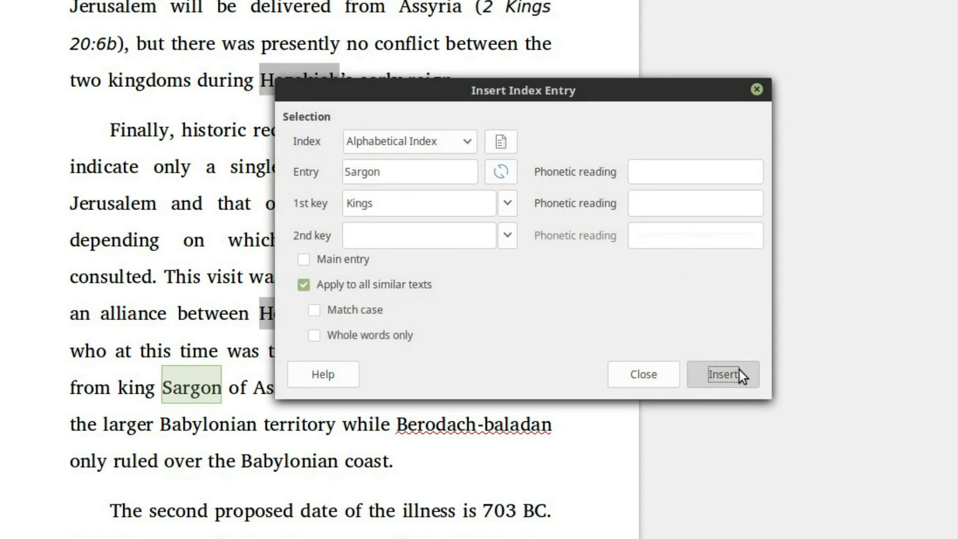
pyautogui.click(723, 374)
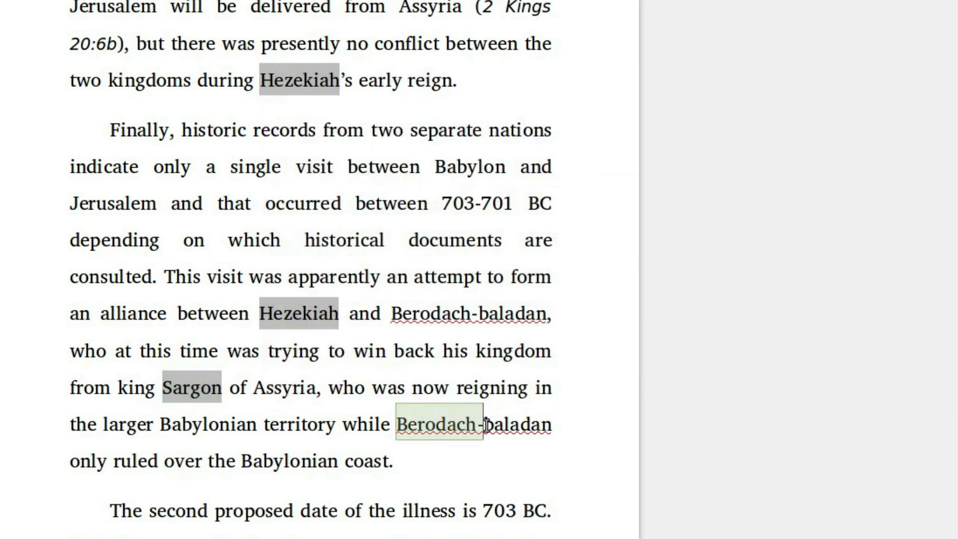
# Mark Berodach-baladan and its similar occurrences under the Kings key and finish entry marking.
pyautogui.doubleClick(512, 424)
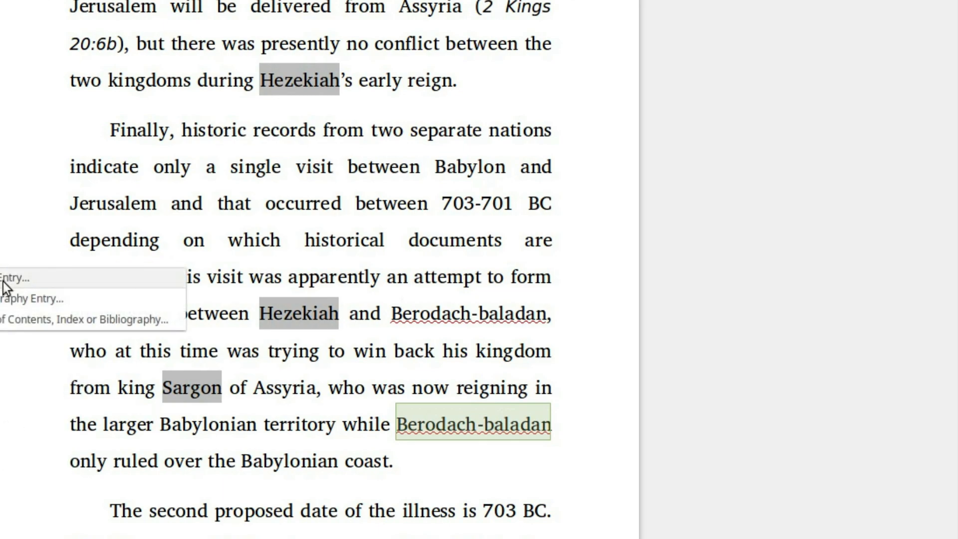
pyautogui.click(15, 291)
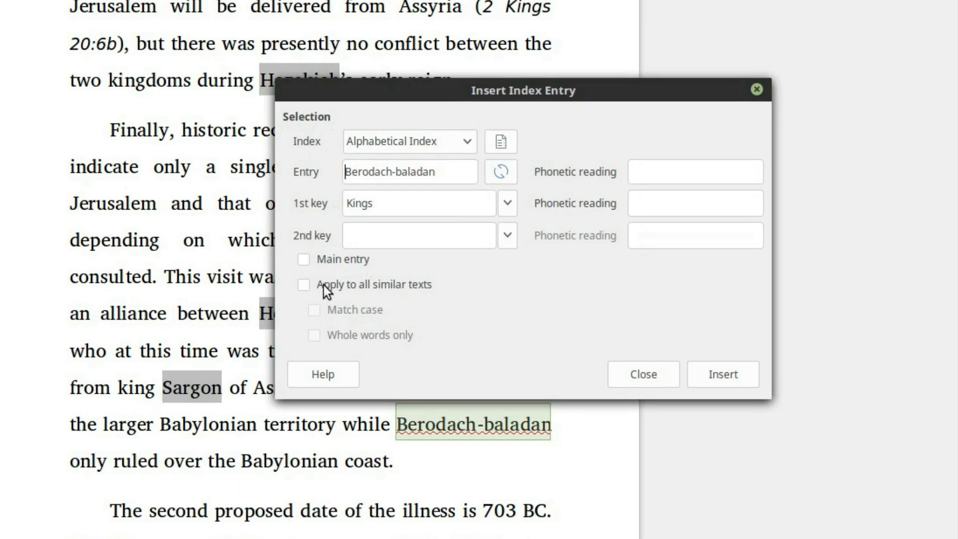
pyautogui.click(303, 284)
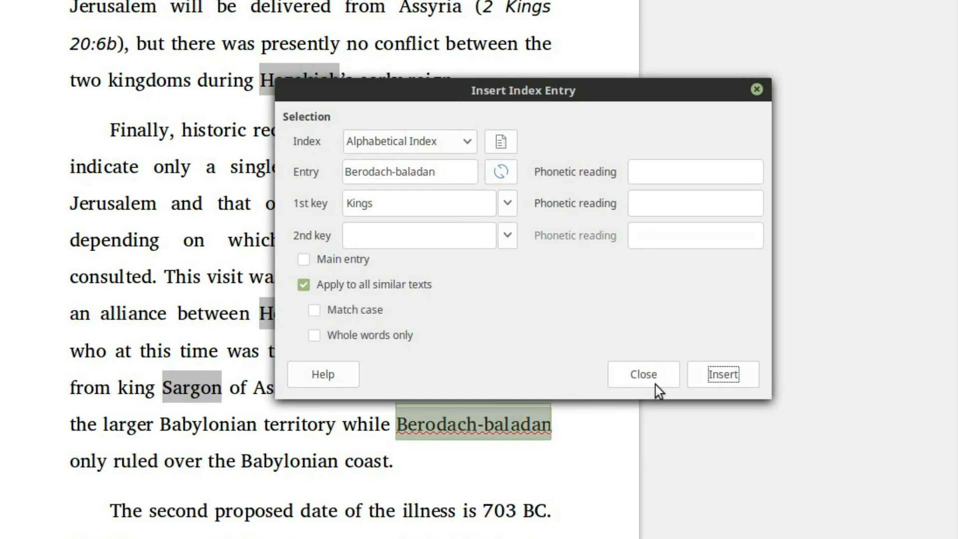
pyautogui.click(643, 374)
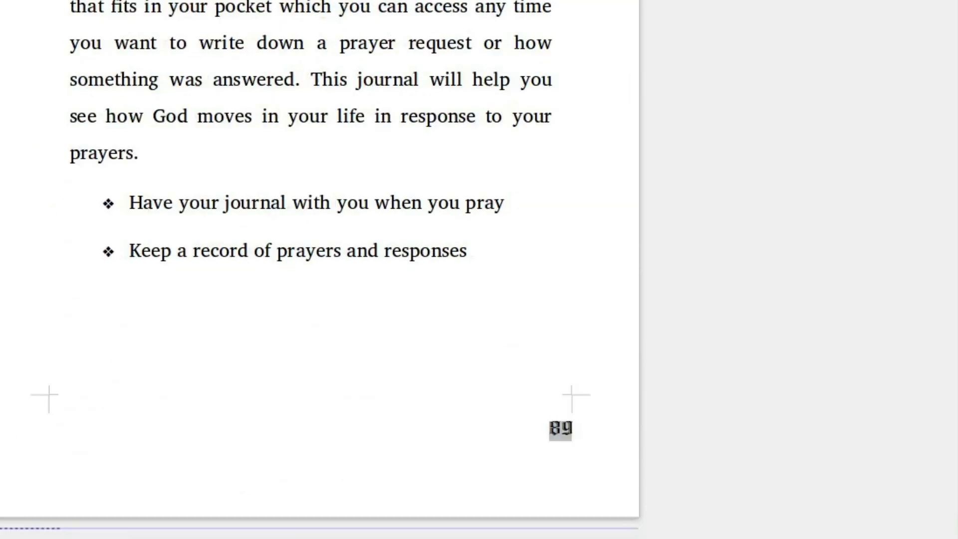
# Start an Alphabetical Index below the Scripture Index heading and select its default title for removal.
pyautogui.scroll(-3)
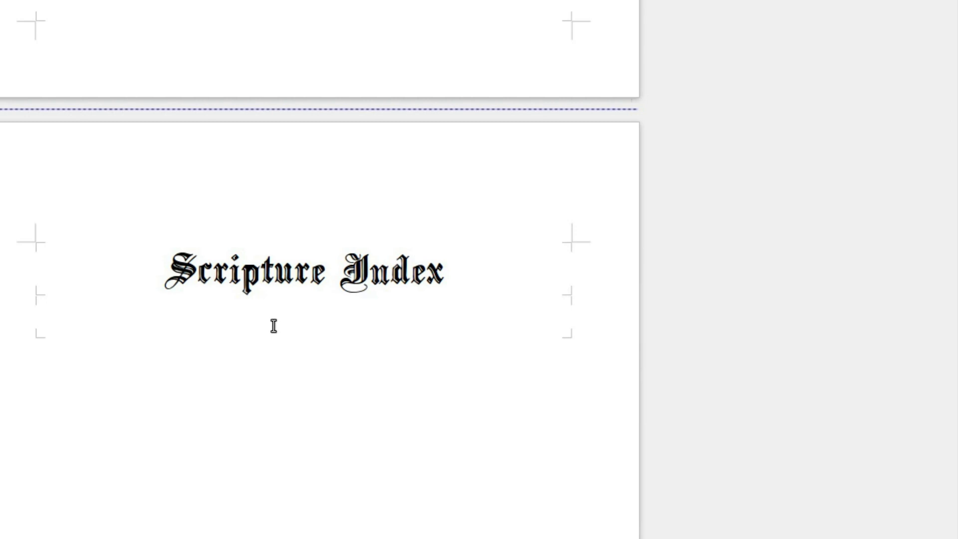
pyautogui.moveTo(94, 307)
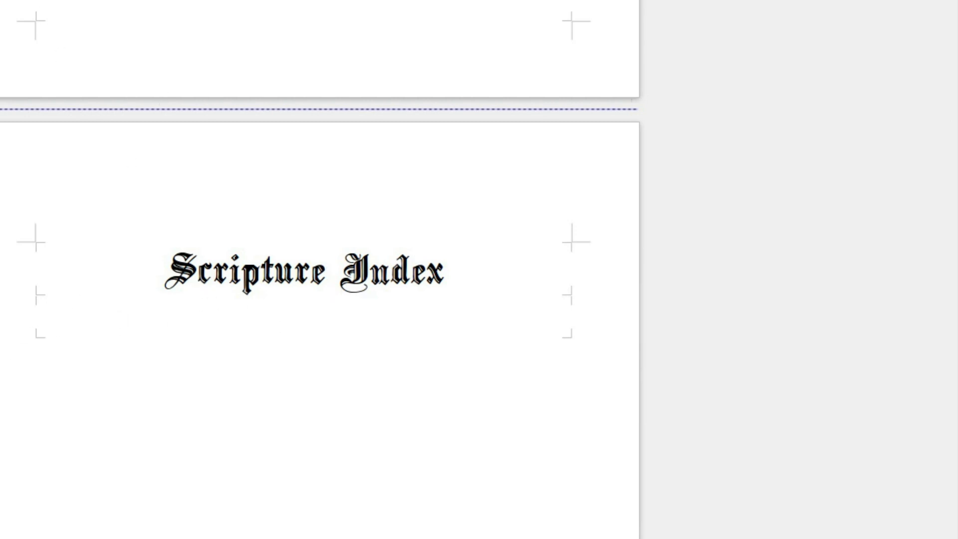
pyautogui.click(111, 5)
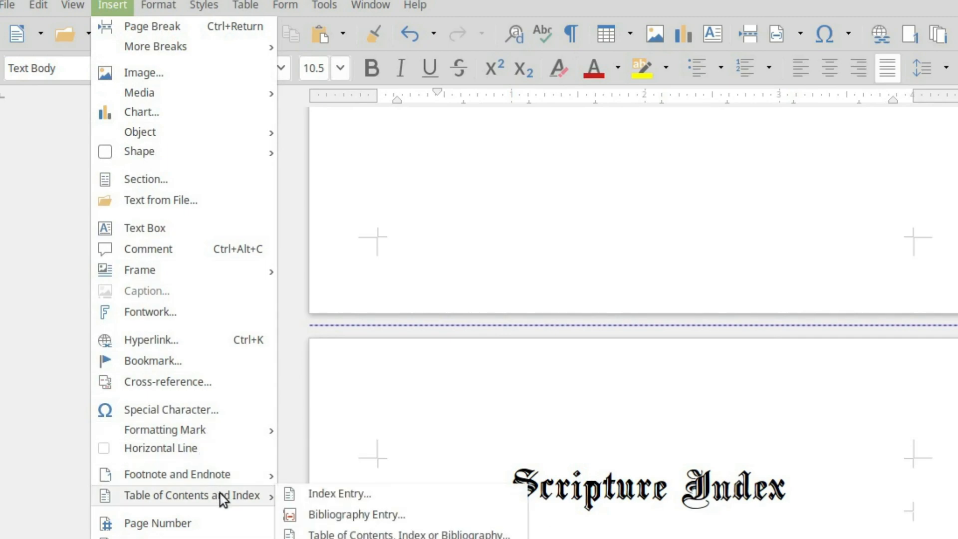
pyautogui.click(408, 533)
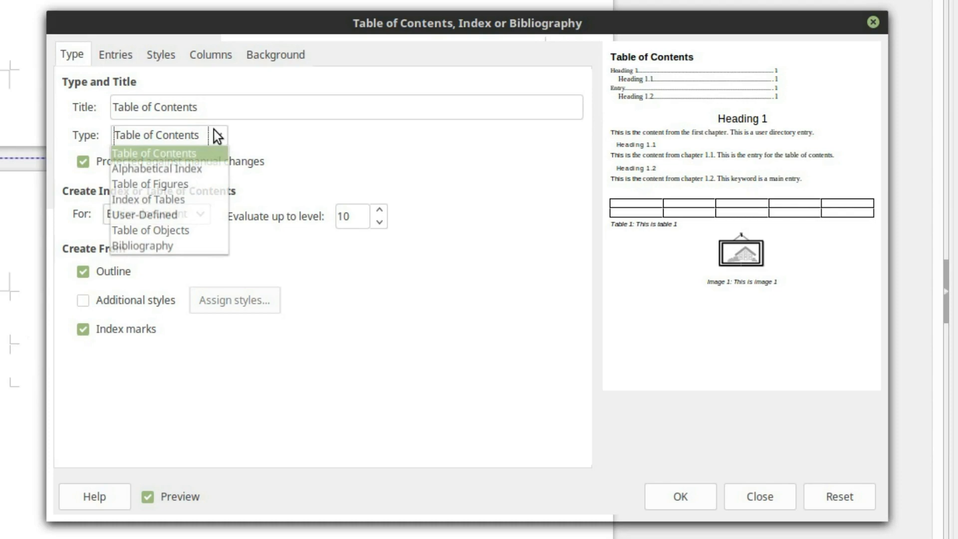
pyautogui.click(144, 167)
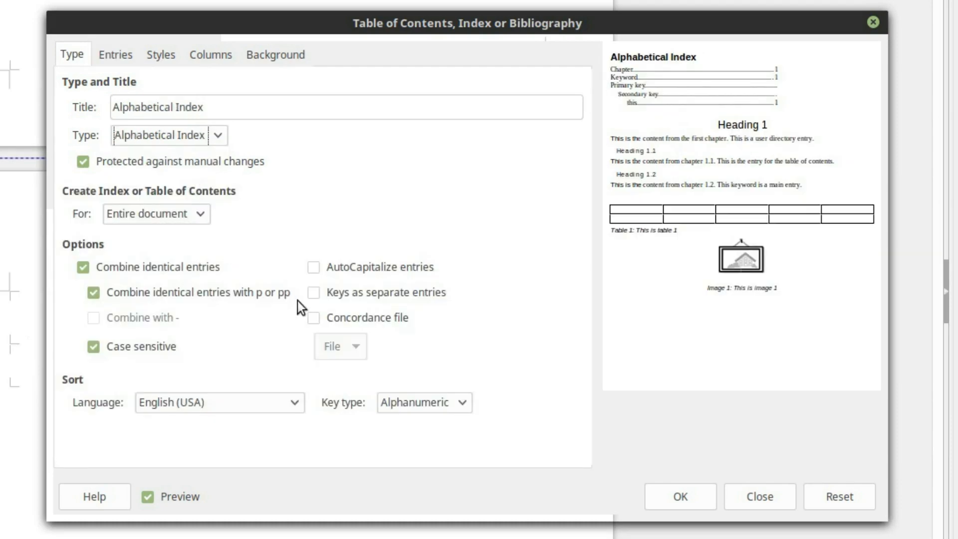
pyautogui.tripleClick(155, 106)
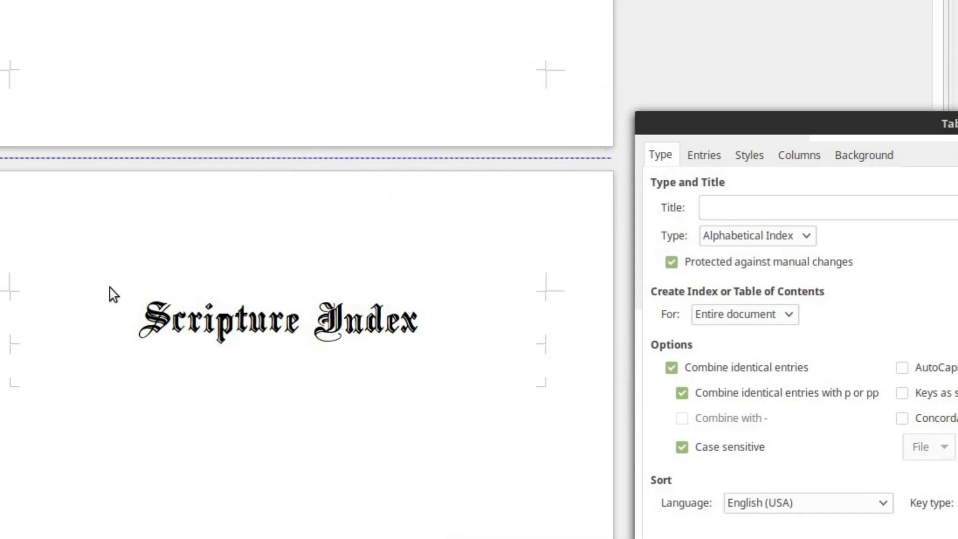
# Turn off protection against manual changes, keeping the index for the entire document.
pyautogui.click(844, 207)
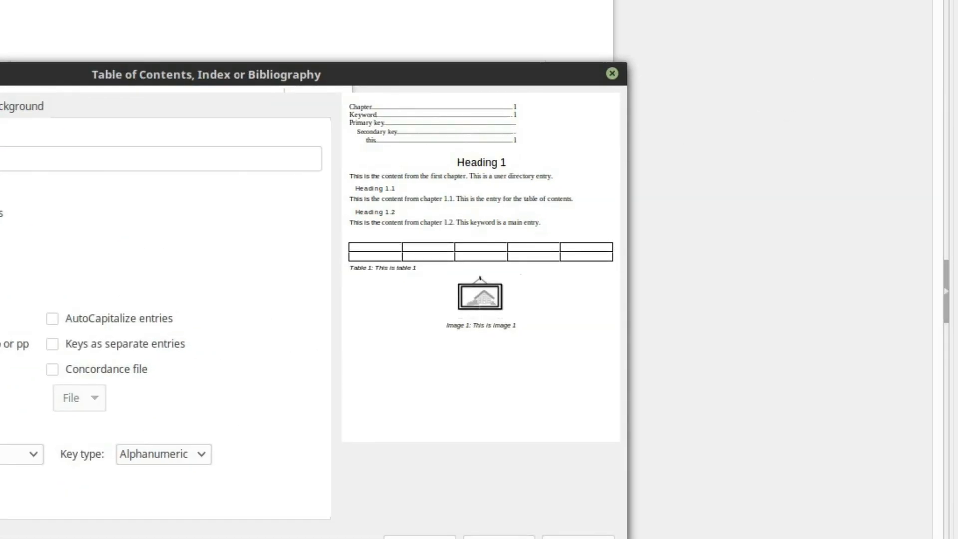
pyautogui.moveTo(175, 94)
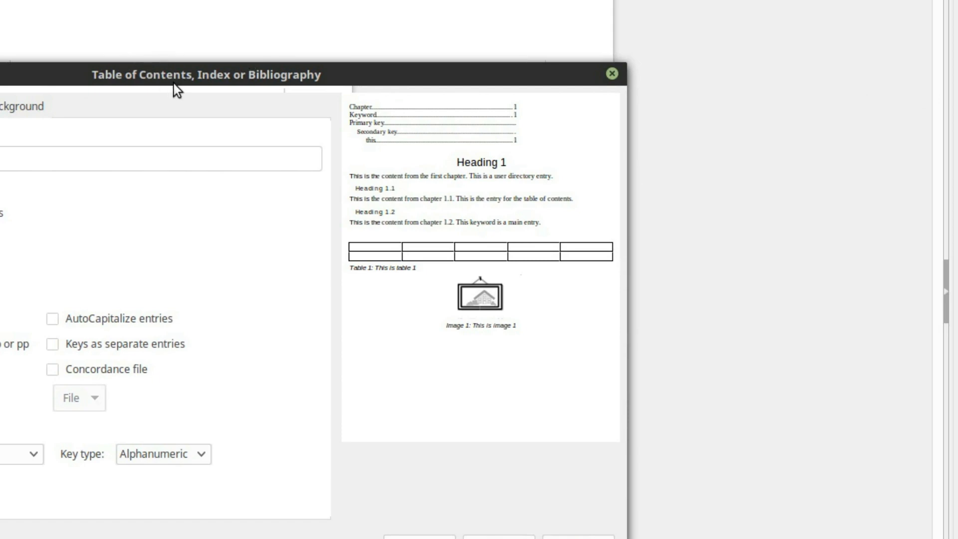
pyautogui.moveTo(178, 82)
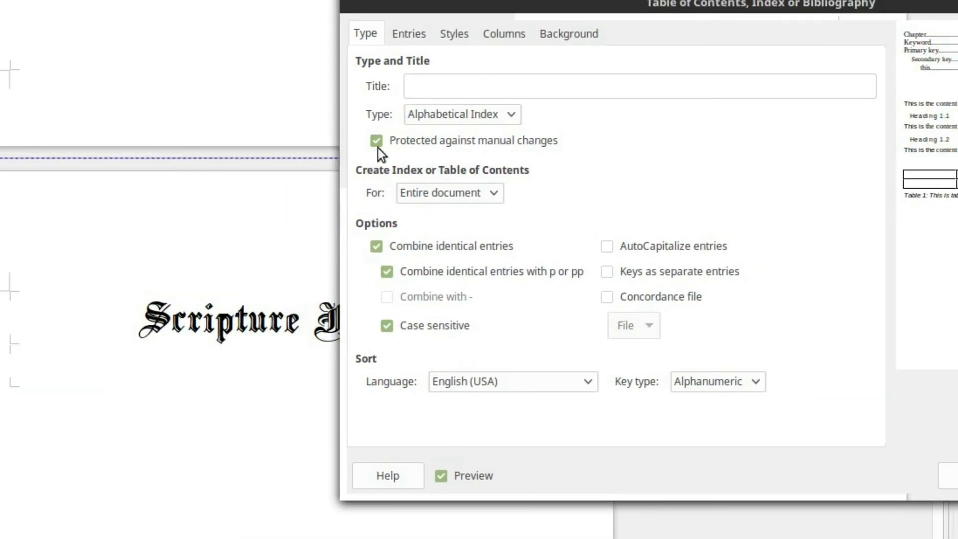
pyautogui.click(375, 140)
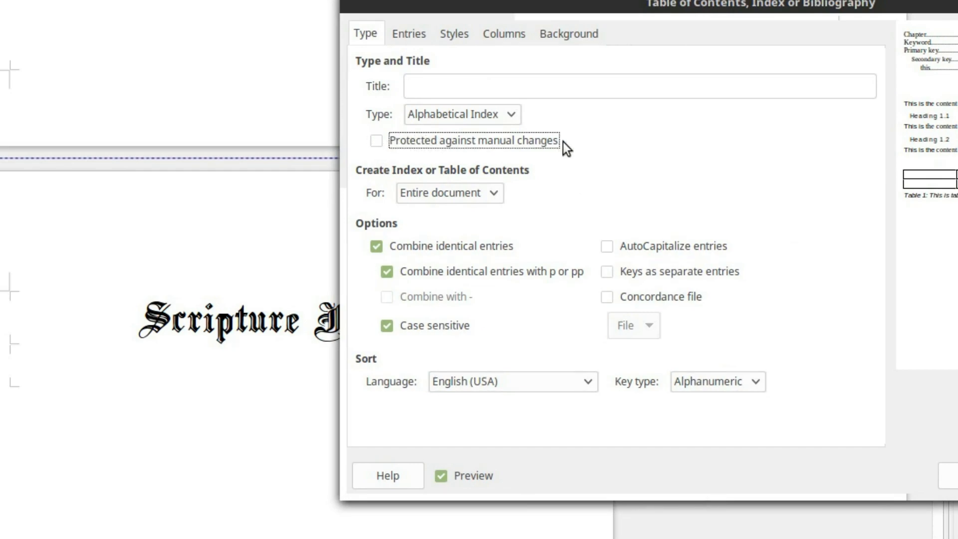
pyautogui.moveTo(551, 158)
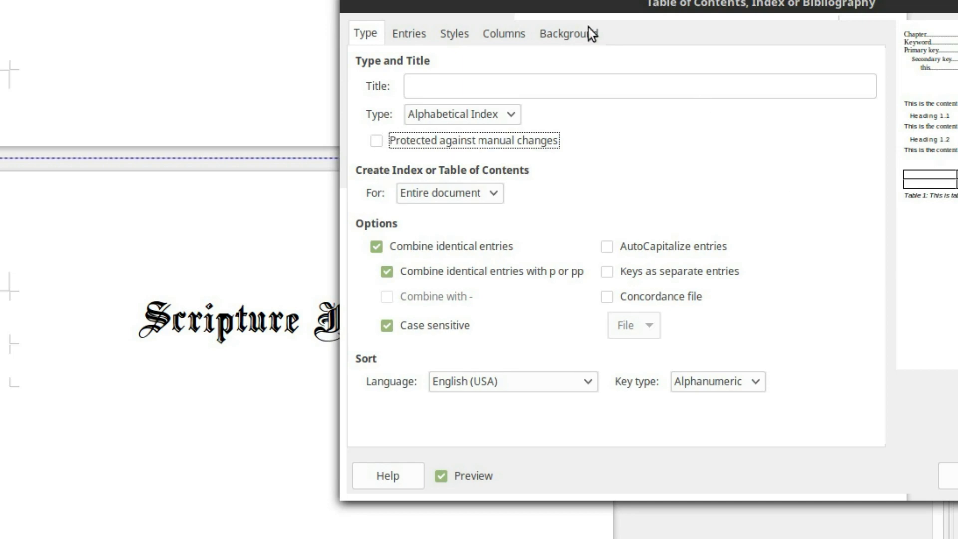
pyautogui.moveTo(502, 205)
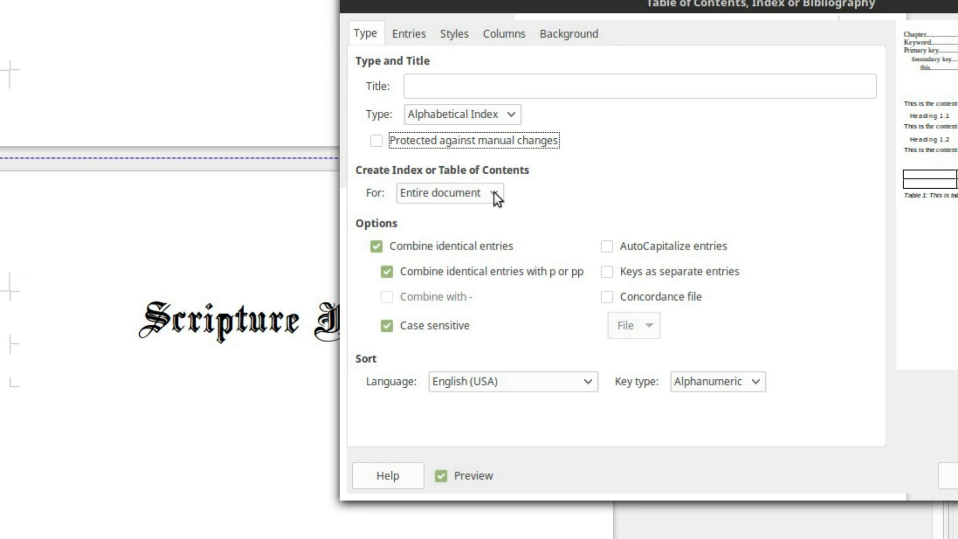
pyautogui.click(495, 192)
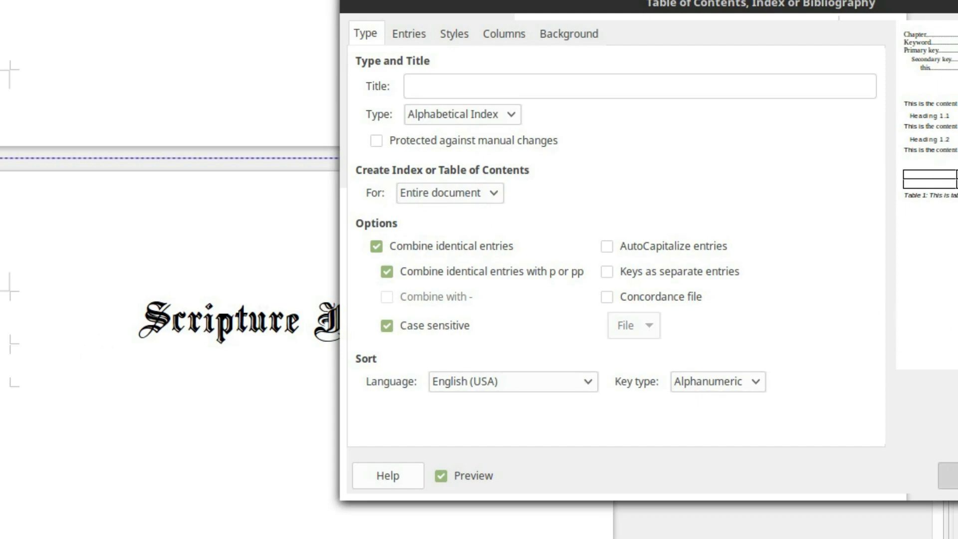
pyautogui.moveTo(153, 509)
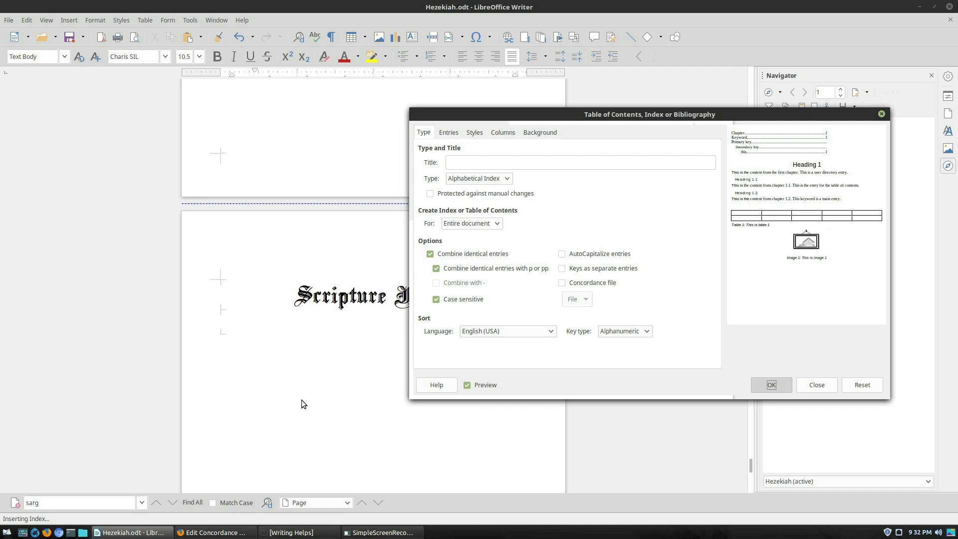
# Generate the index listing Kings with Berodach-baladan, Hezekiah, Sargon and Sennacherib and their pages.
pyautogui.click(771, 385)
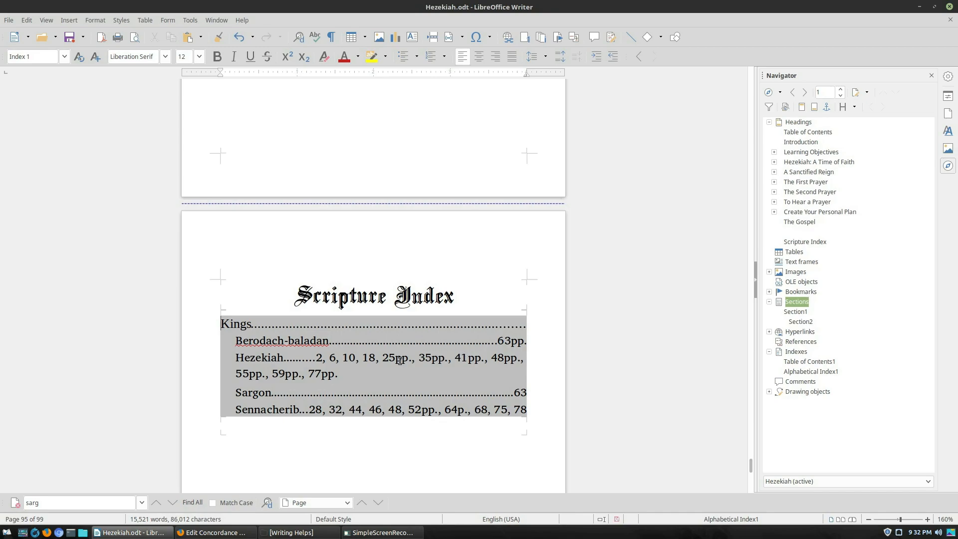
pyautogui.rightClick(352, 368)
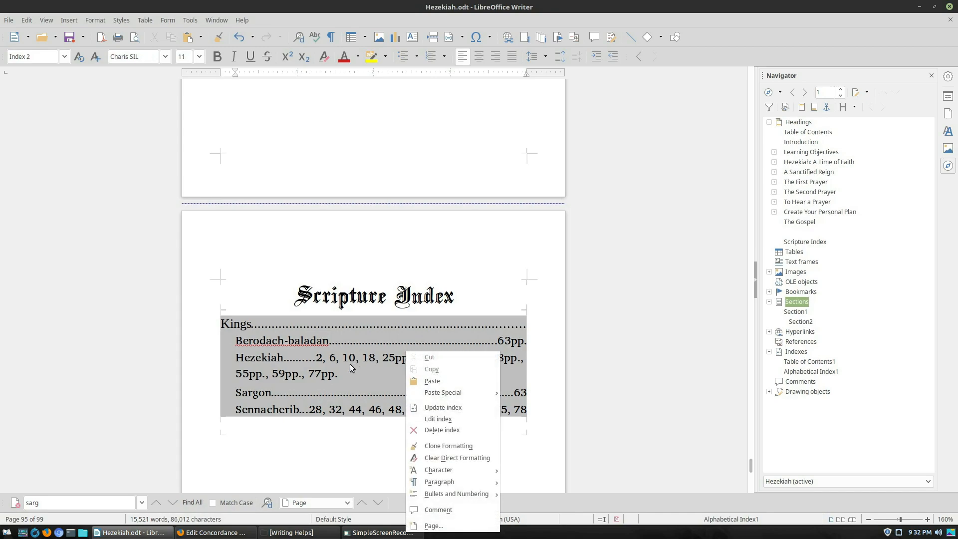
pyautogui.moveTo(438, 418)
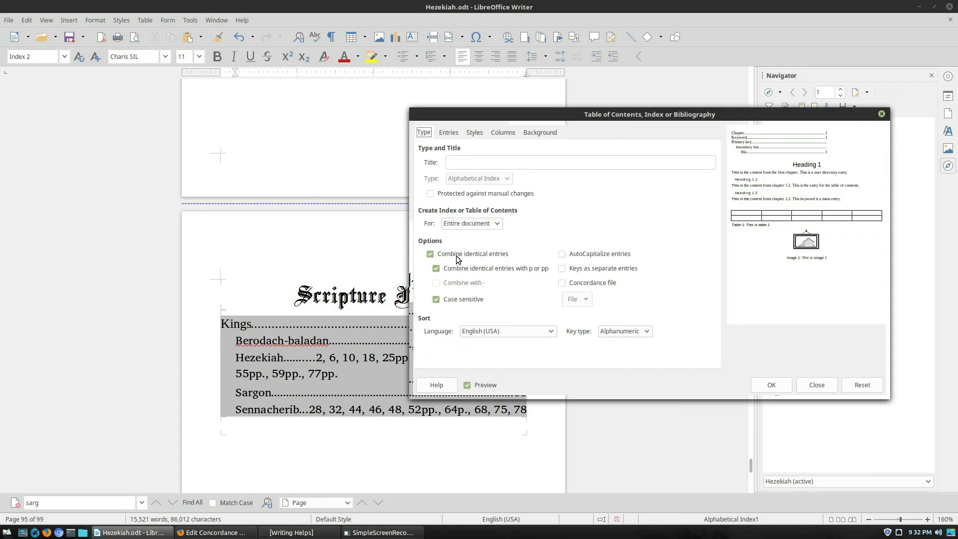
# Review the index's Entries and Styles settings and return to the Type options.
pyautogui.click(448, 132)
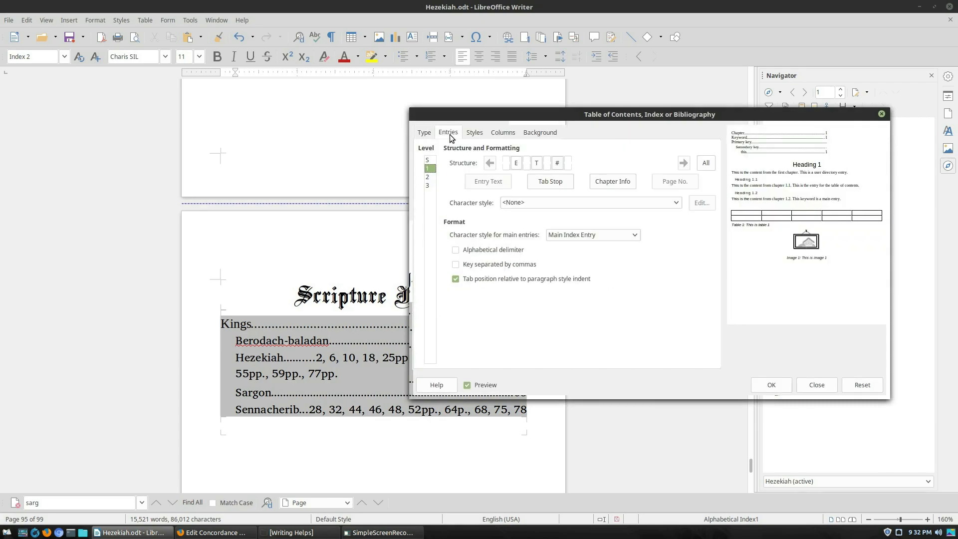
pyautogui.click(473, 132)
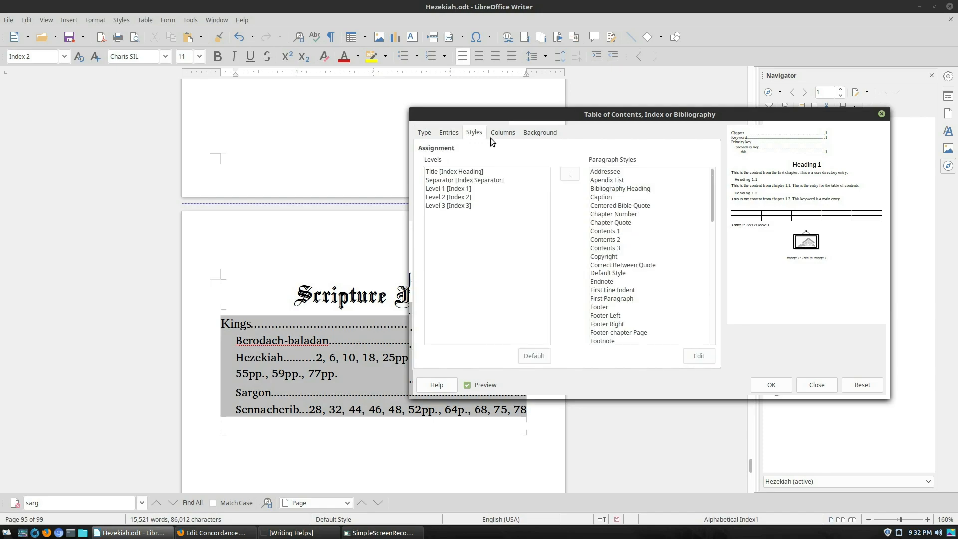
pyautogui.click(449, 132)
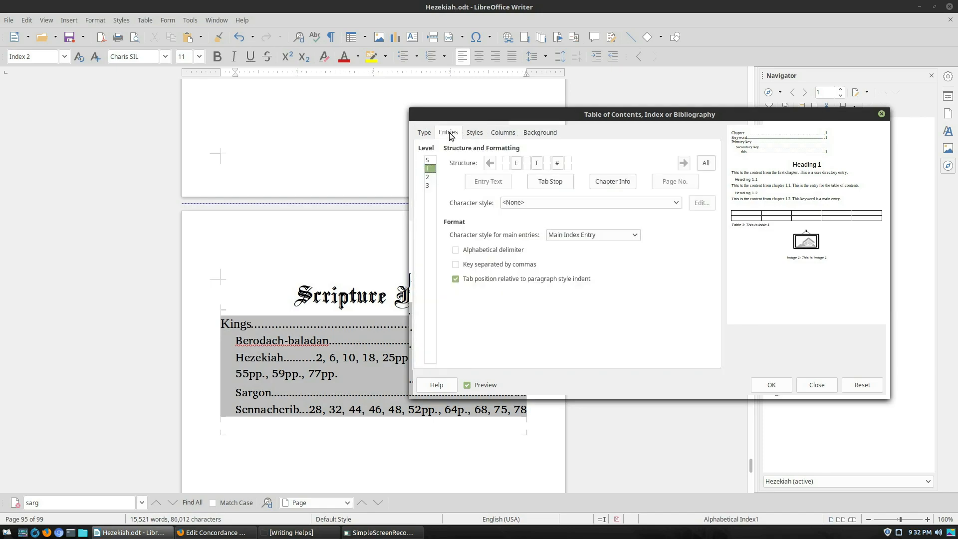
pyautogui.click(424, 132)
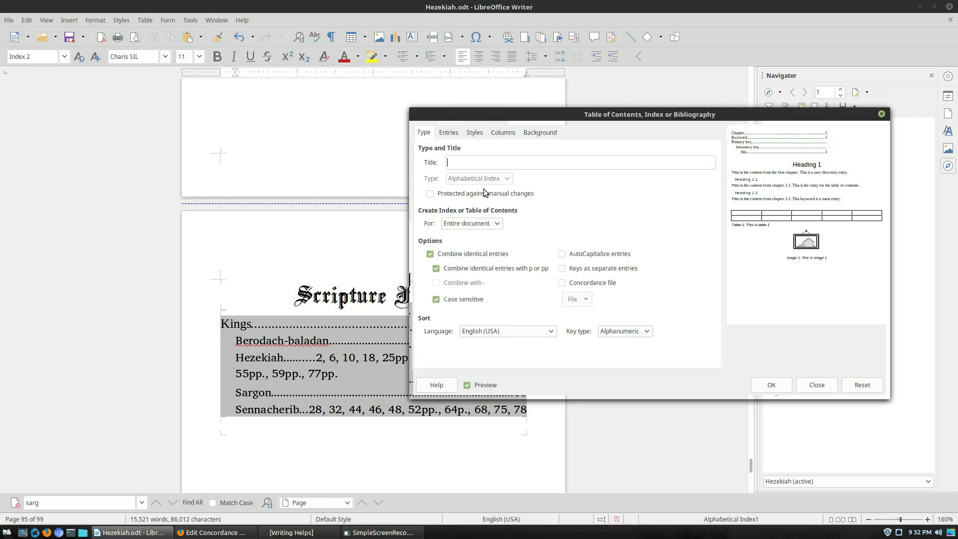
pyautogui.moveTo(461, 204)
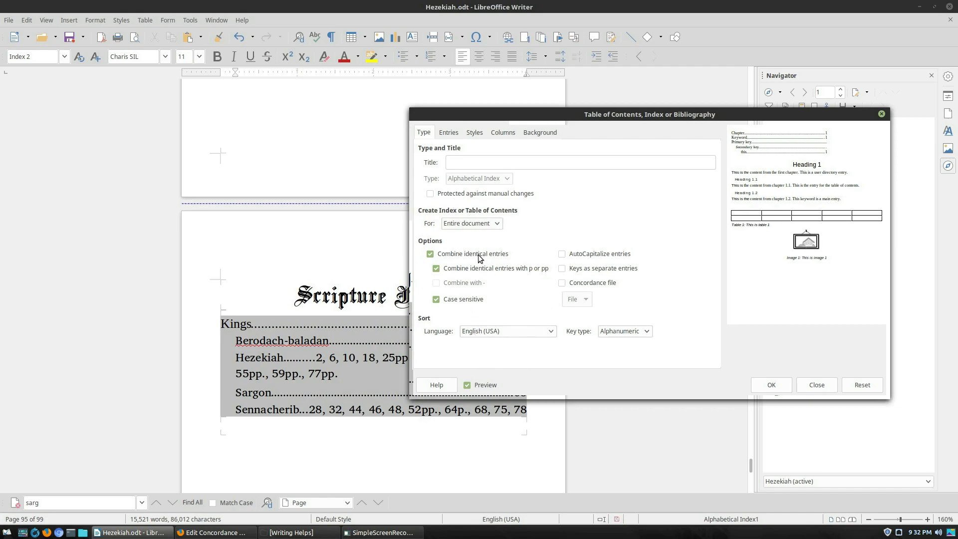
# Disable combining identical entries with p or pp so every page number lists separately.
pyautogui.click(436, 268)
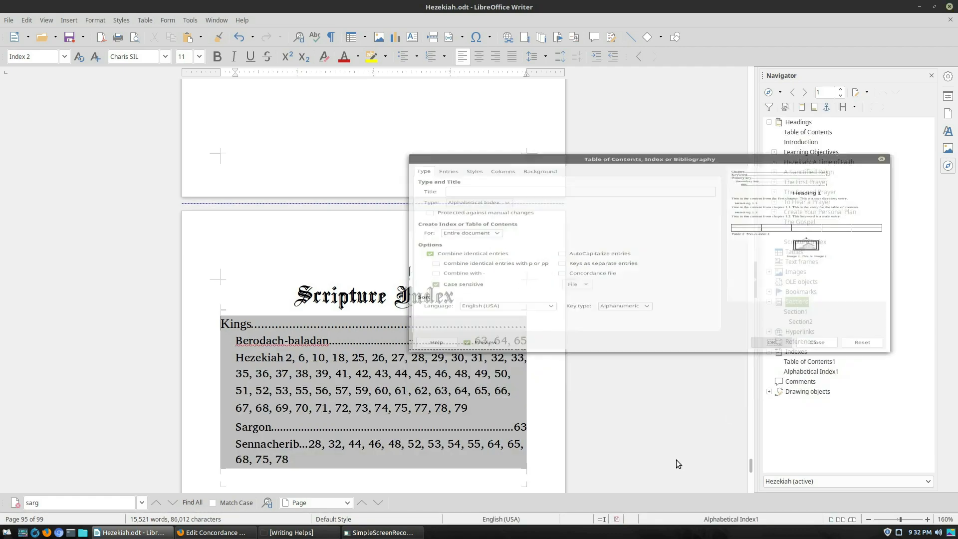
pyautogui.click(772, 342)
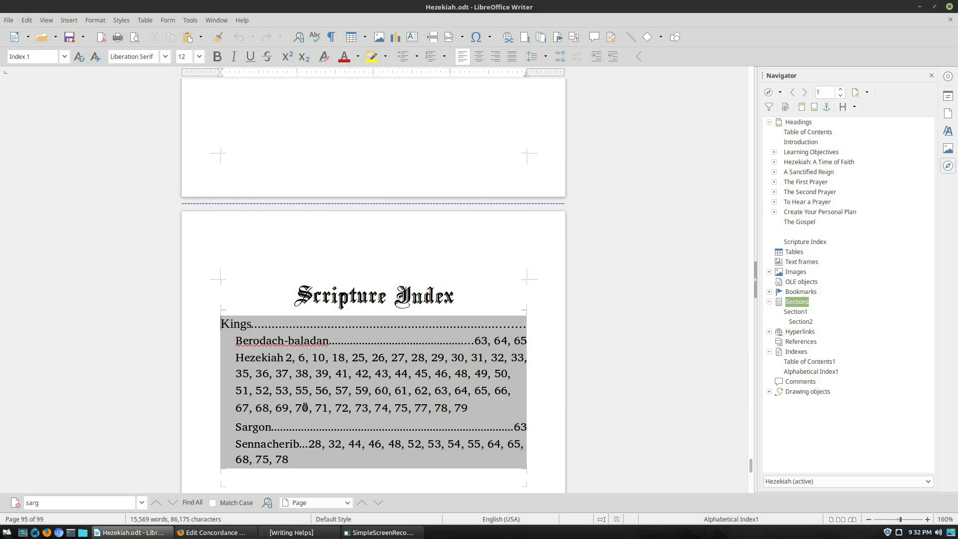
pyautogui.moveTo(457, 375)
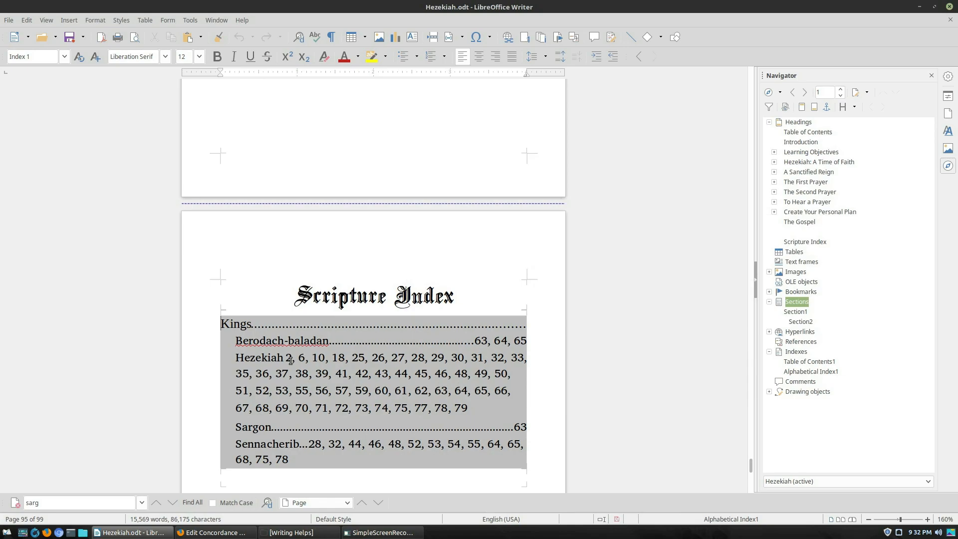
pyautogui.moveTo(417, 384)
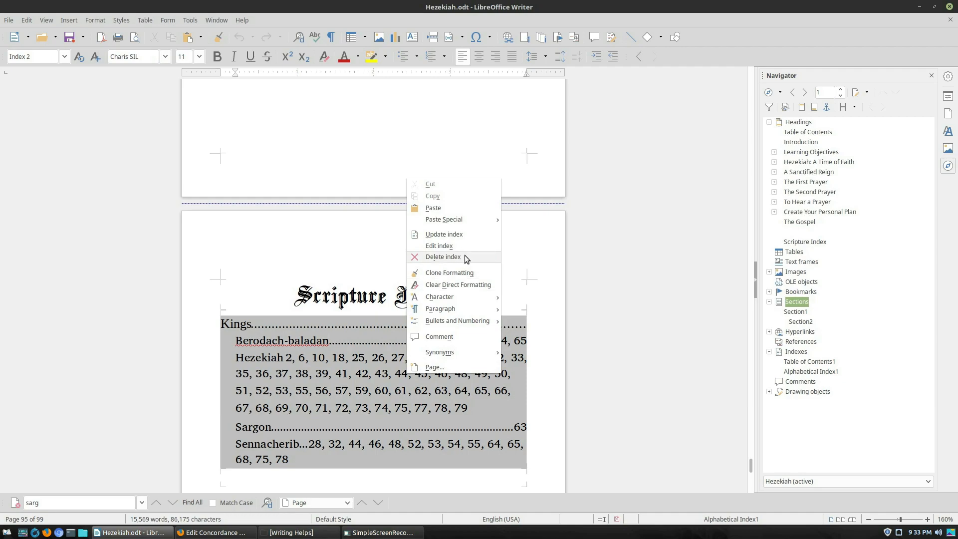
pyautogui.moveTo(453, 257)
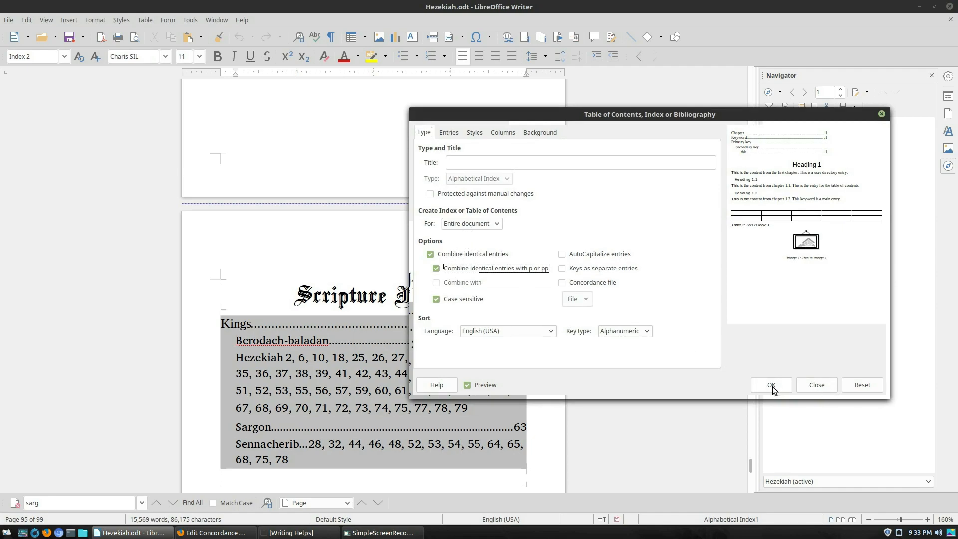
# Apply the index options so consecutive pages group as entries like 25pp. and 52pp.
pyautogui.click(770, 385)
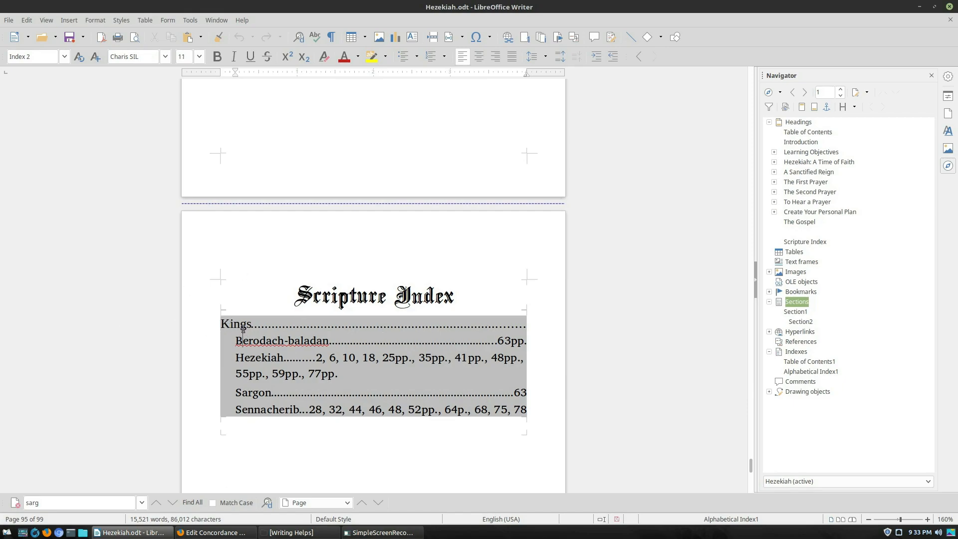
pyautogui.moveTo(207, 405)
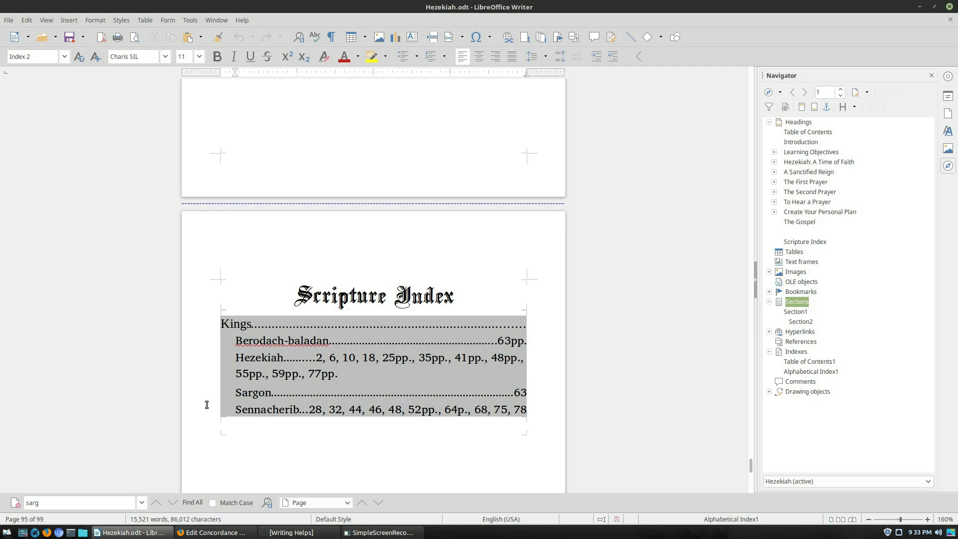
pyautogui.moveTo(324, 389)
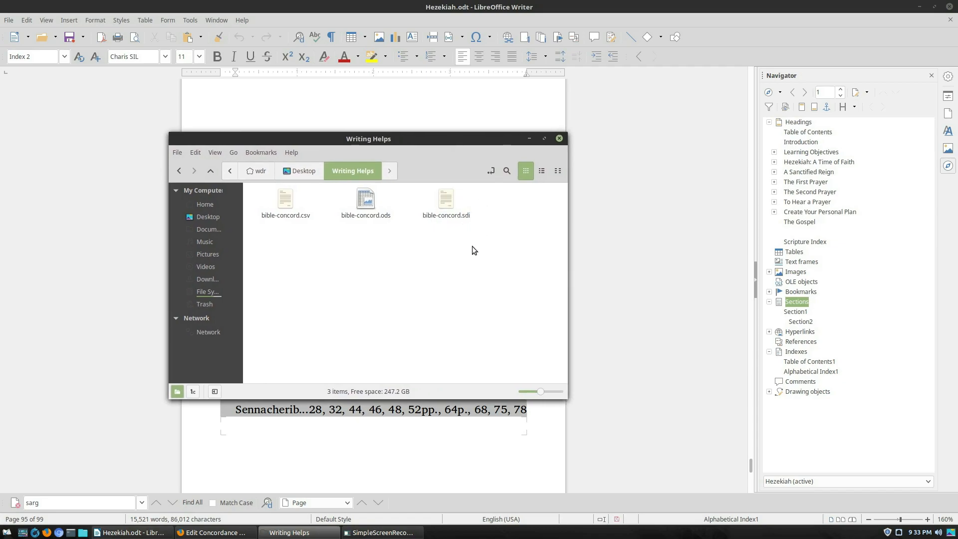
pyautogui.moveTo(379, 219)
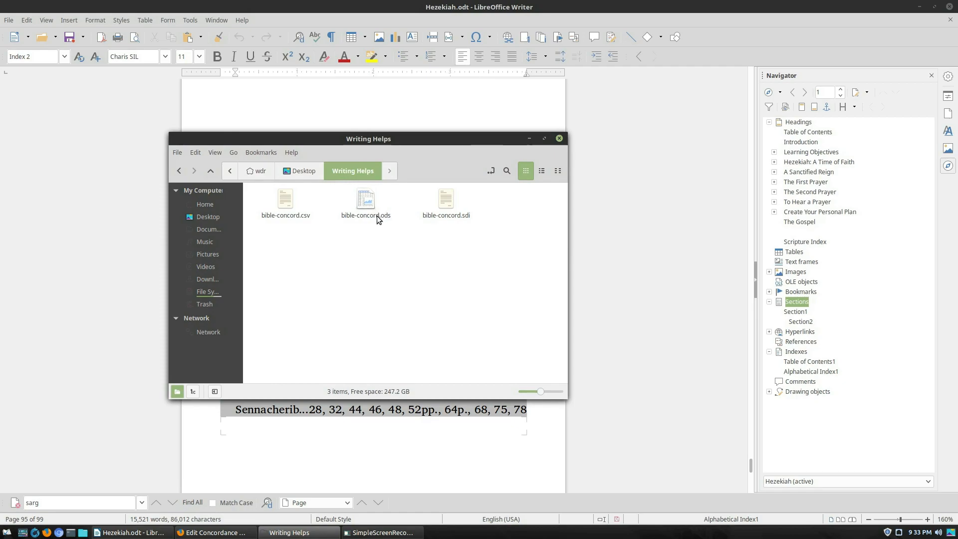
# Open bible-concord.ods from the Writing Helps folder in Calc.
pyautogui.click(365, 200)
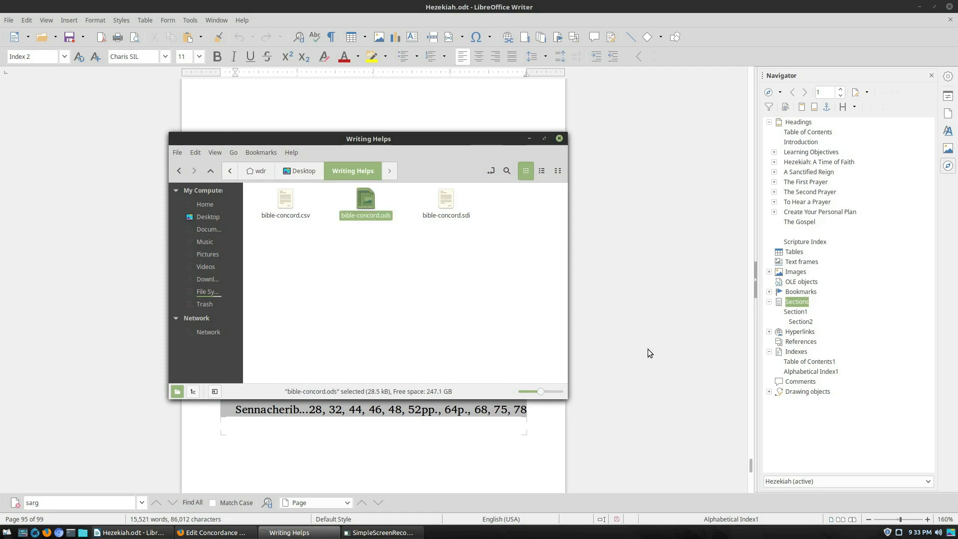
pyautogui.doubleClick(365, 198)
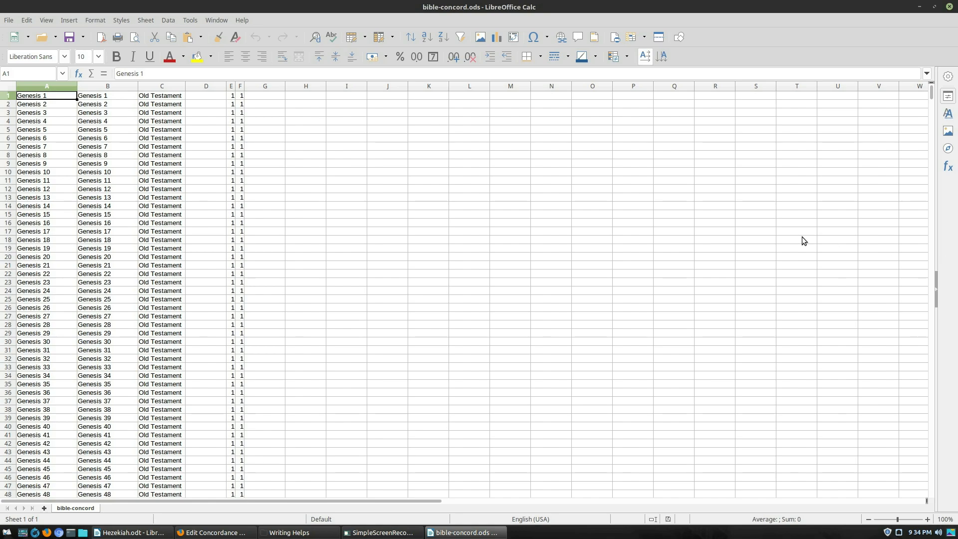
pyautogui.click(46, 85)
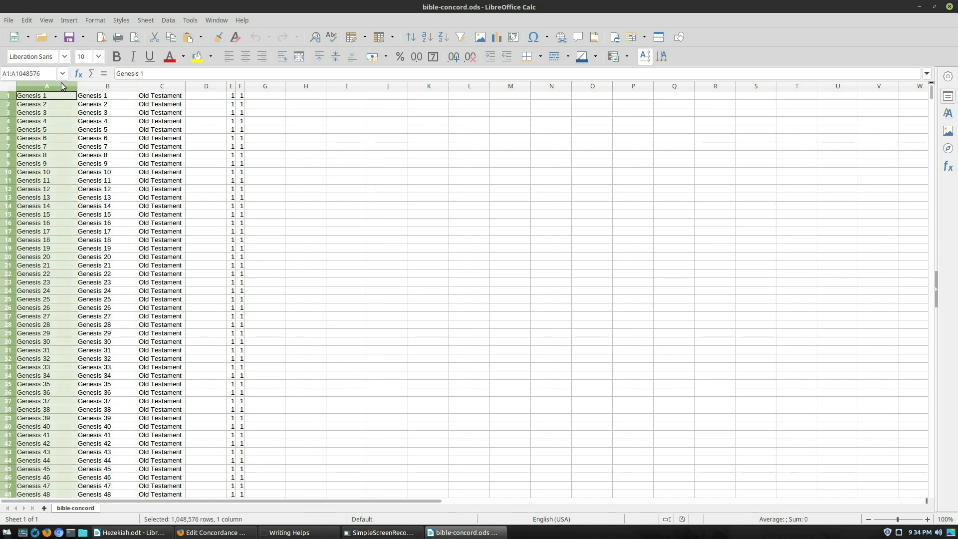
pyautogui.click(162, 85)
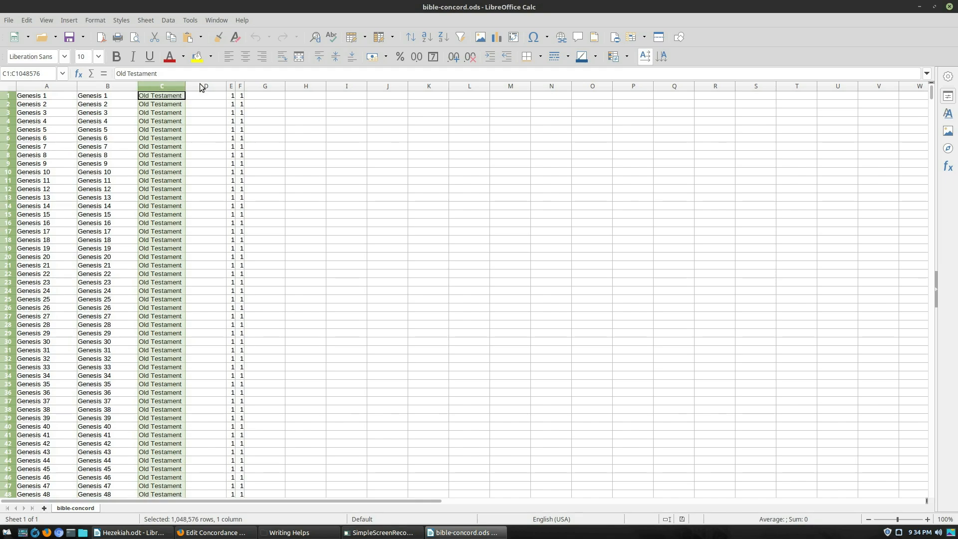
pyautogui.click(205, 86)
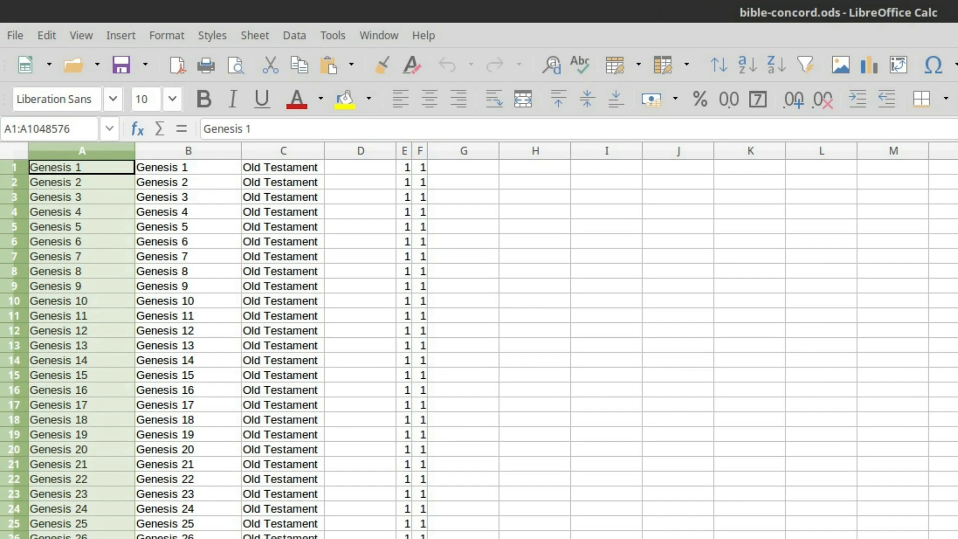
pyautogui.moveTo(889, 295)
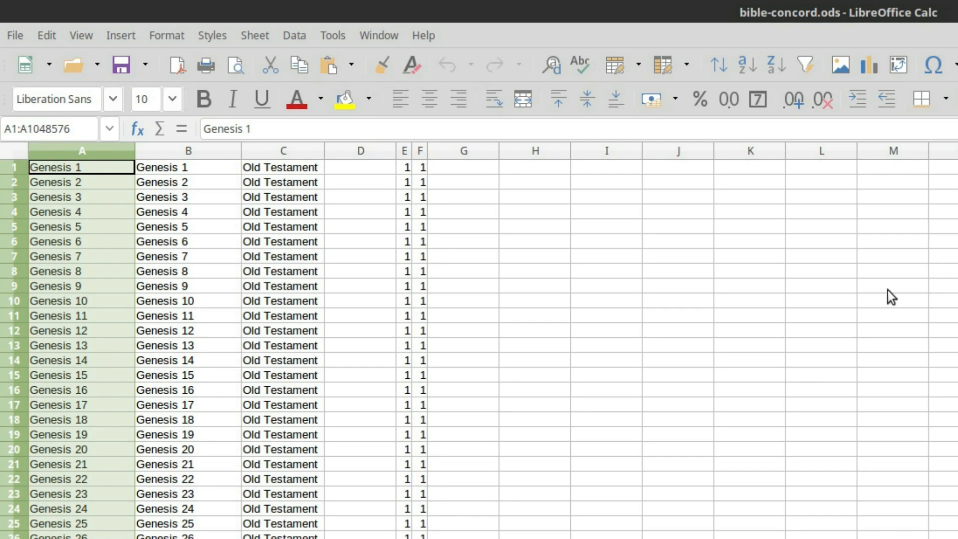
pyautogui.moveTo(73, 201)
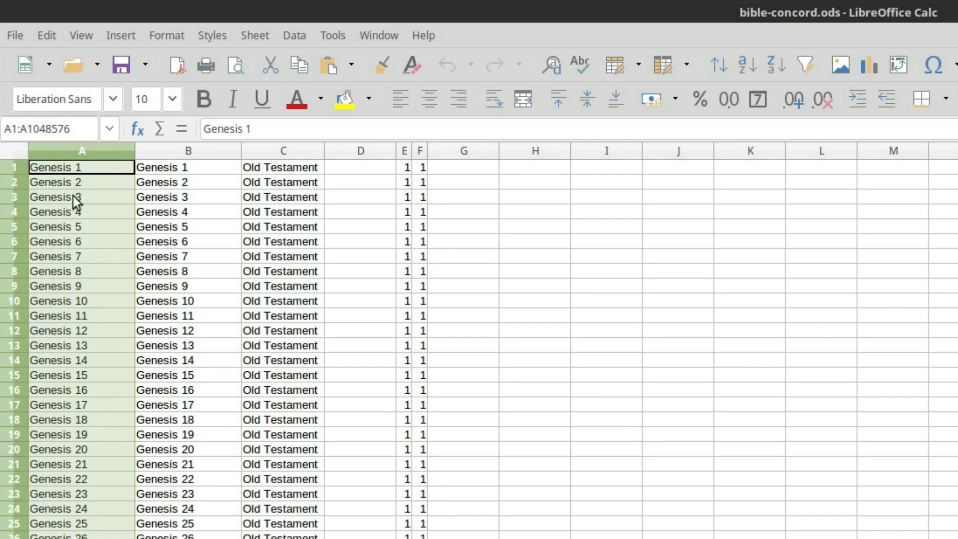
pyautogui.moveTo(90, 171)
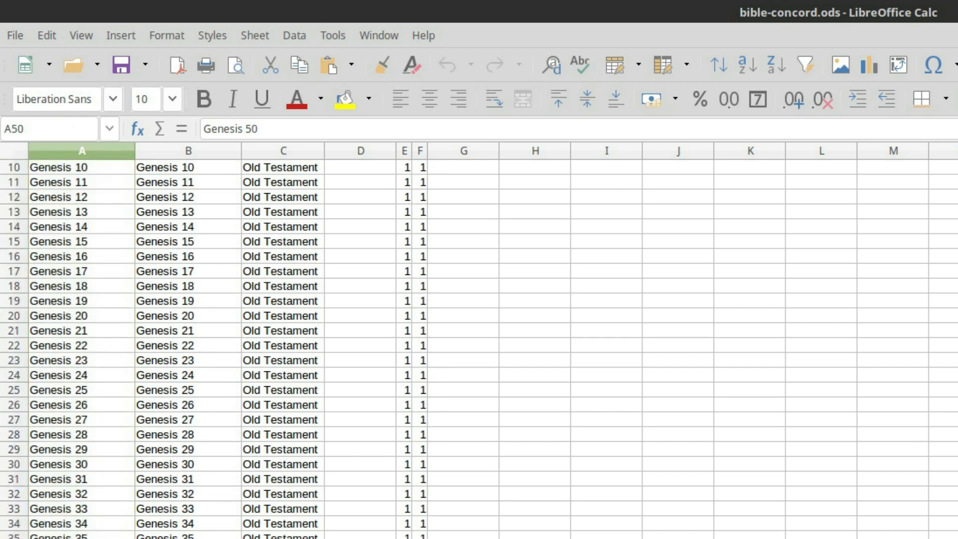
pyautogui.moveTo(48, 305)
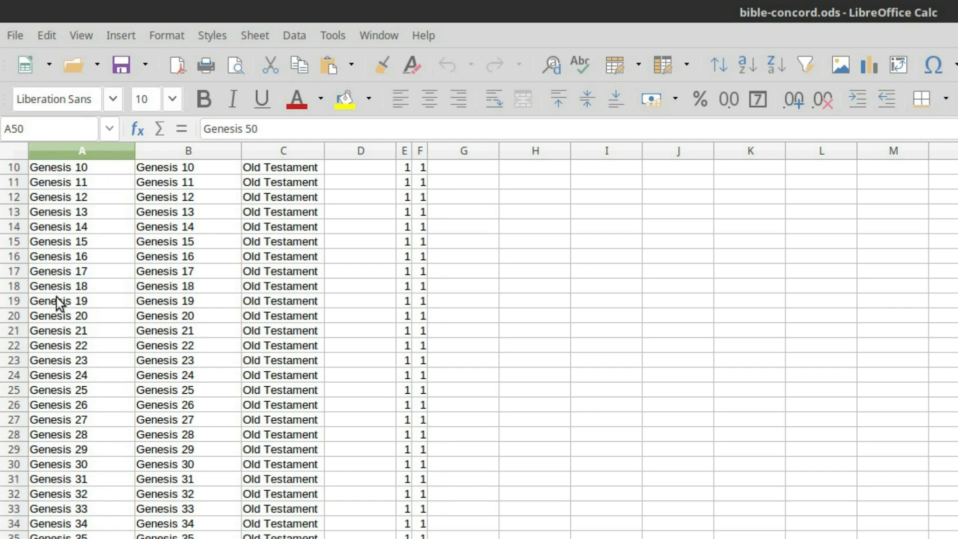
pyautogui.moveTo(34, 227)
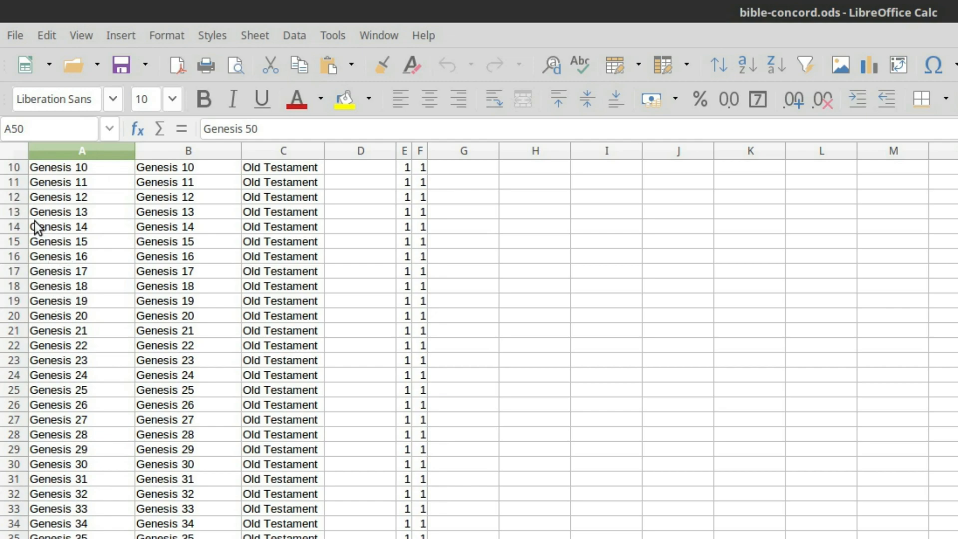
pyautogui.moveTo(52, 247)
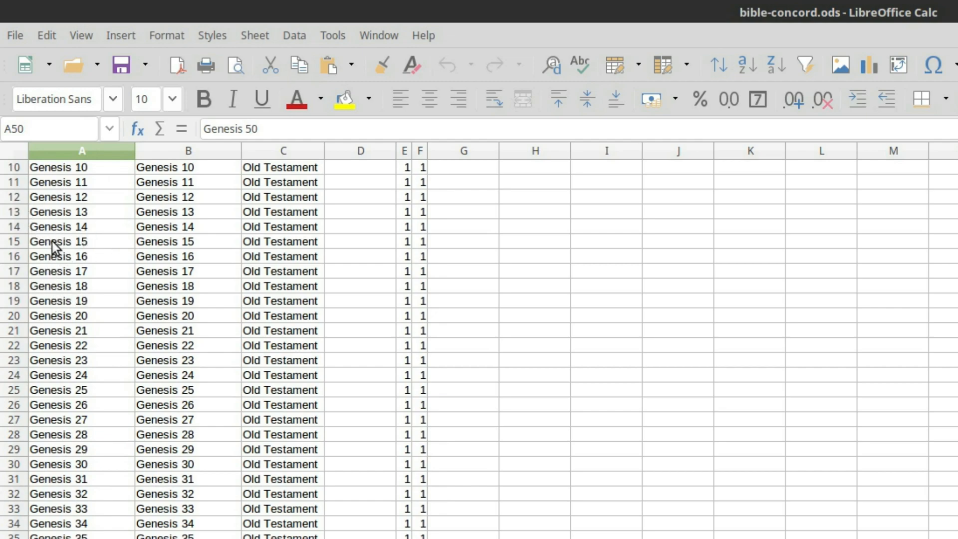
pyautogui.moveTo(64, 274)
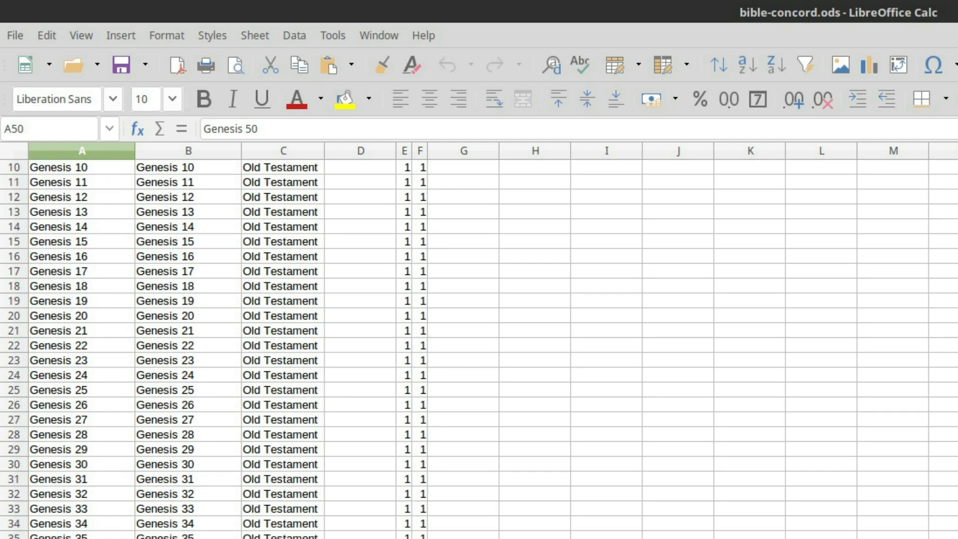
pyautogui.scroll(-3)
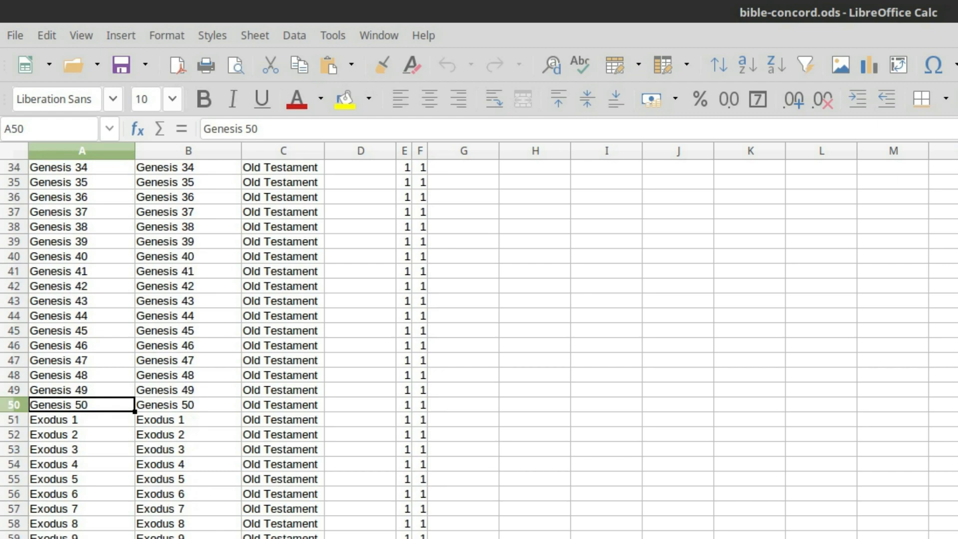
pyautogui.scroll(-3)
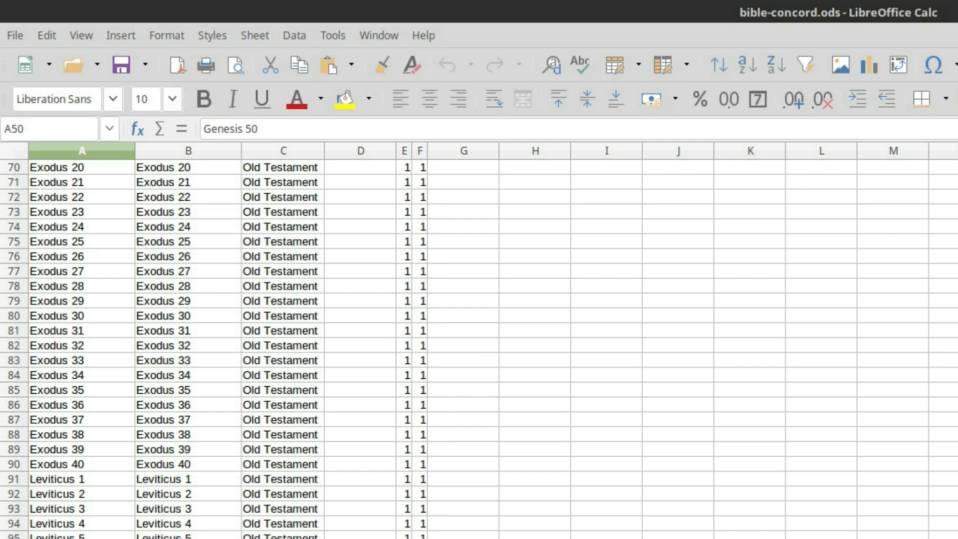
pyautogui.scroll(-3)
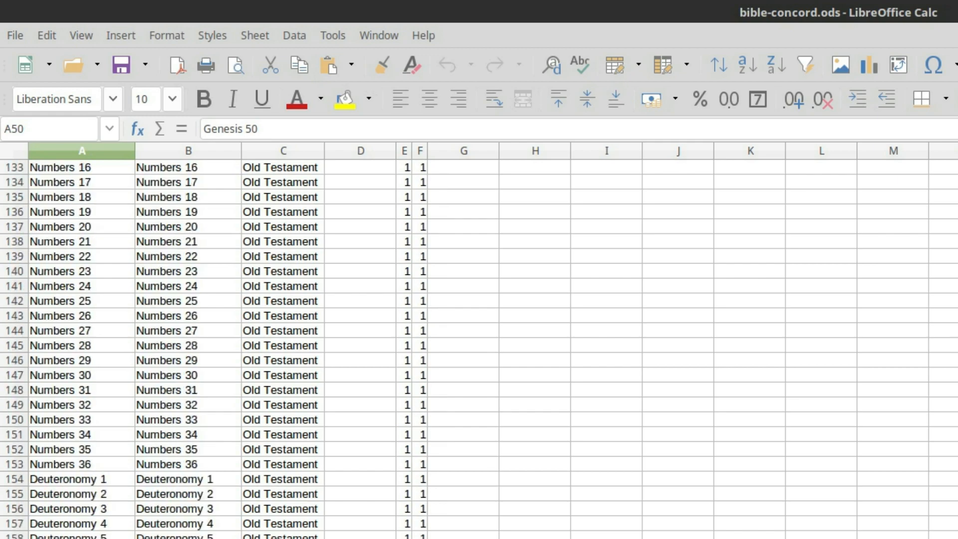
pyautogui.scroll(-3)
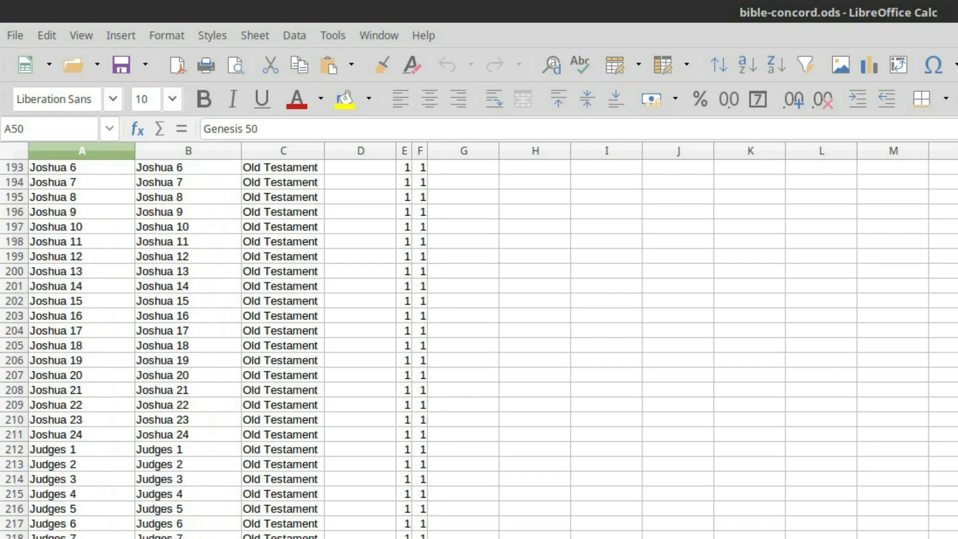
pyautogui.scroll(-3)
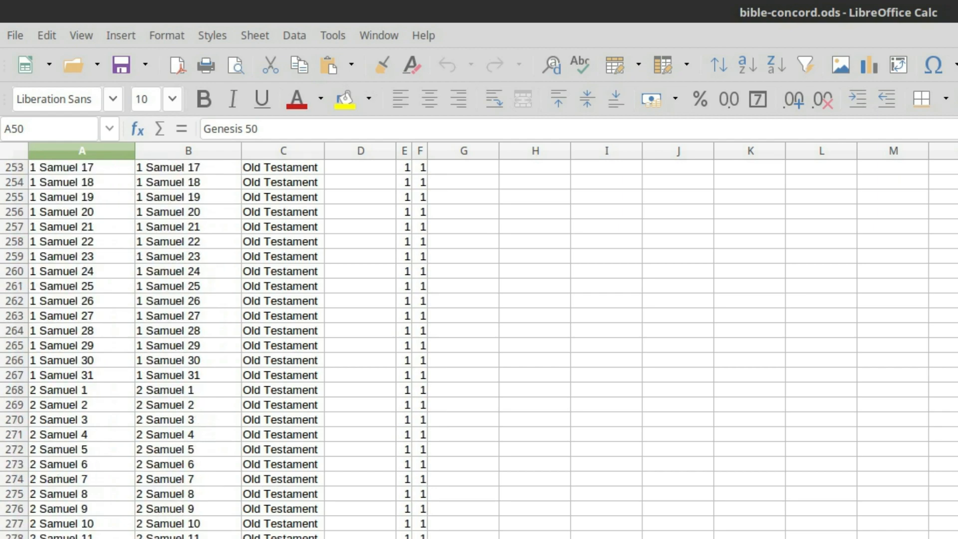
pyautogui.scroll(-3)
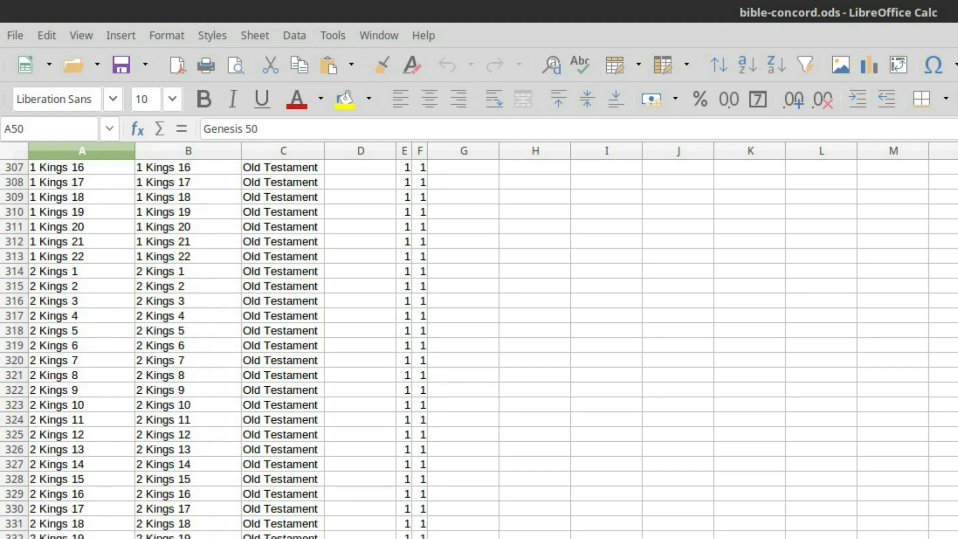
pyautogui.scroll(3)
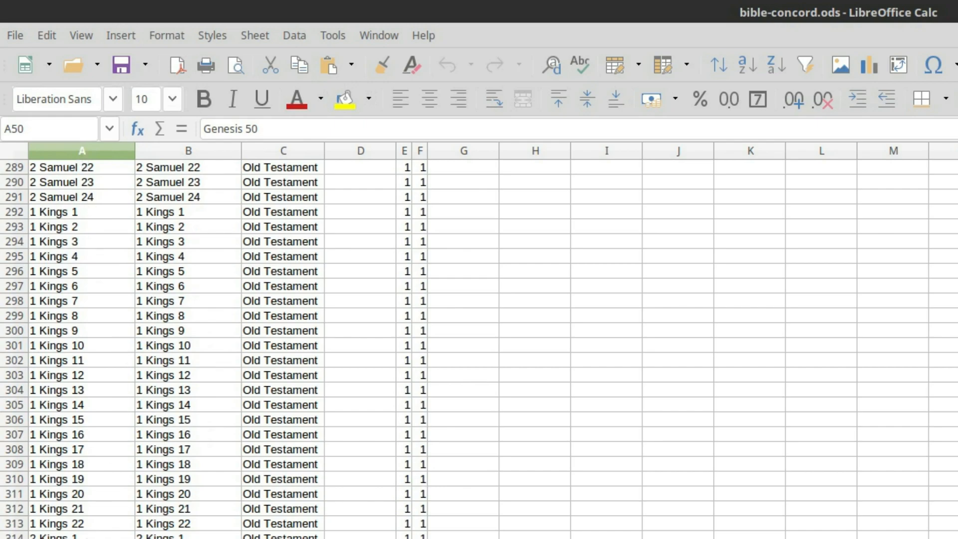
pyautogui.moveTo(161, 325)
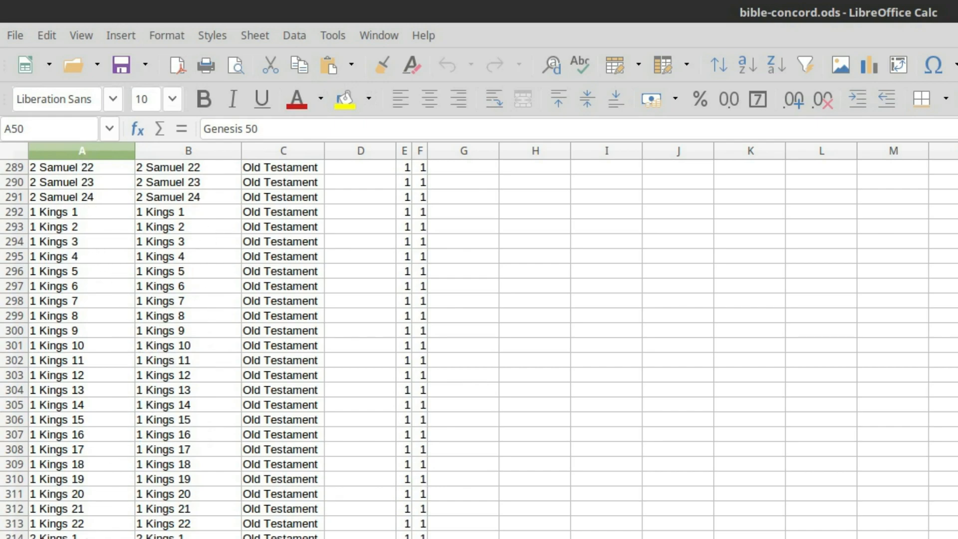
pyautogui.scroll(-3)
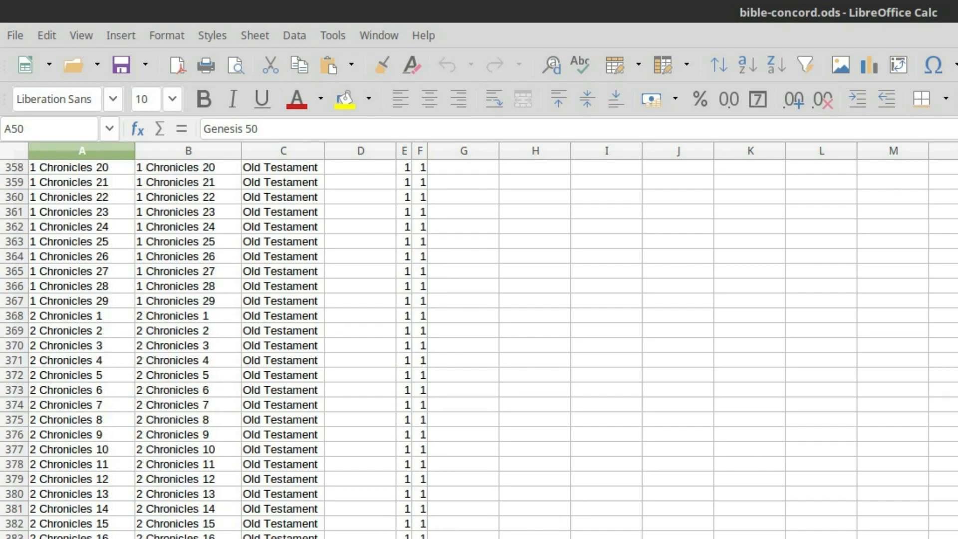
pyautogui.scroll(-3)
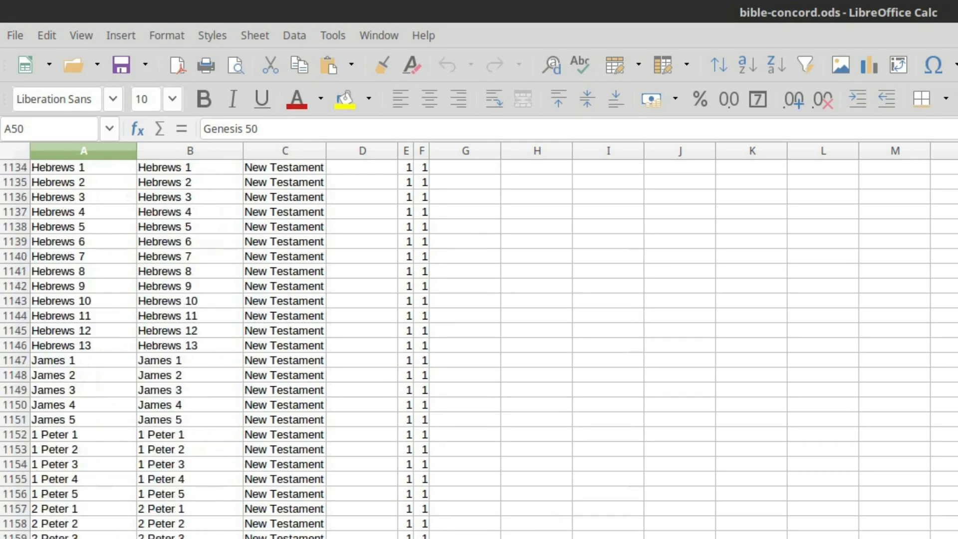
pyautogui.scroll(3)
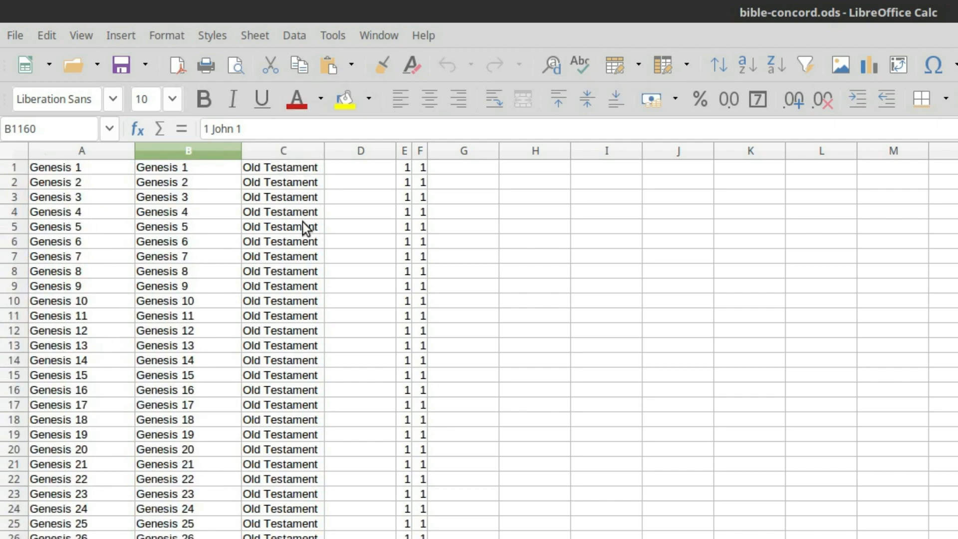
pyautogui.scroll(-3)
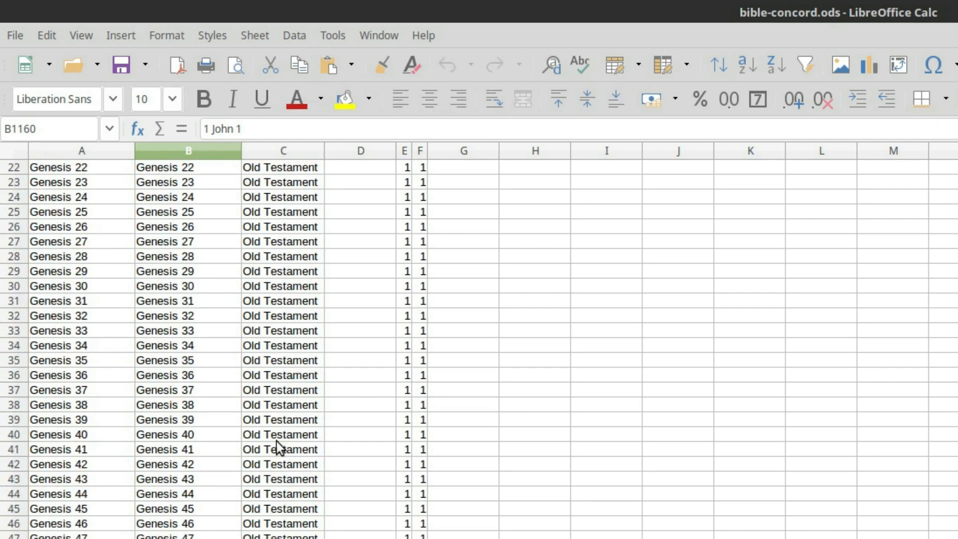
pyautogui.scroll(-3)
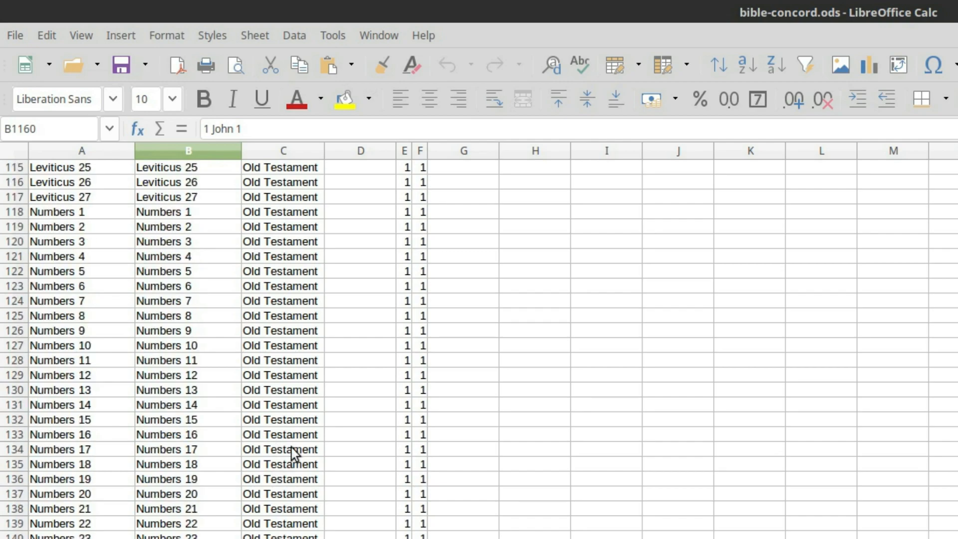
pyautogui.scroll(-3)
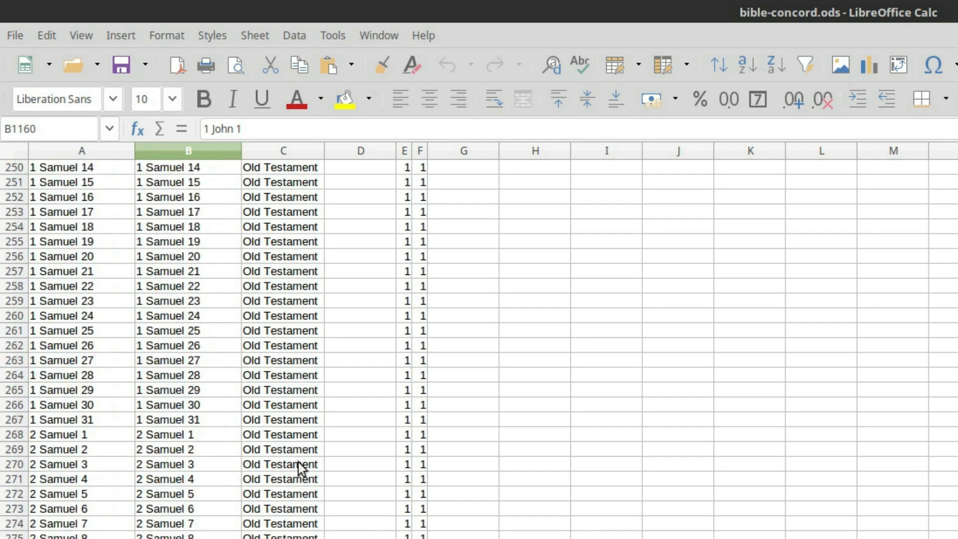
pyautogui.scroll(-3)
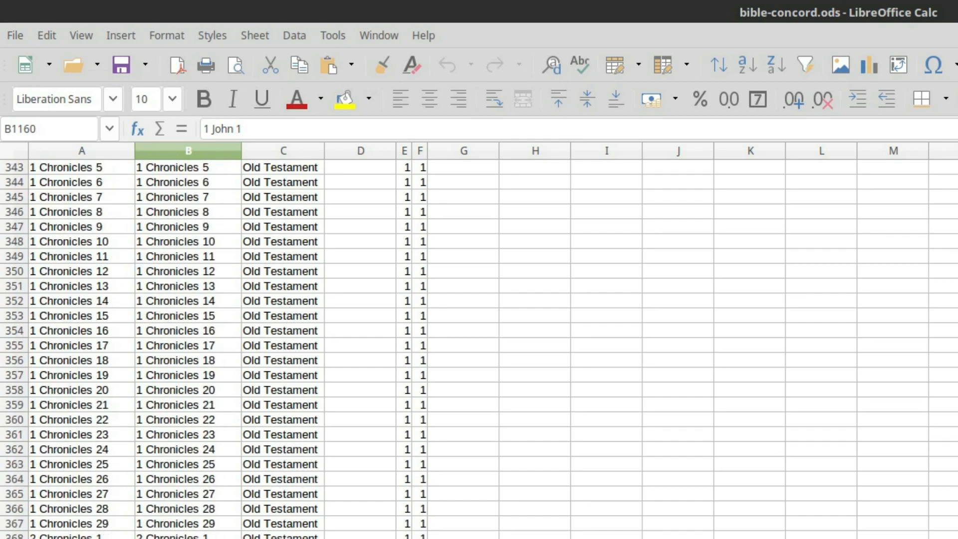
pyautogui.scroll(-3)
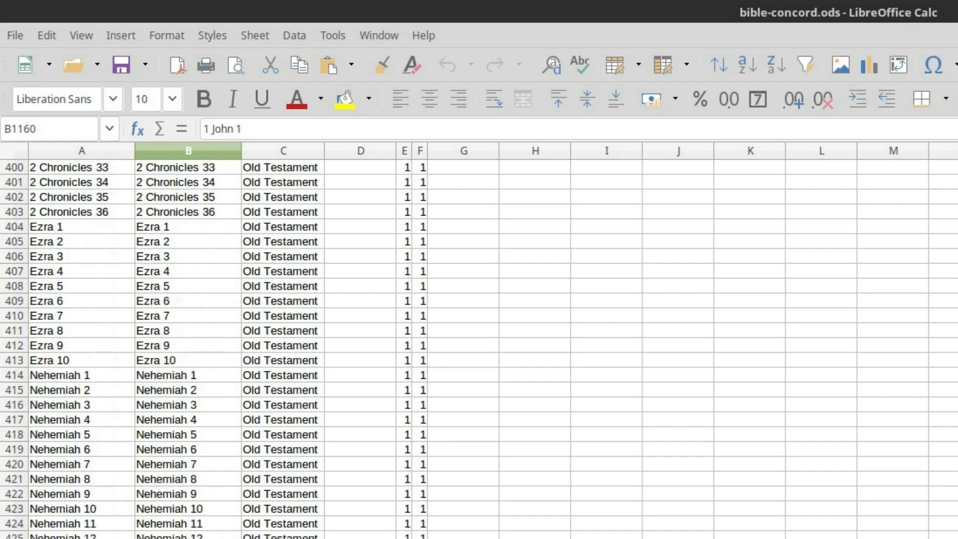
pyautogui.scroll(-3)
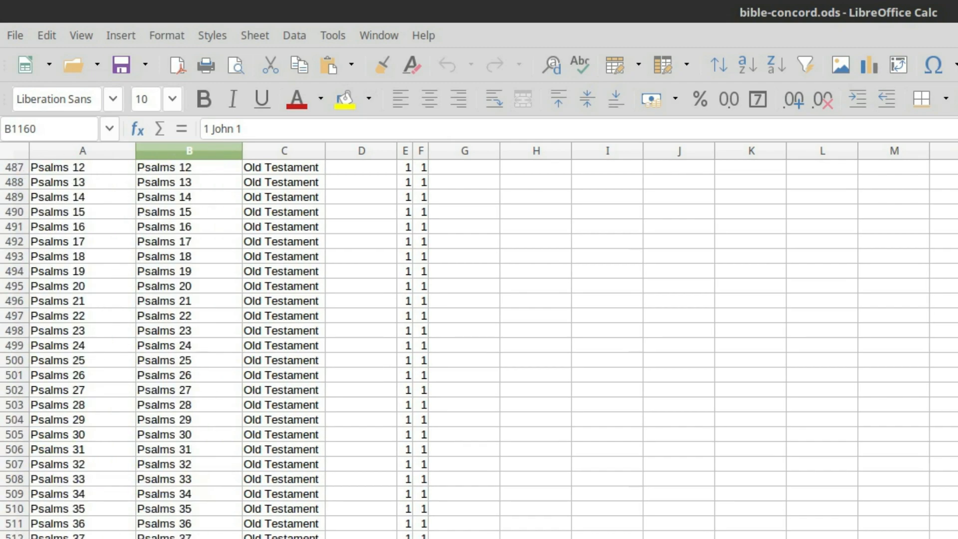
pyautogui.scroll(-3)
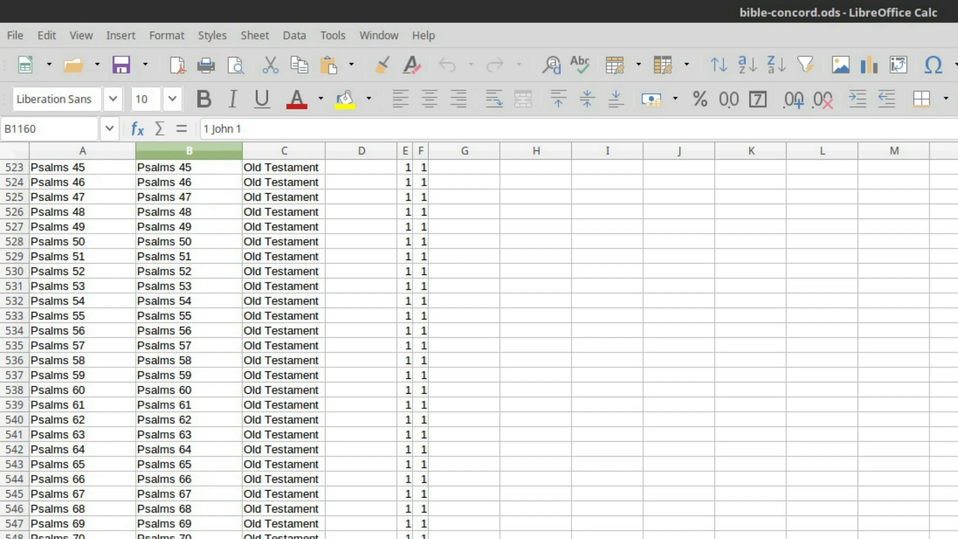
pyautogui.scroll(-3)
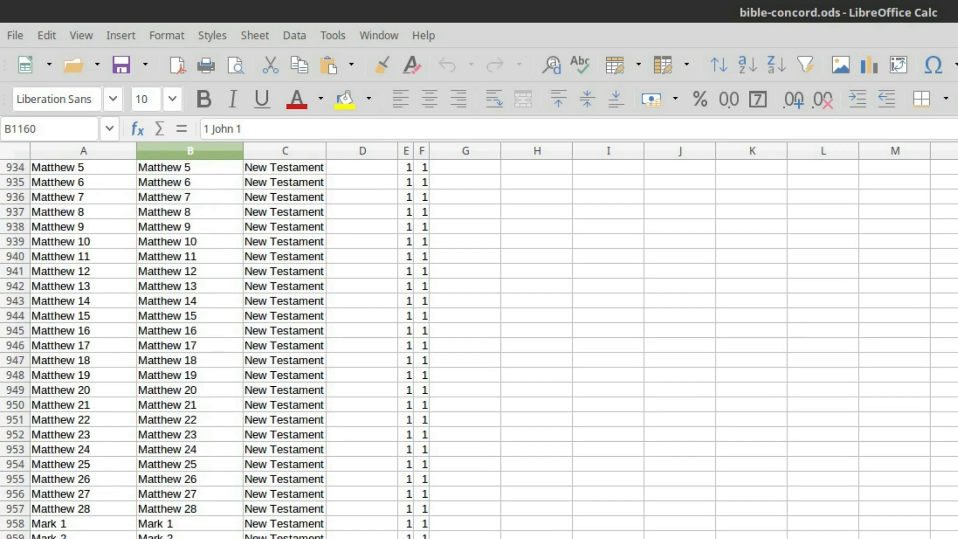
pyautogui.scroll(3)
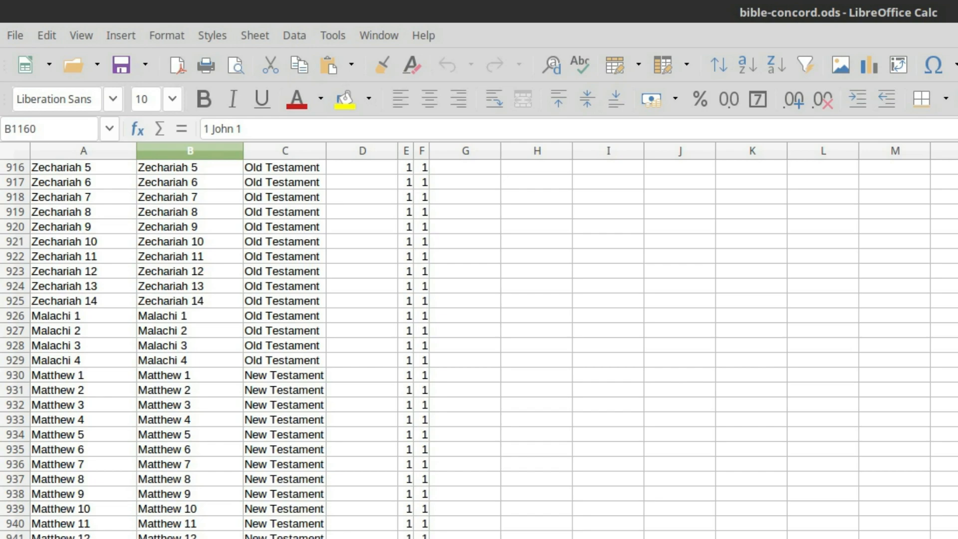
pyautogui.moveTo(194, 347)
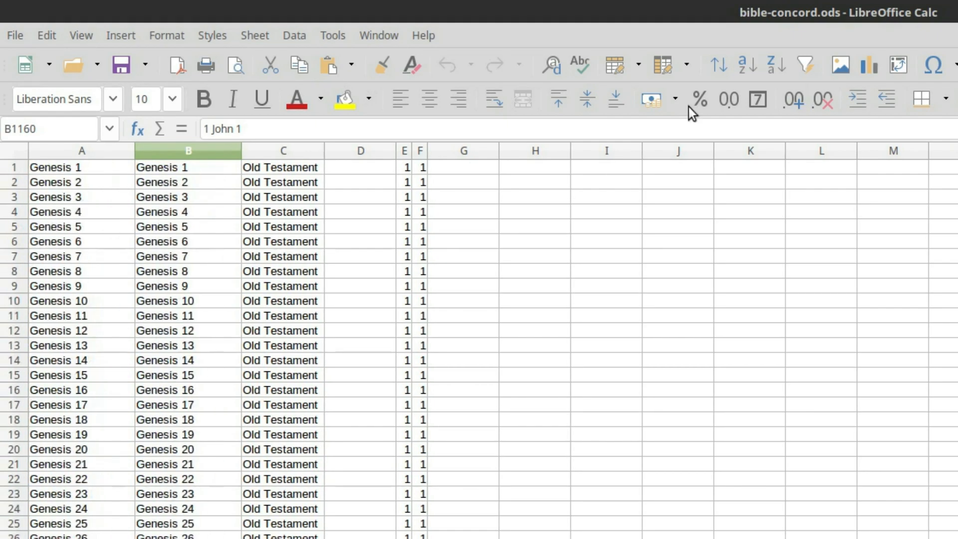
pyautogui.click(360, 149)
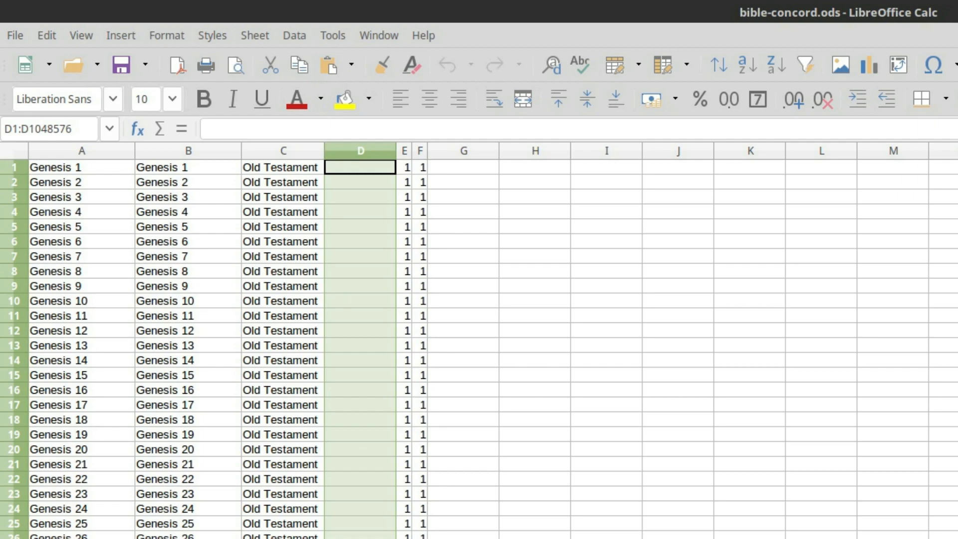
pyautogui.moveTo(407, 149)
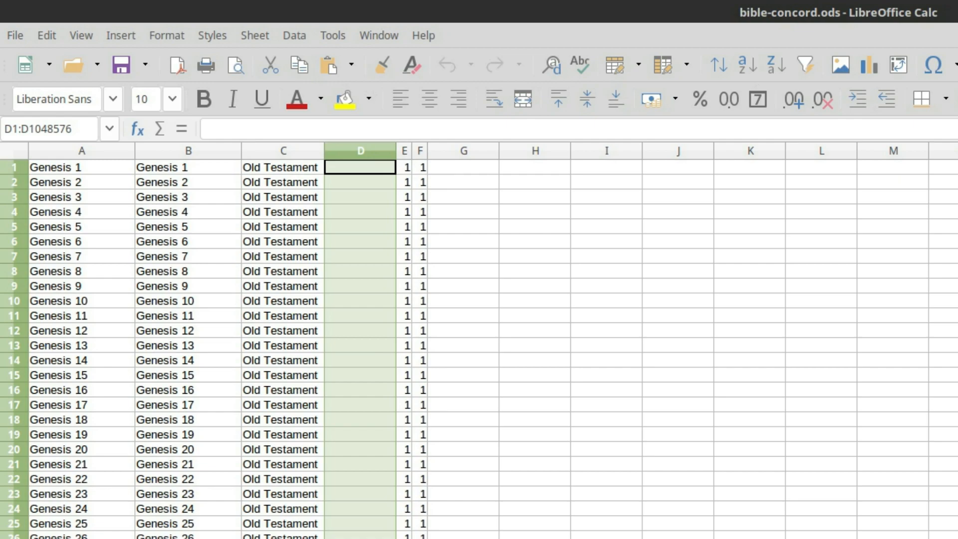
pyautogui.moveTo(402, 180)
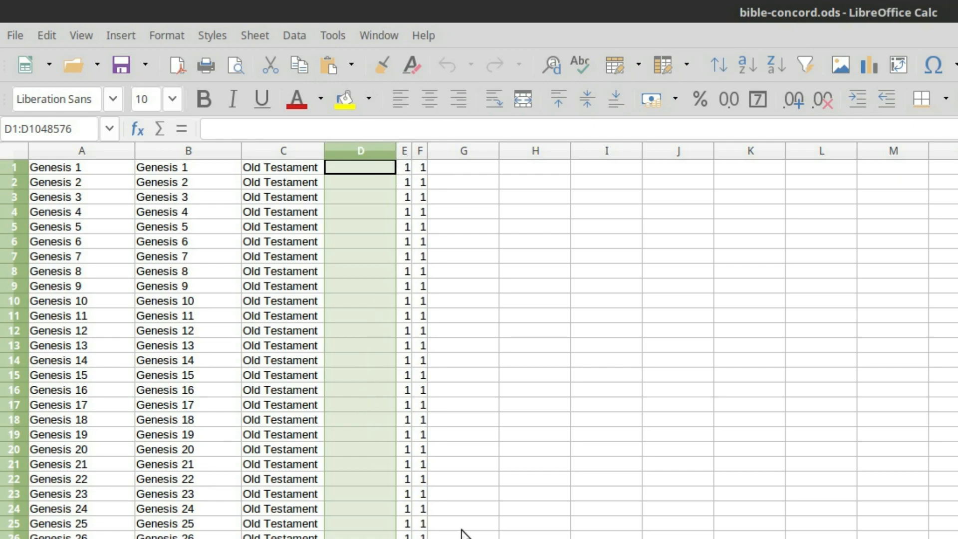
pyautogui.moveTo(437, 271)
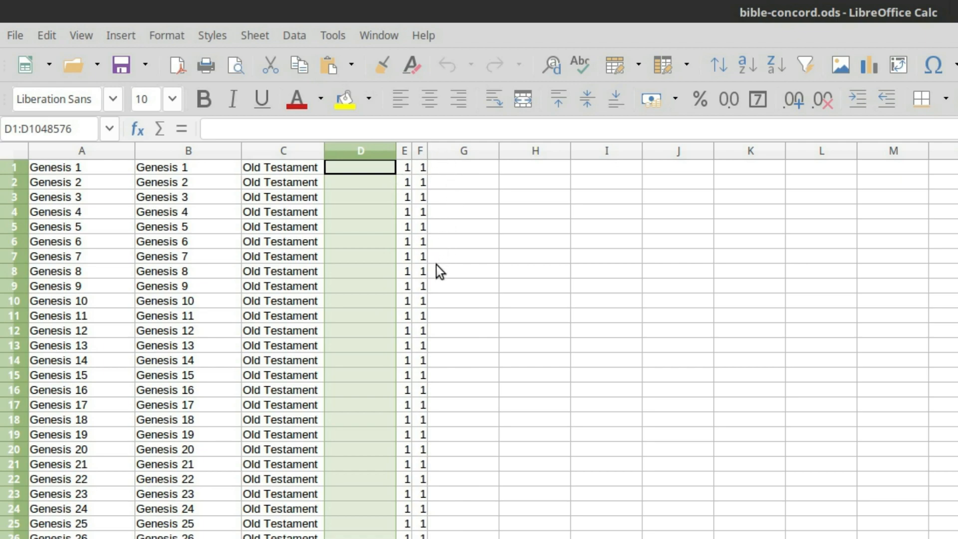
pyautogui.moveTo(306, 449)
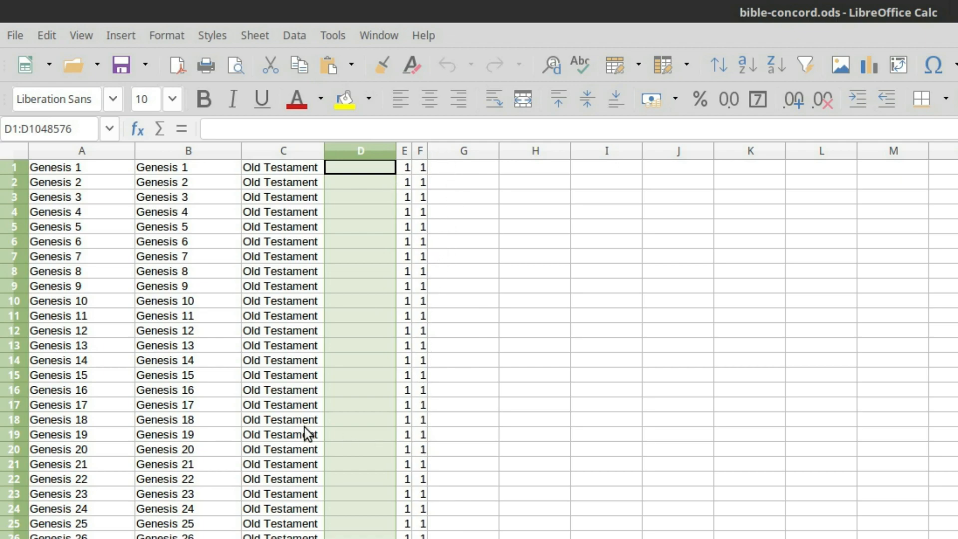
pyautogui.moveTo(108, 430)
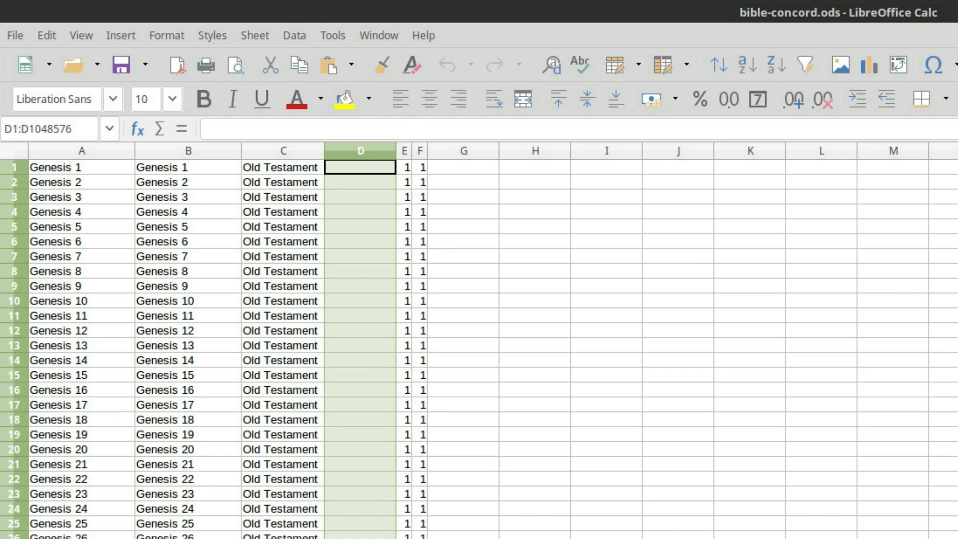
pyautogui.scroll(-3)
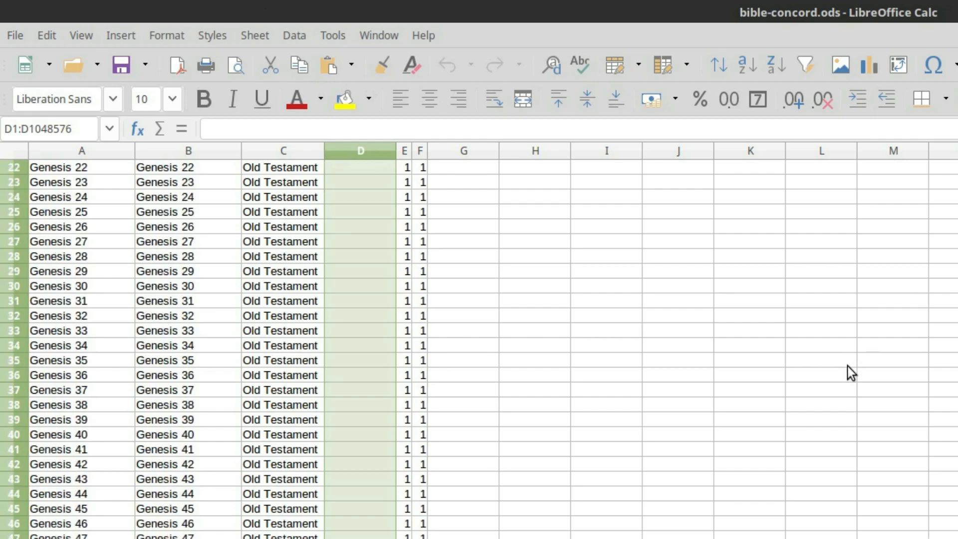
# Save the concordance sheet as bible-concord2 in Text CSV format.
pyautogui.click(15, 35)
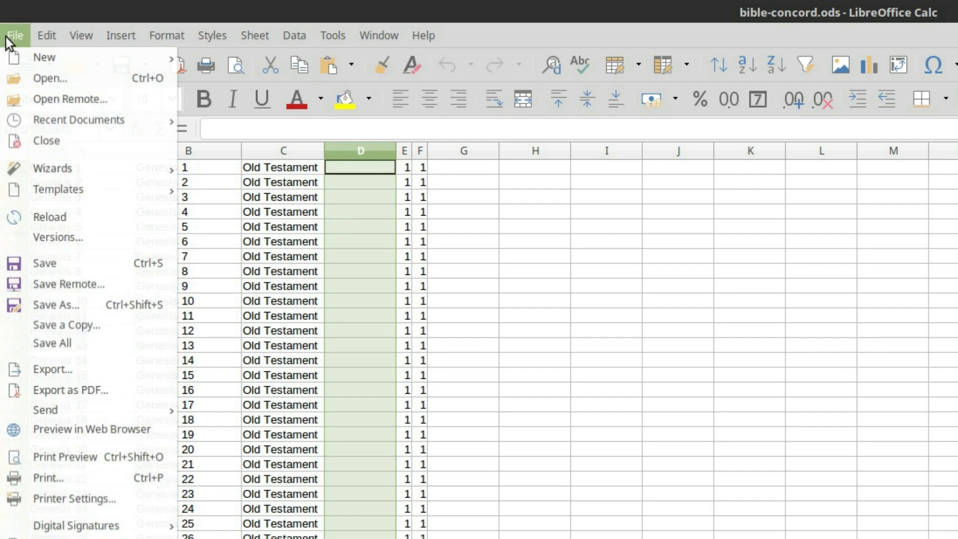
pyautogui.moveTo(35, 80)
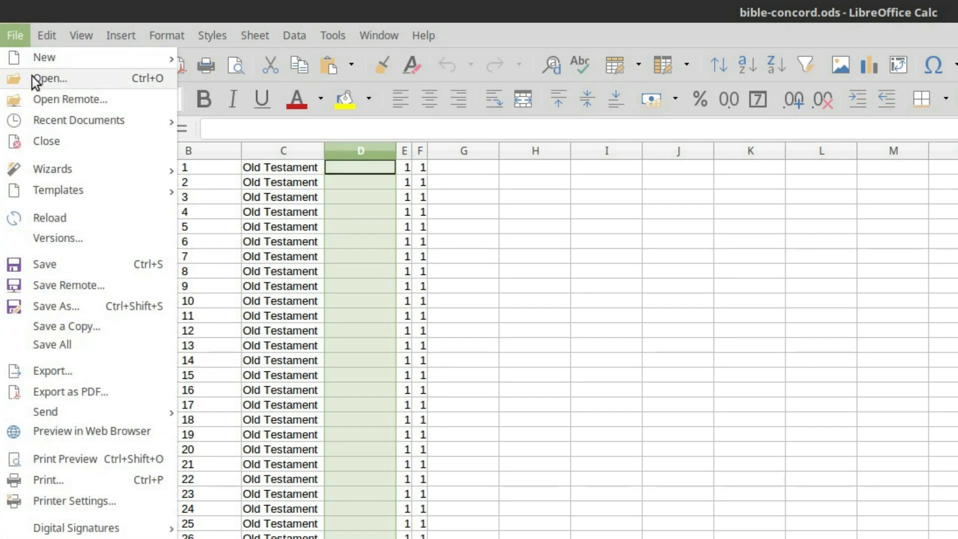
pyautogui.moveTo(84, 373)
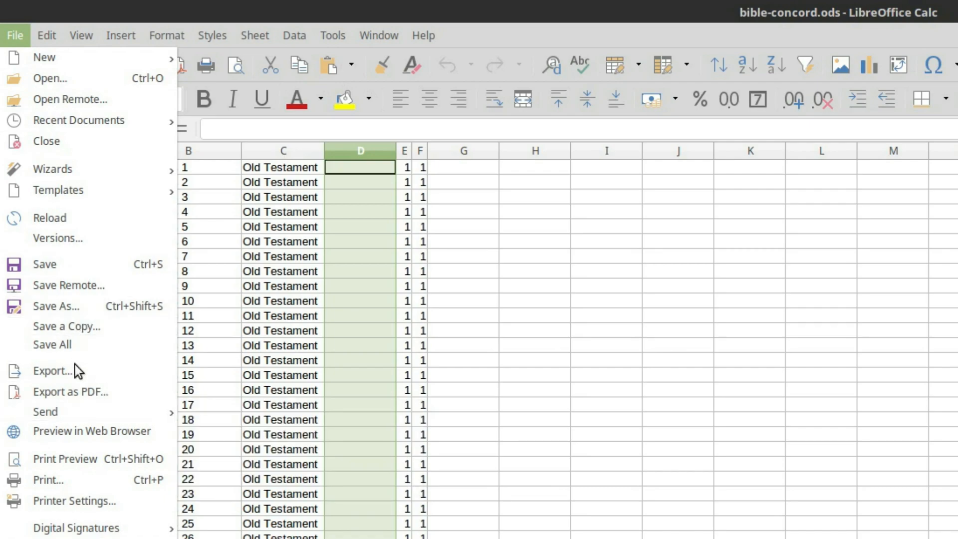
pyautogui.moveTo(59, 217)
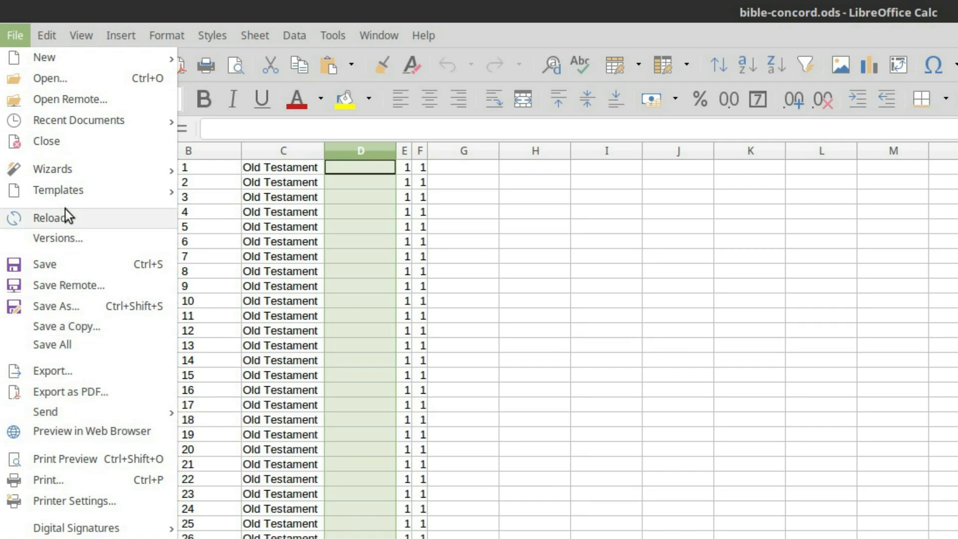
pyautogui.click(56, 306)
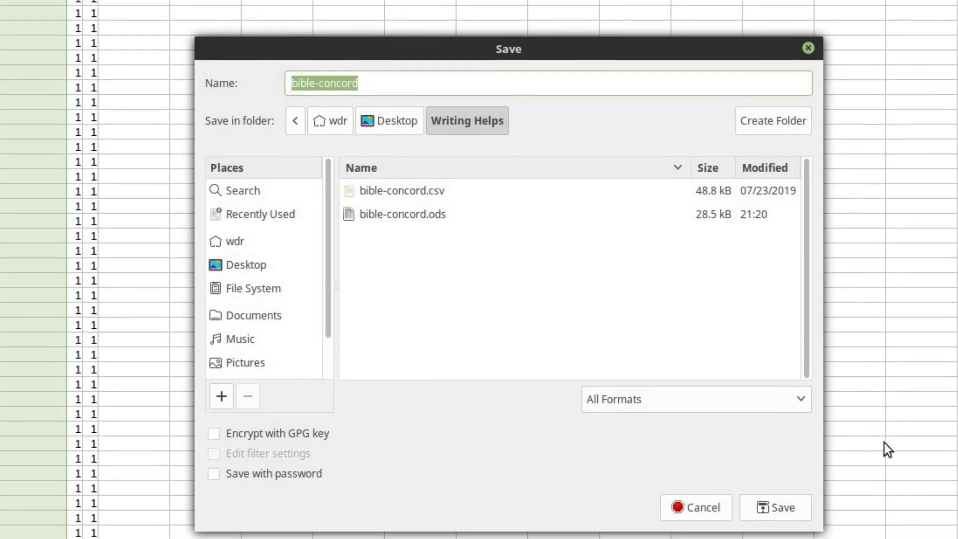
pyautogui.click(696, 399)
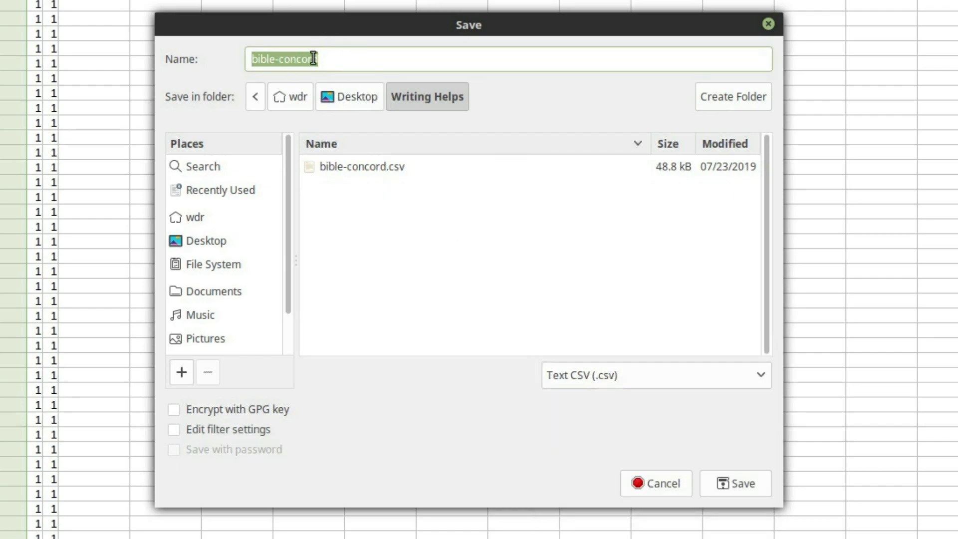
pyautogui.write('bible-concord2')
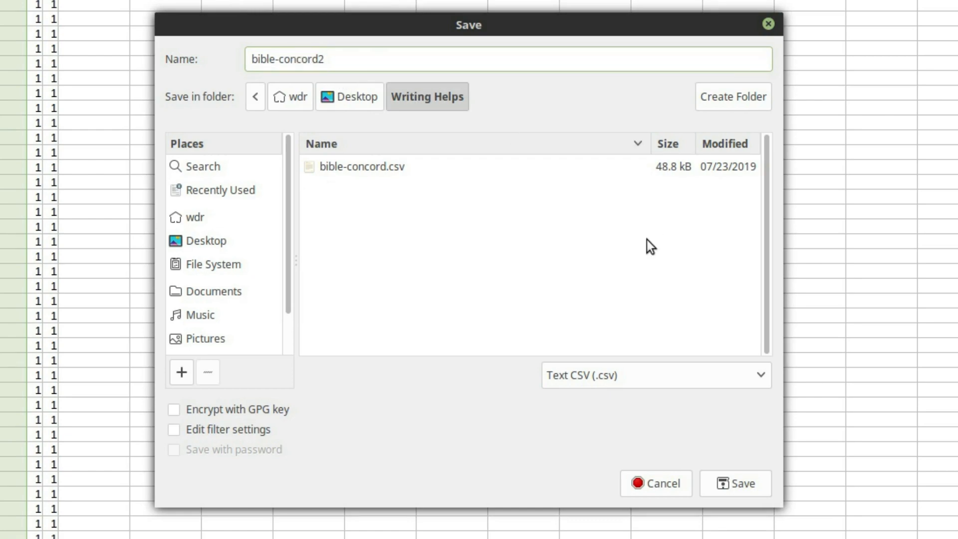
pyautogui.click(734, 483)
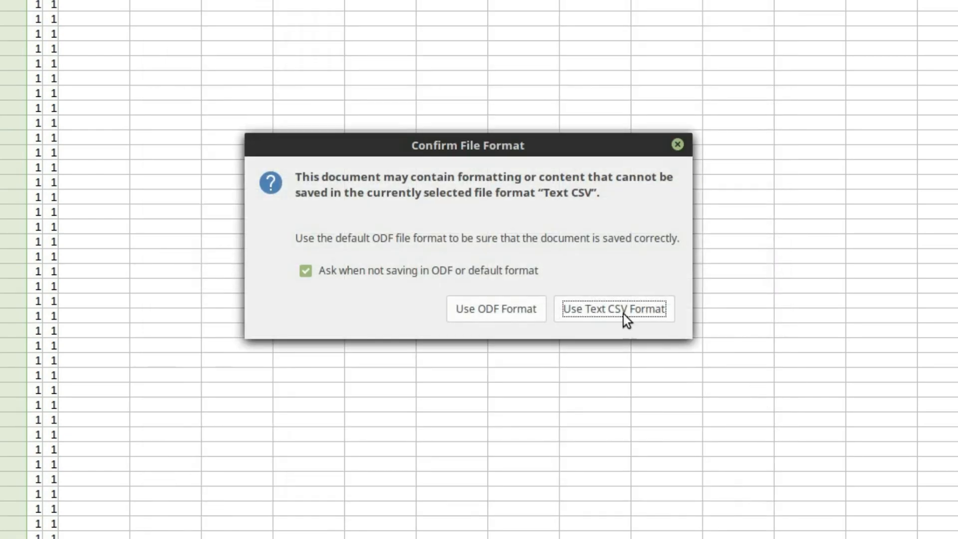
pyautogui.moveTo(712, 278)
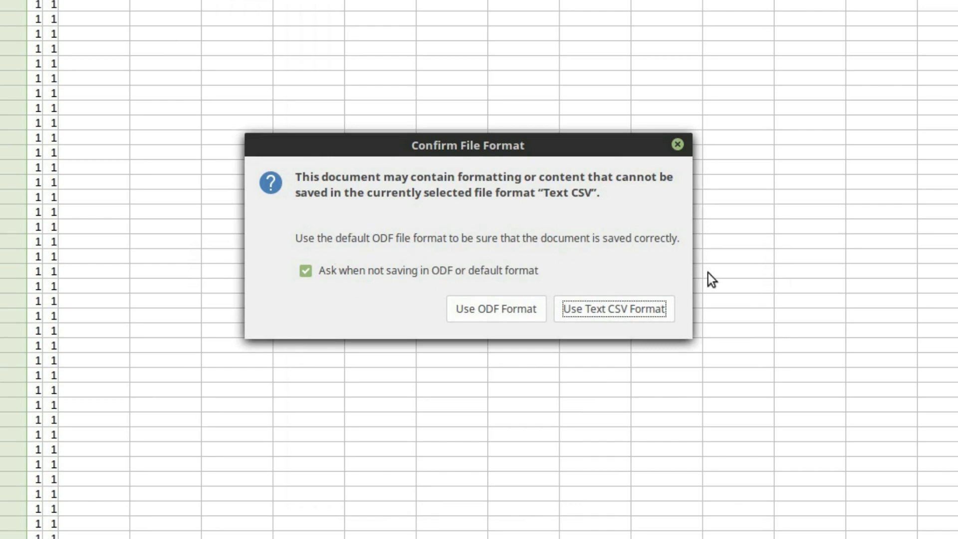
# Keep Text CSV format and adjust the export field delimiter toward a semicolon.
pyautogui.click(613, 310)
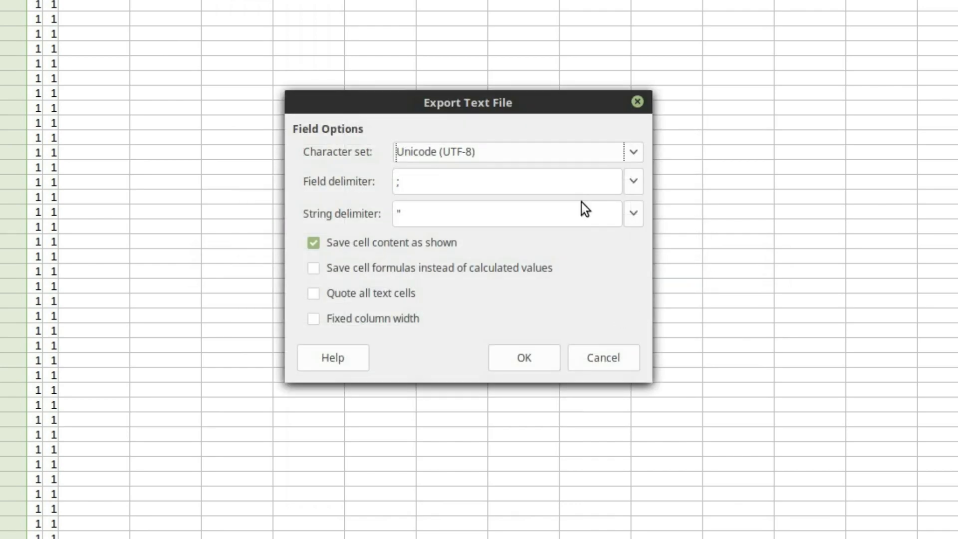
pyautogui.moveTo(635, 196)
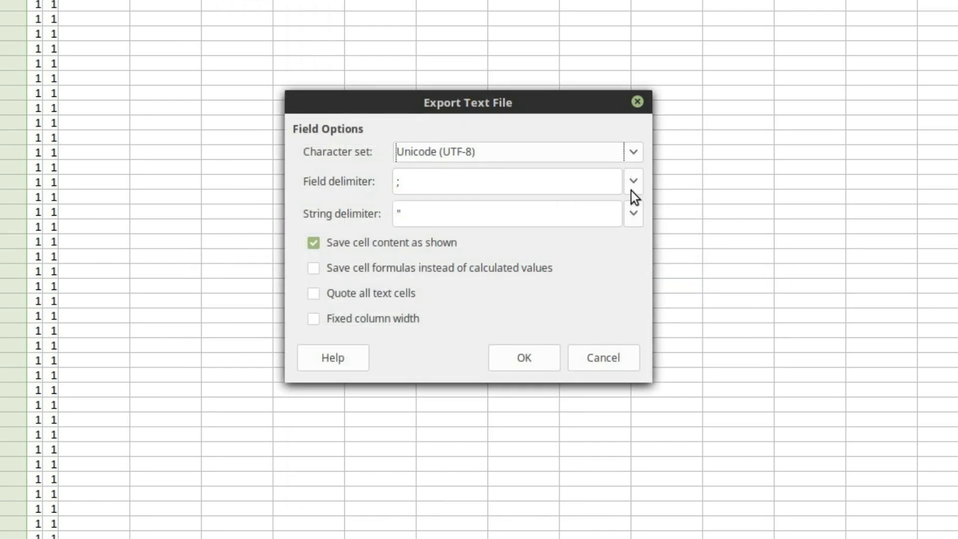
pyautogui.click(633, 182)
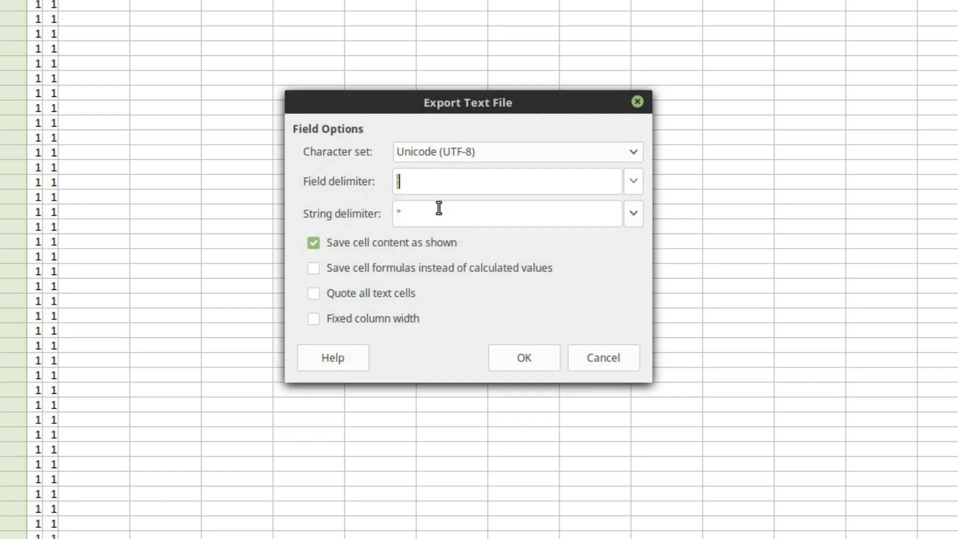
pyautogui.moveTo(524, 280)
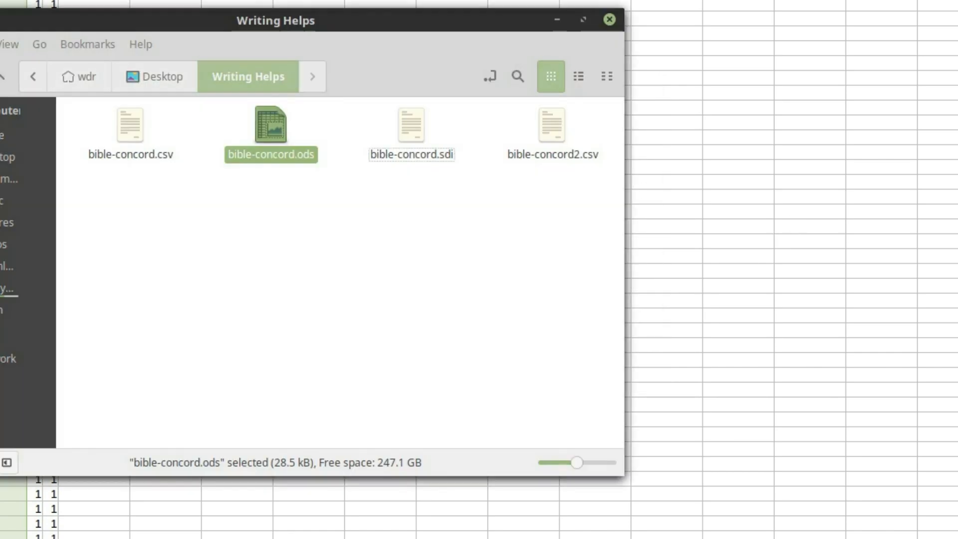
# Open bible-concord2.csv in Calc and inspect its semicolon-separated lines in Xed.
pyautogui.click(555, 180)
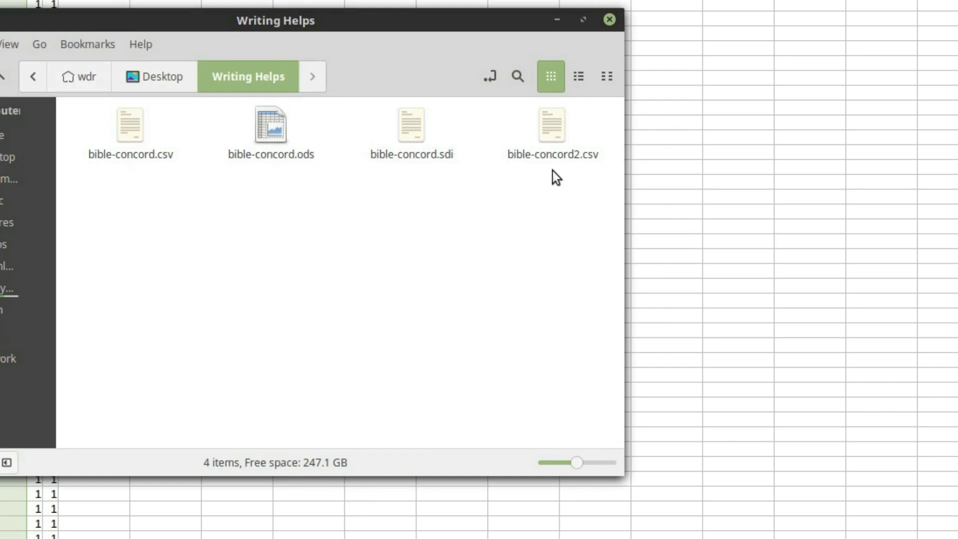
pyautogui.doubleClick(548, 120)
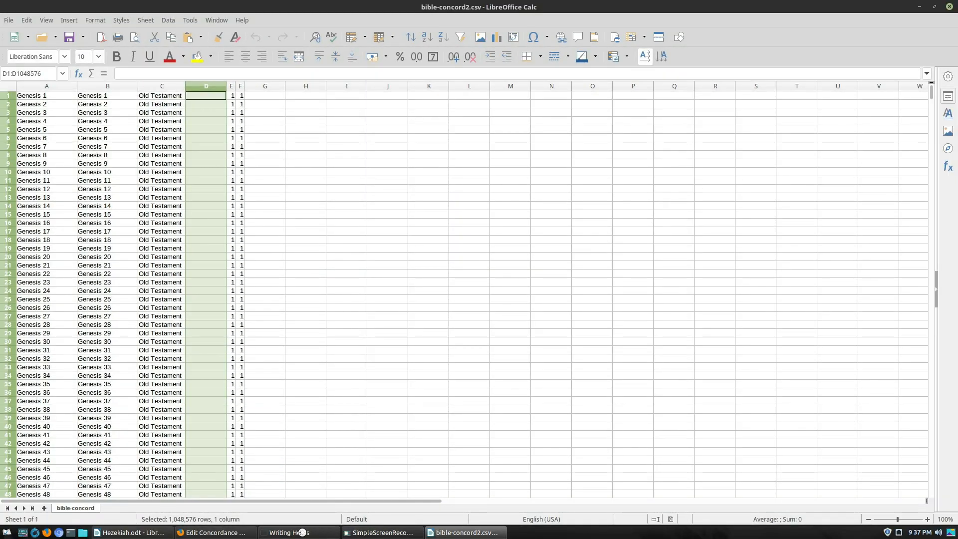
pyautogui.rightClick(524, 199)
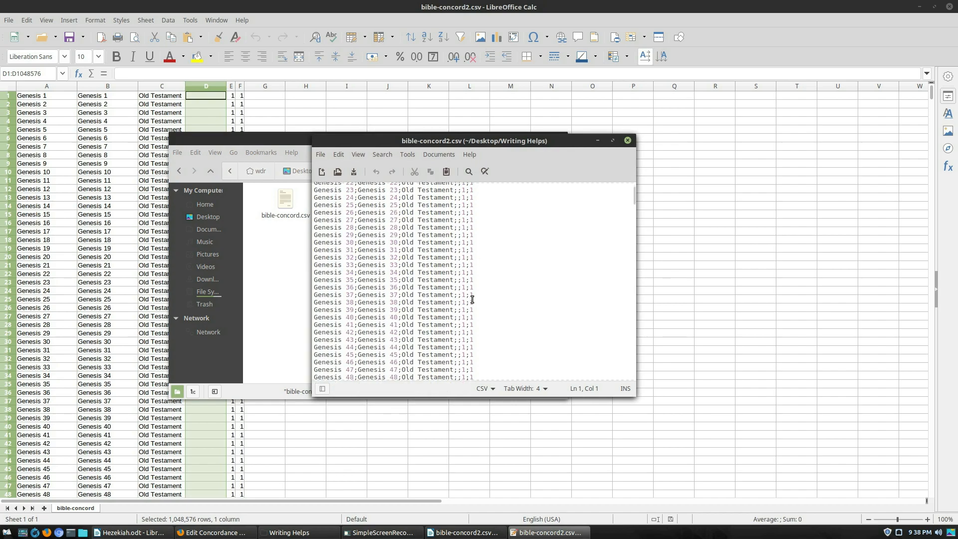
pyautogui.scroll(-3)
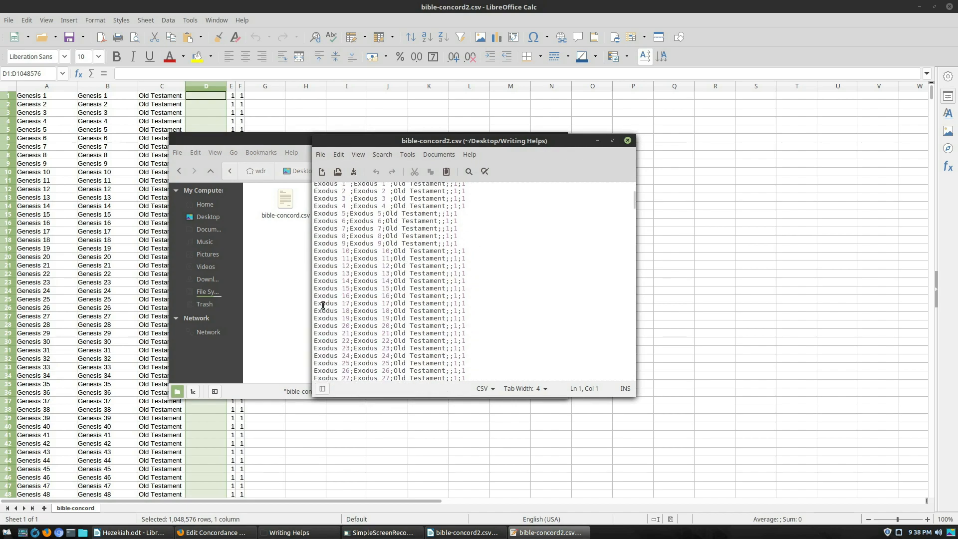
pyautogui.moveTo(360, 299)
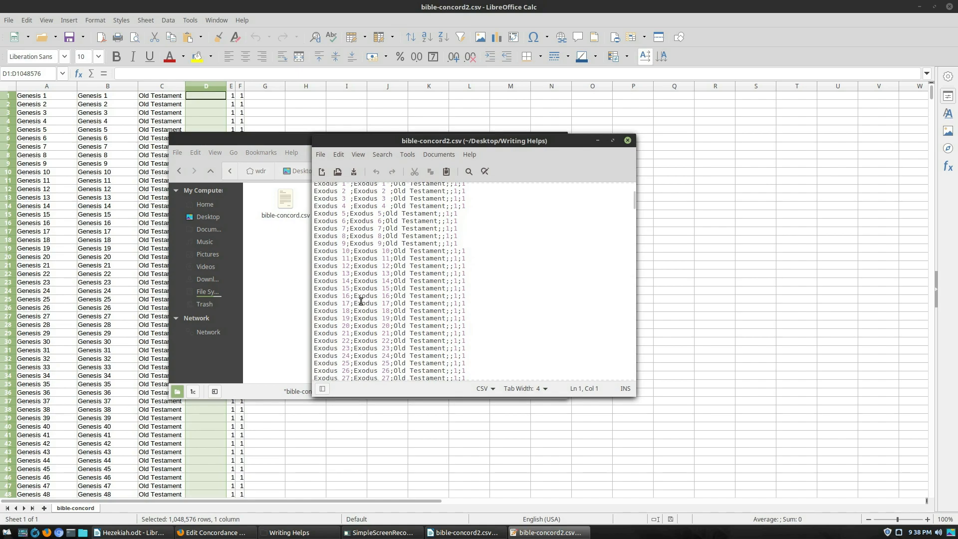
pyautogui.moveTo(443, 303)
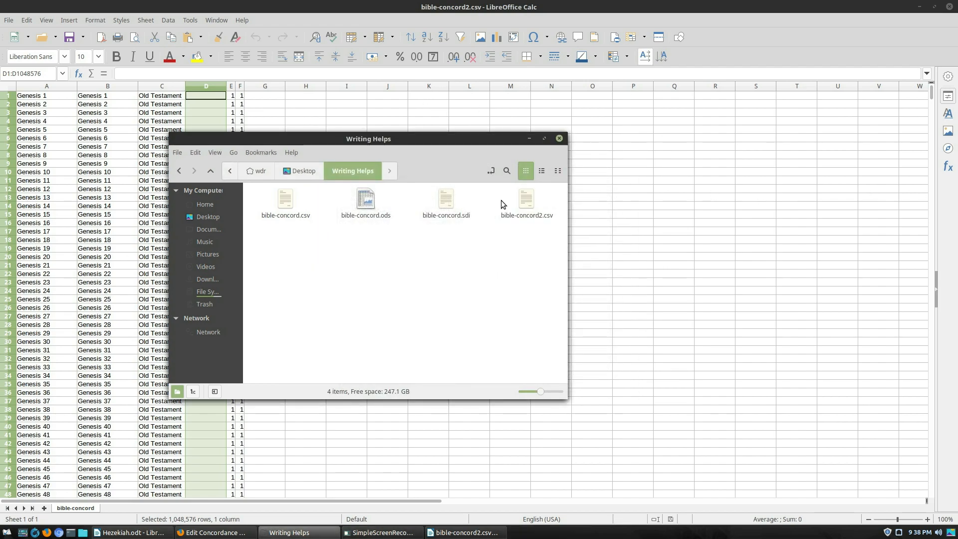
# Copy bible-concord2.csv in the Writing Helps folder for renaming to bible-concord2.sdi.
pyautogui.click(526, 199)
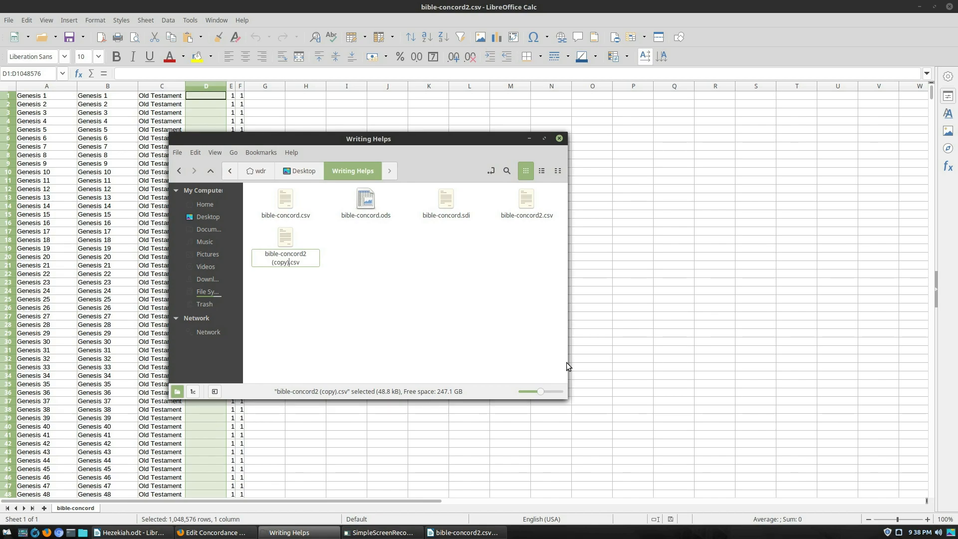
pyautogui.write('bible-concord2.csv')
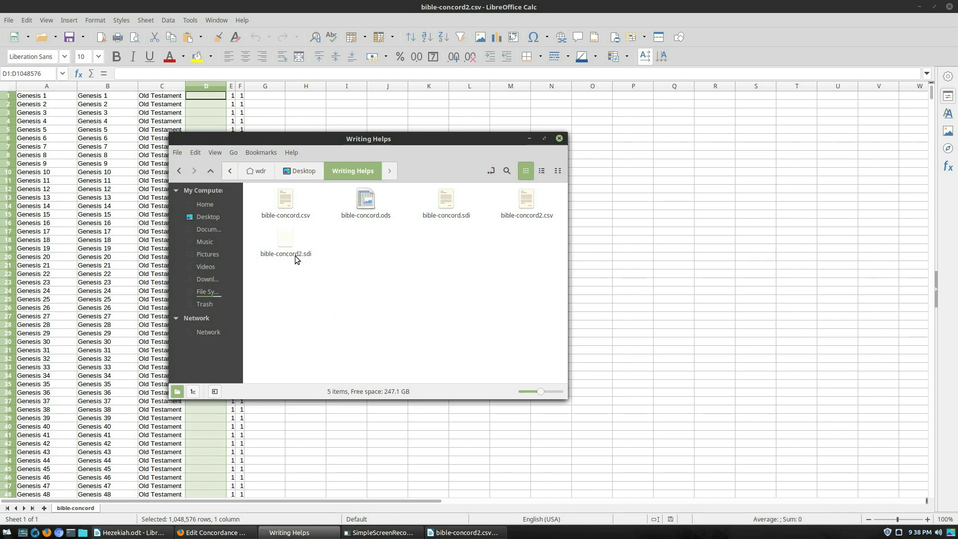
pyautogui.moveTo(284, 253)
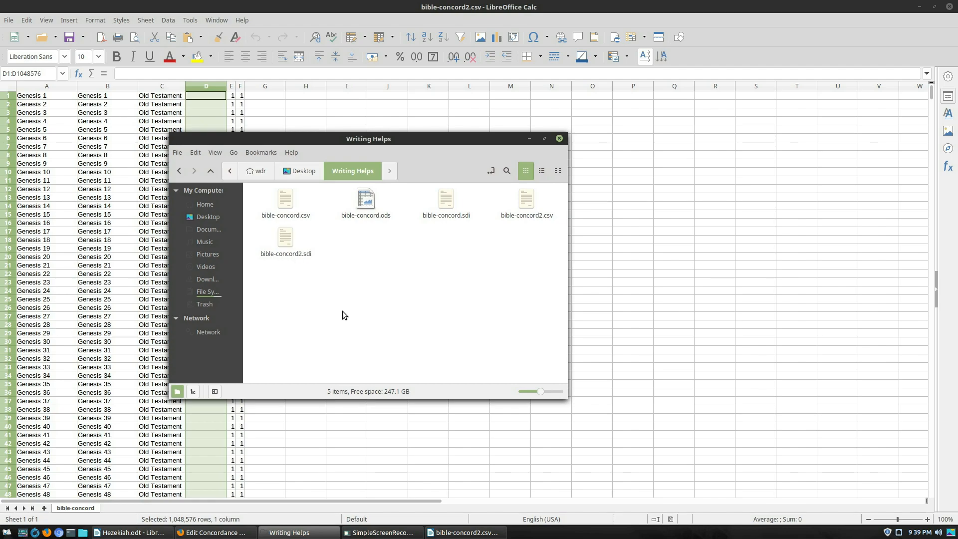
pyautogui.moveTo(328, 283)
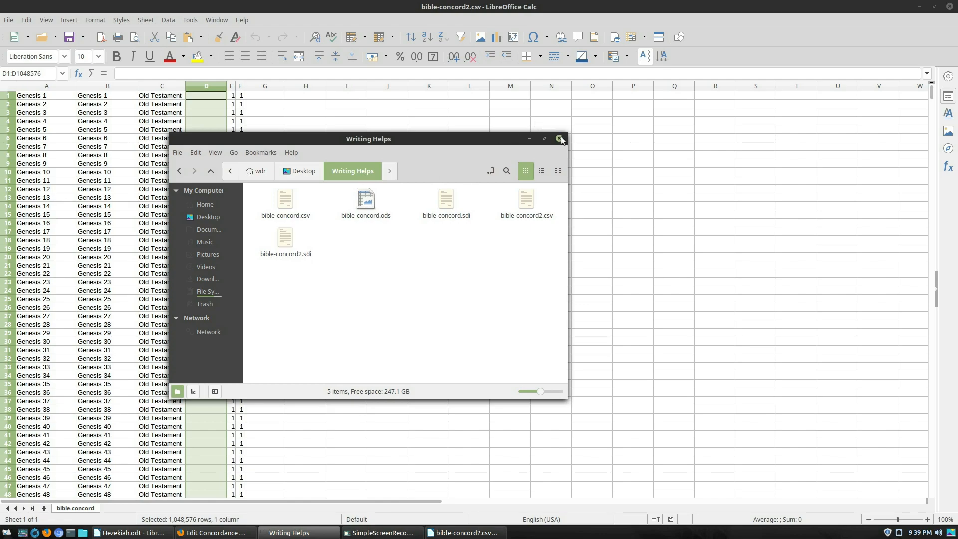
# Load bible-concord2.sdi as the Scripture Index concordance file.
pyautogui.click(285, 237)
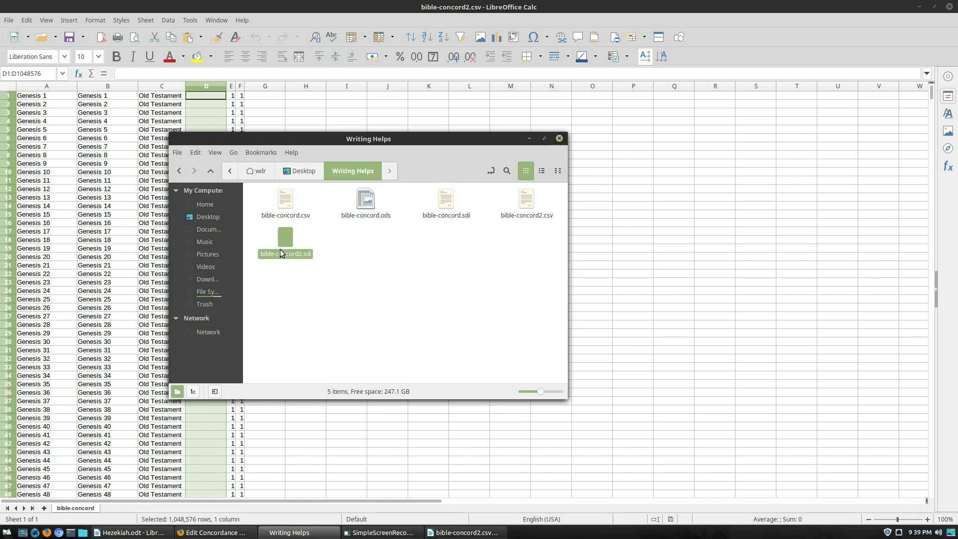
pyautogui.doubleClick(285, 236)
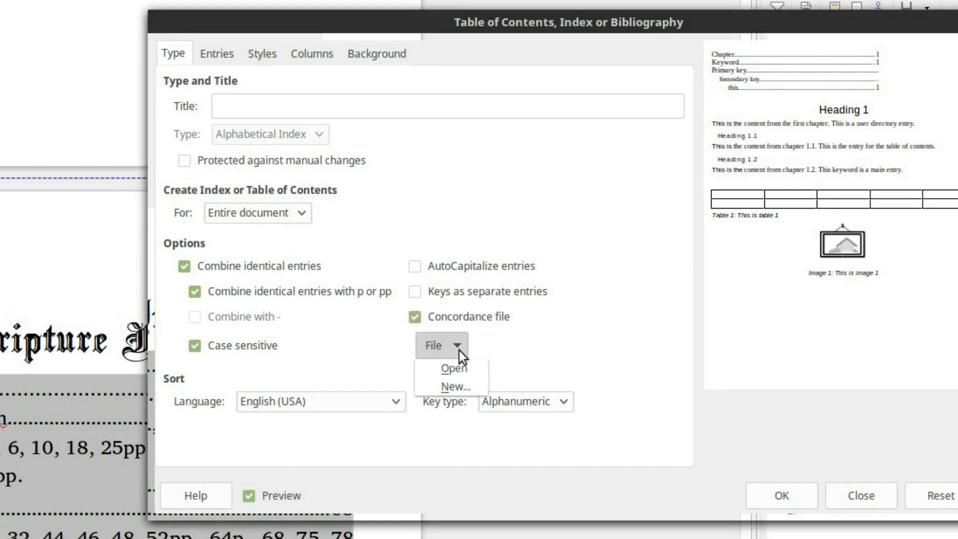
pyautogui.click(453, 368)
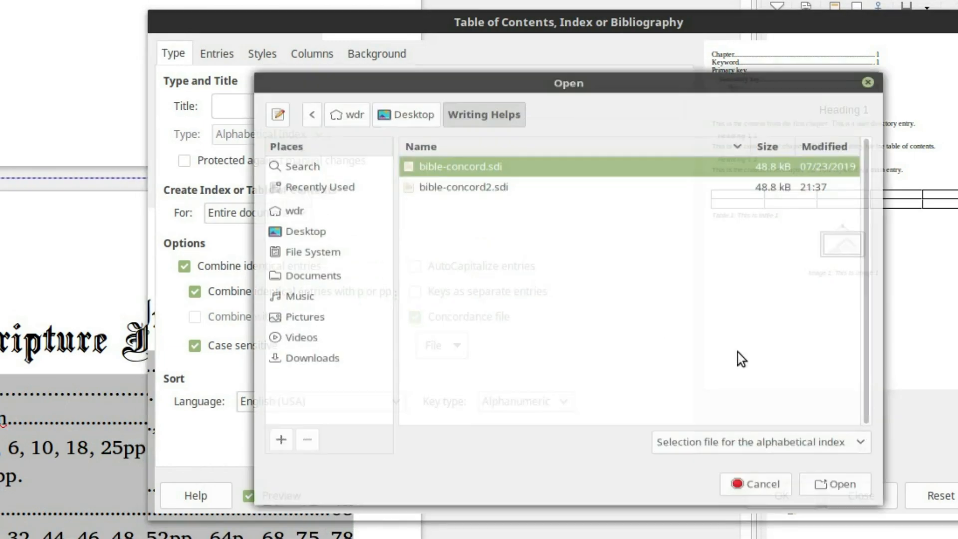
pyautogui.click(463, 187)
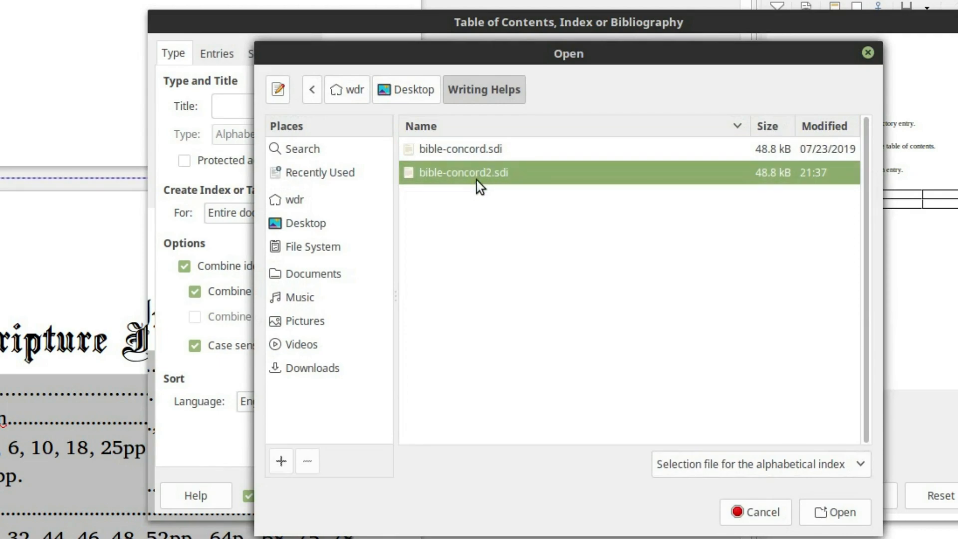
pyautogui.click(833, 512)
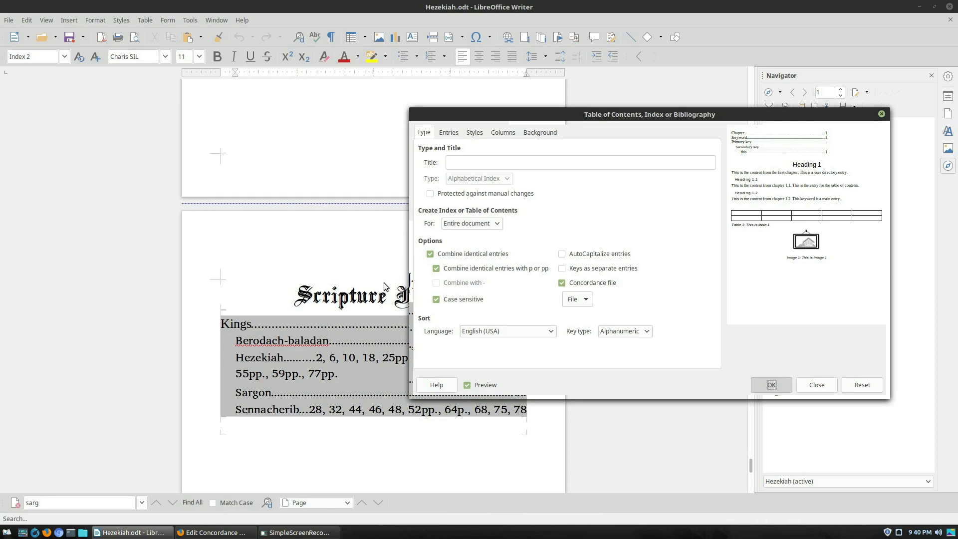
# Rebuild the Scripture Index, now adding New Testament entries like 1 Corinthians 13 and Ephesians 6.
pyautogui.click(771, 385)
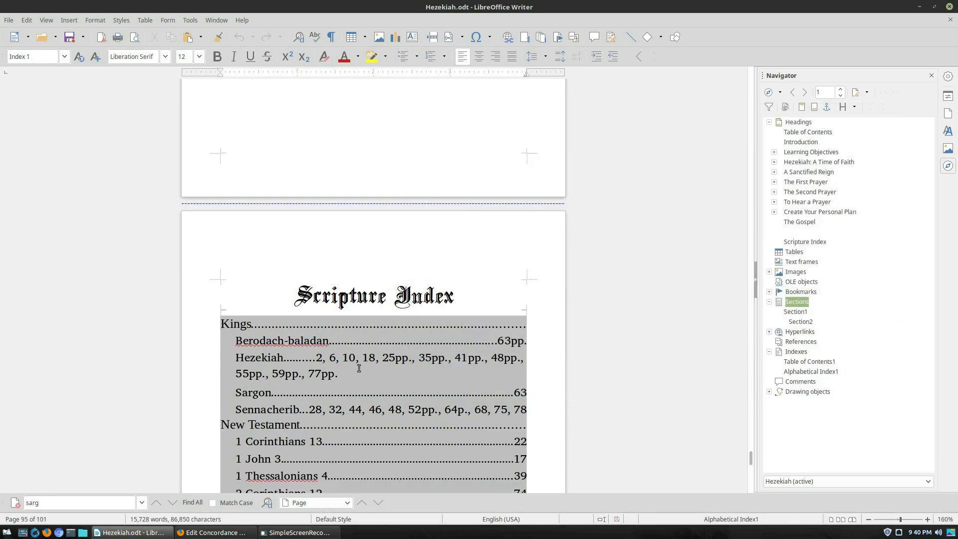
pyautogui.scroll(-3)
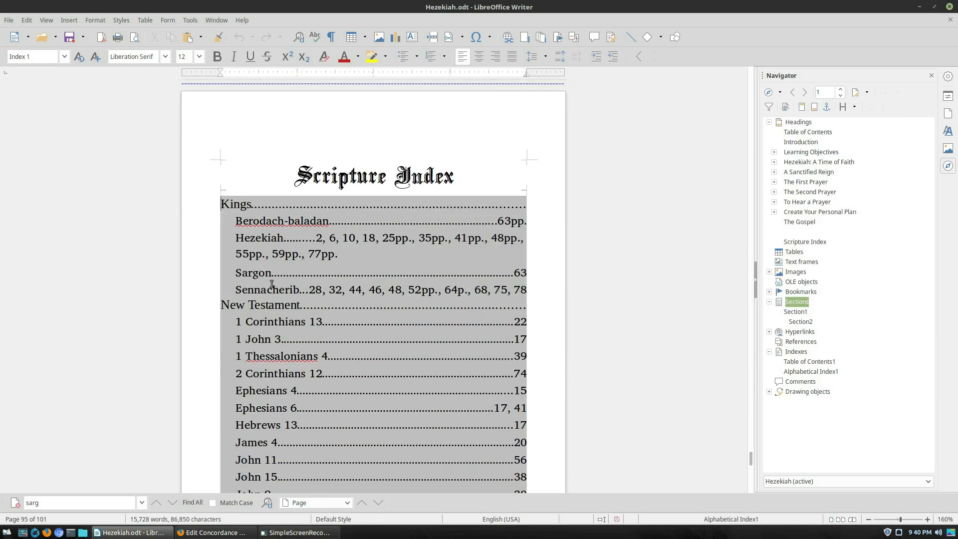
pyautogui.scroll(-3)
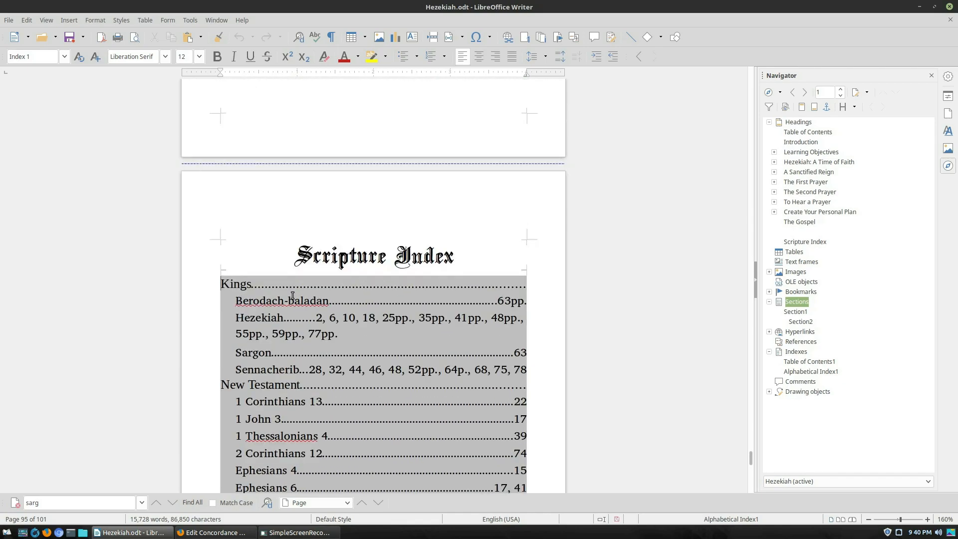
pyautogui.moveTo(627, 322)
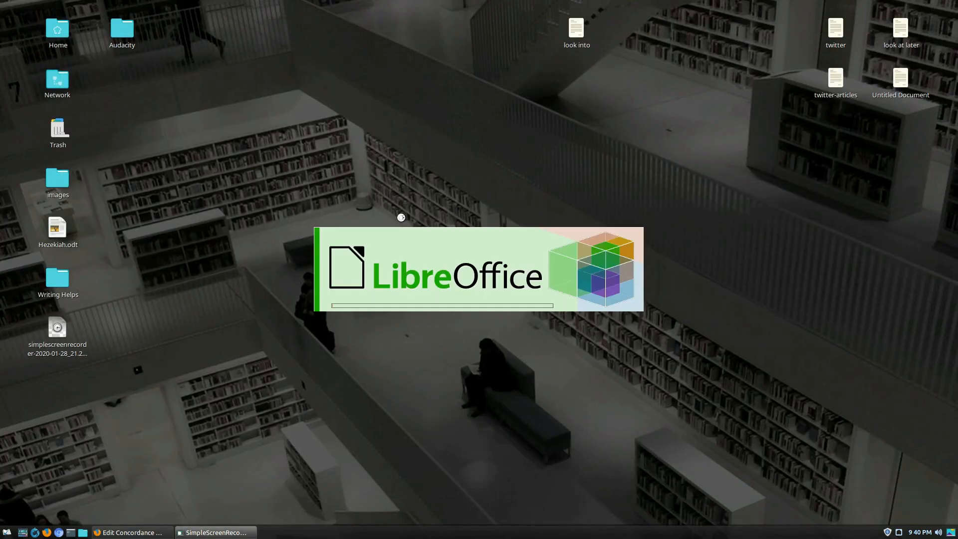
# Reopen Hezekiah.odt and scroll through the two-column Scripture Index with entries like 2 Kings 18.
pyautogui.click(58, 227)
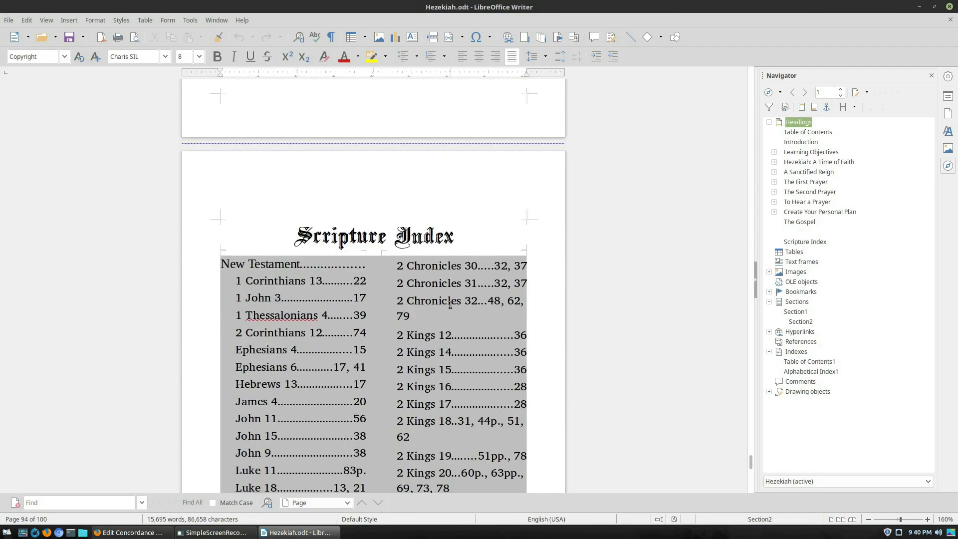
pyautogui.scroll(-3)
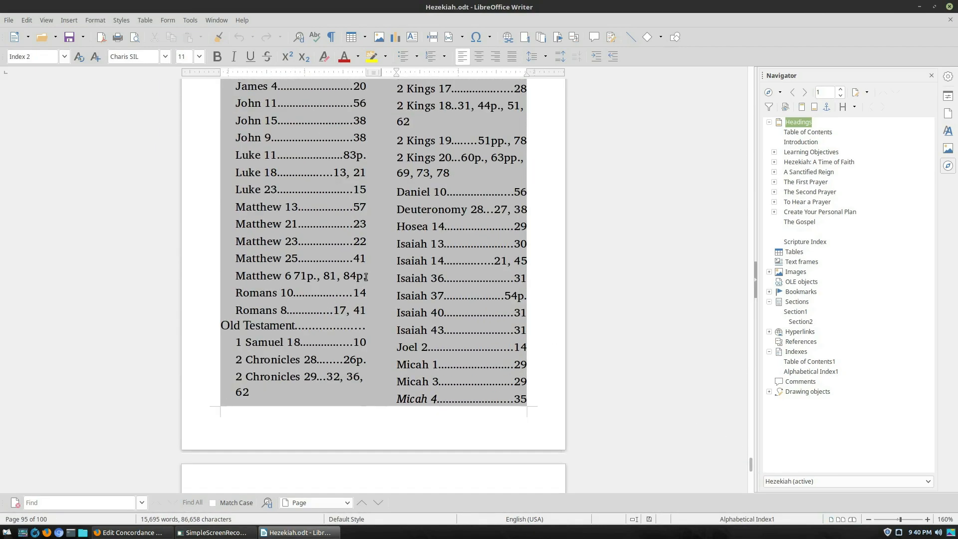
pyautogui.scroll(-3)
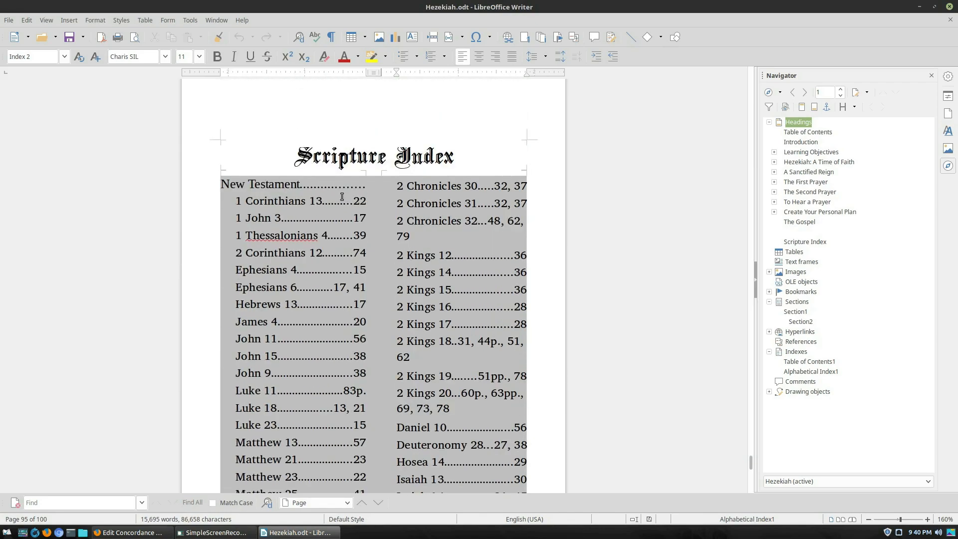
pyautogui.scroll(-3)
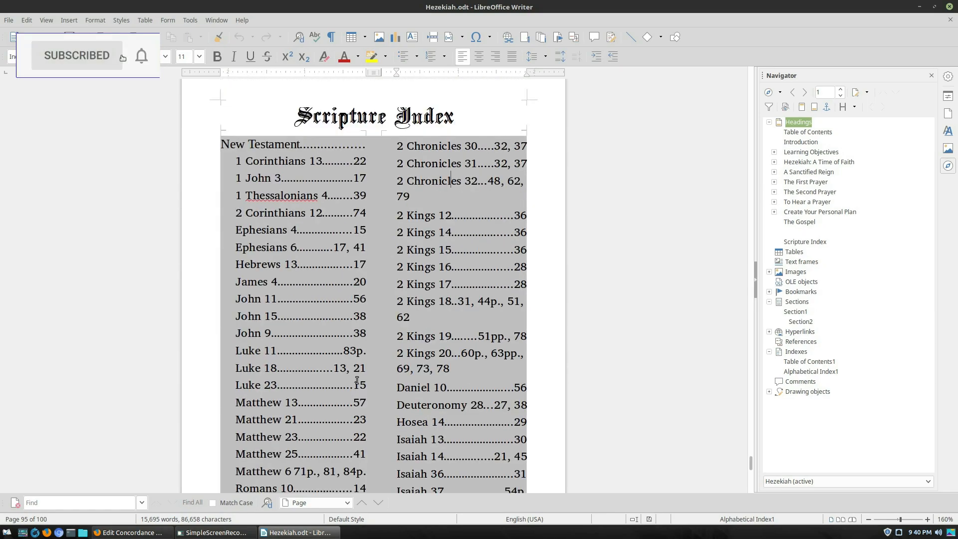
pyautogui.moveTo(460, 295)
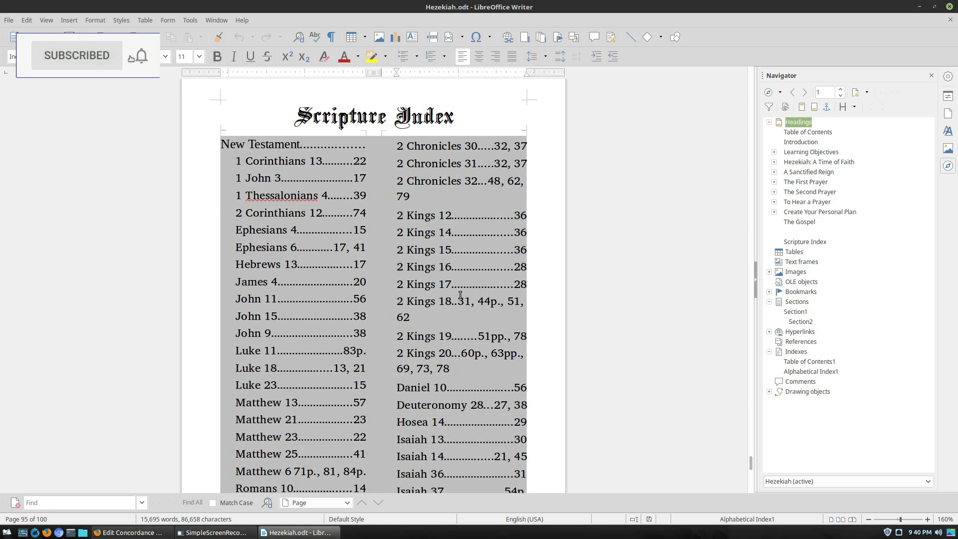